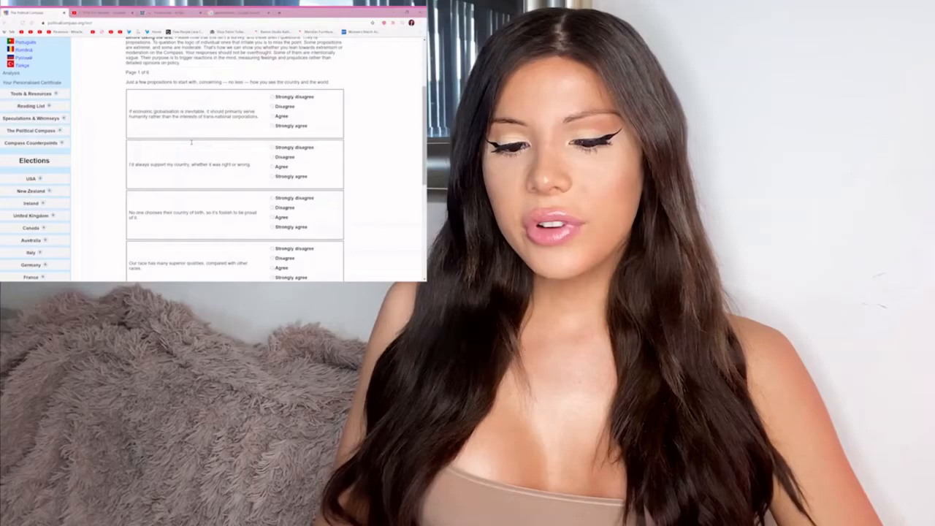
Run a web search for 1488 from Edge's search bar
scroll("up", 3)
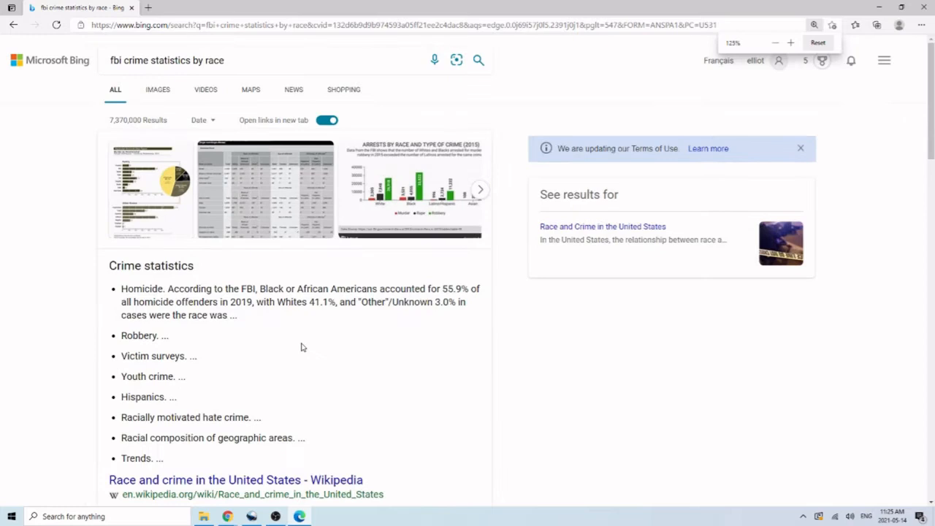
scroll("down", 3)
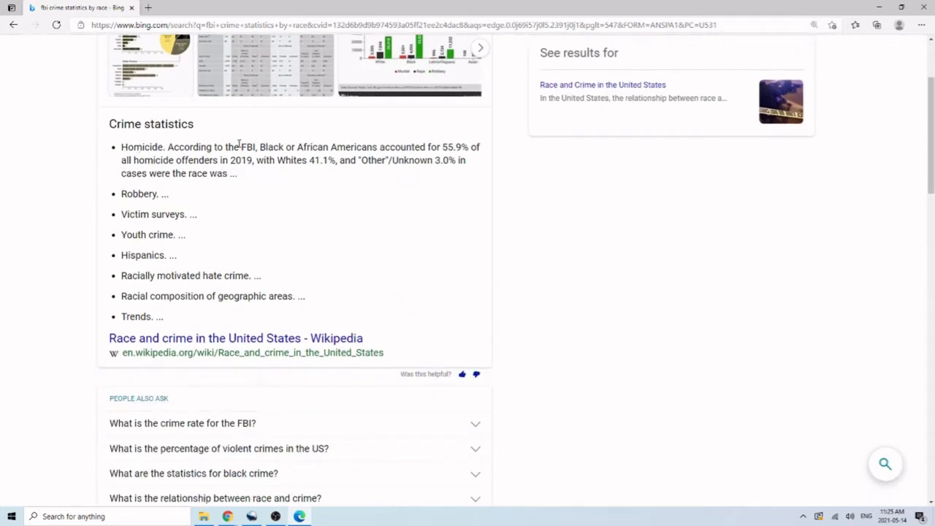
left_click_drag(260, 147, 464, 147)
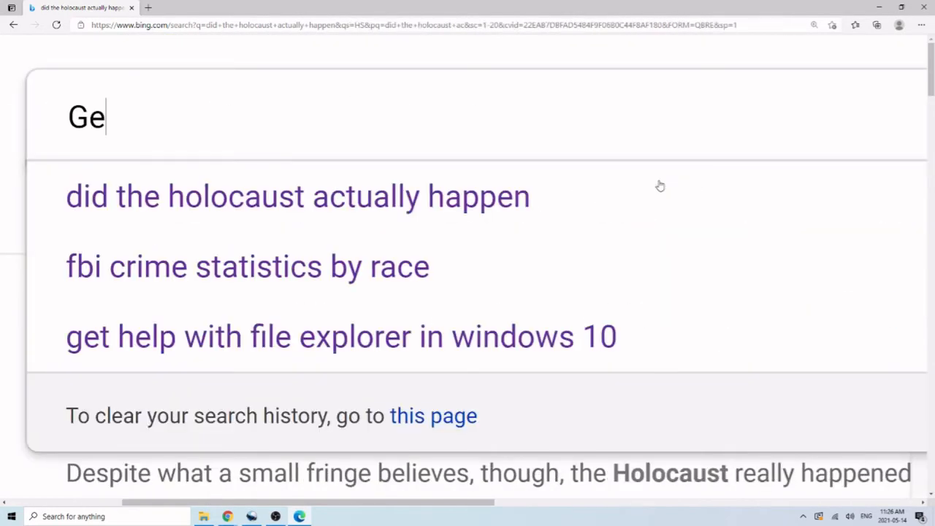
type("orge S")
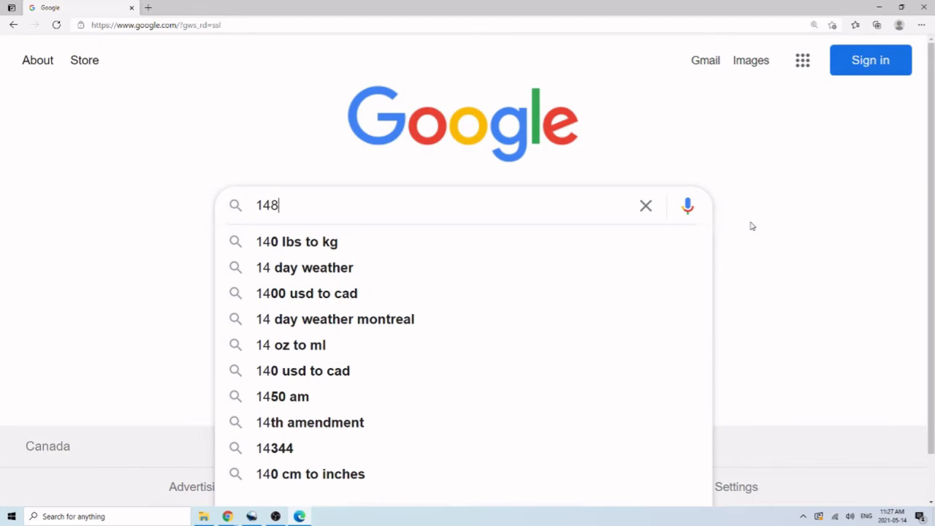
key("Return")
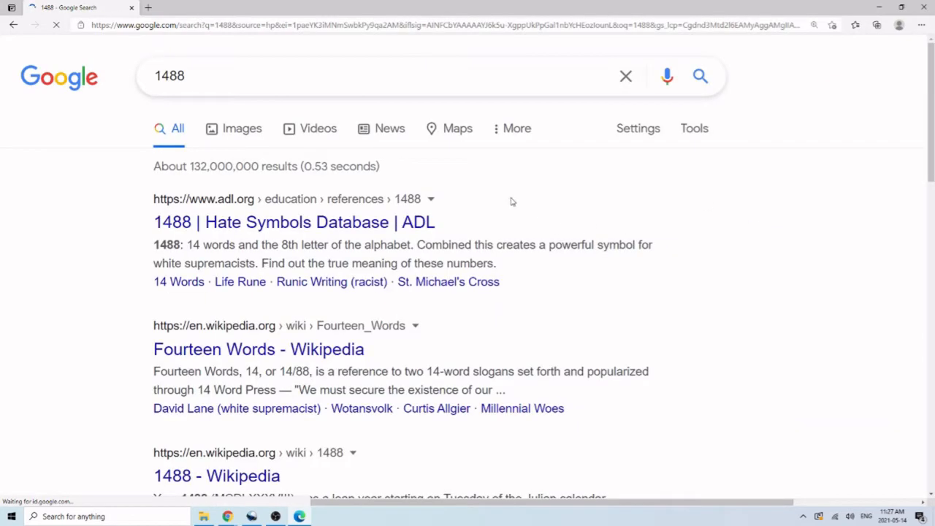
Type a Barack Obama query into YouTube's search box
scroll("down", 3)
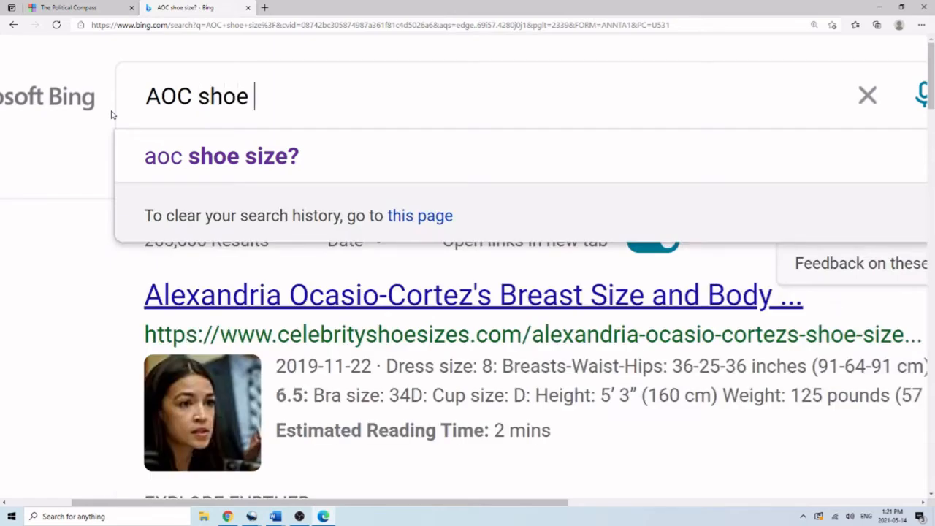
type("size")
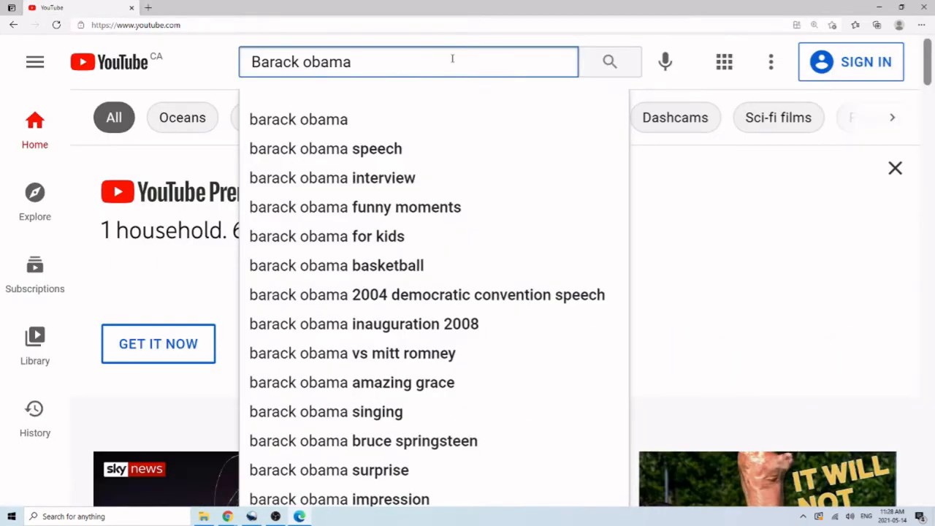
type(", Satin?")
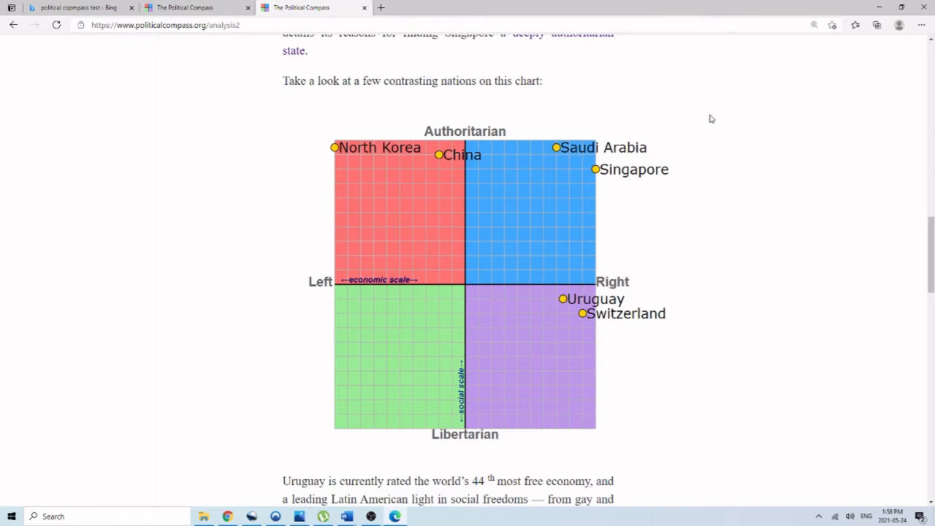
mouse_move(704, 118)
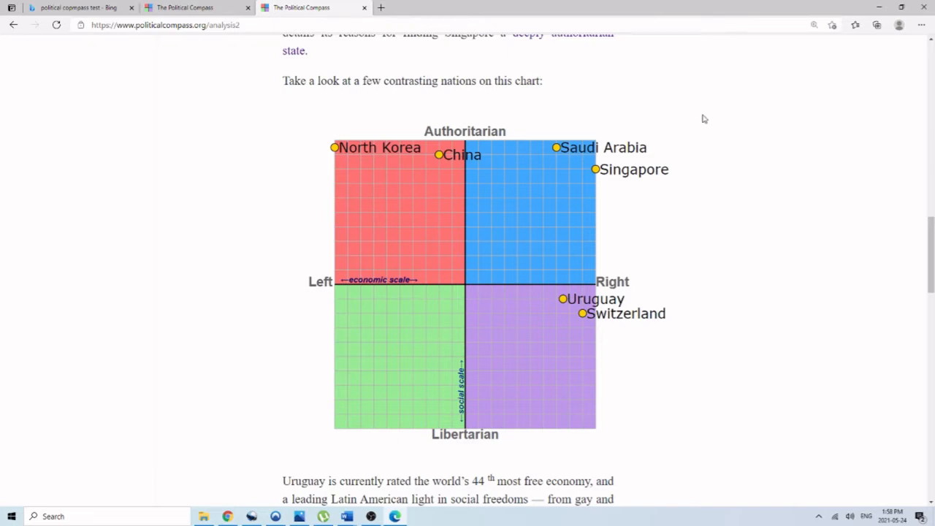
mouse_move(674, 118)
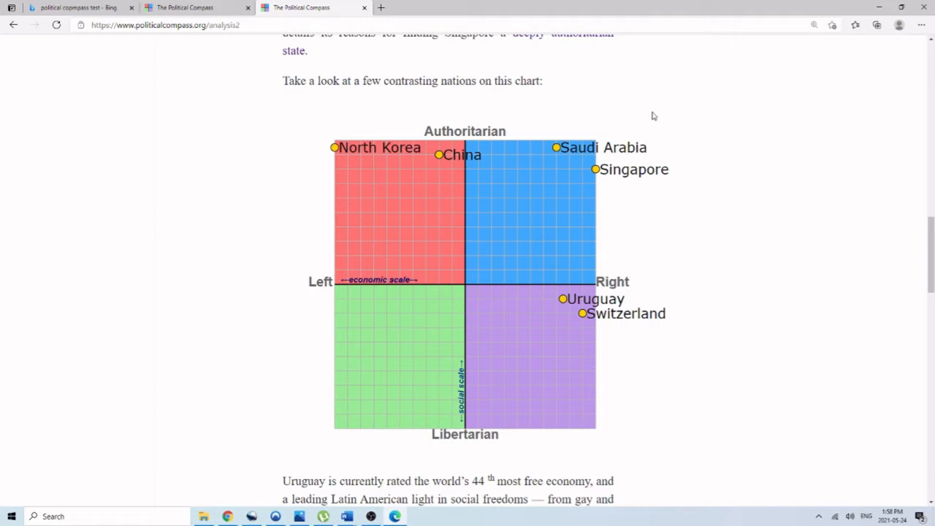
mouse_move(624, 112)
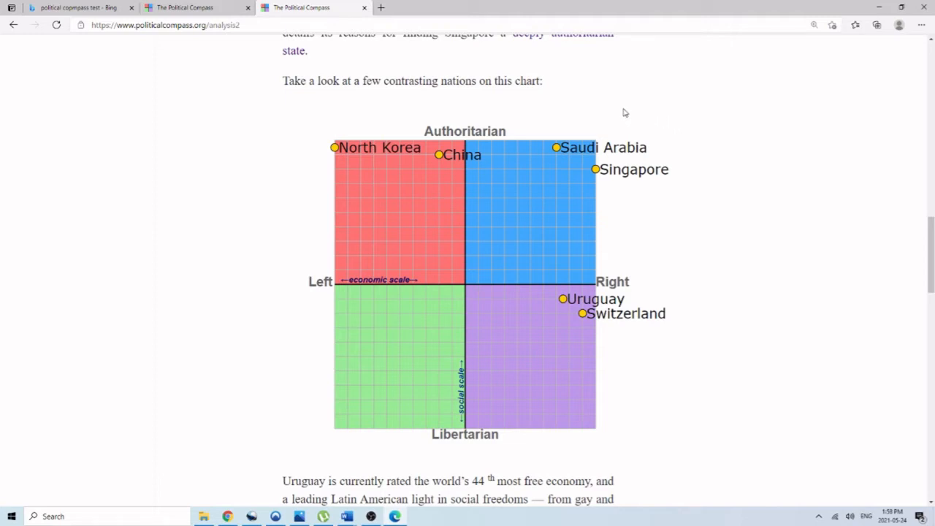
Look over the nations chart, select the Singapore label, then deselect it
scroll("down", 3)
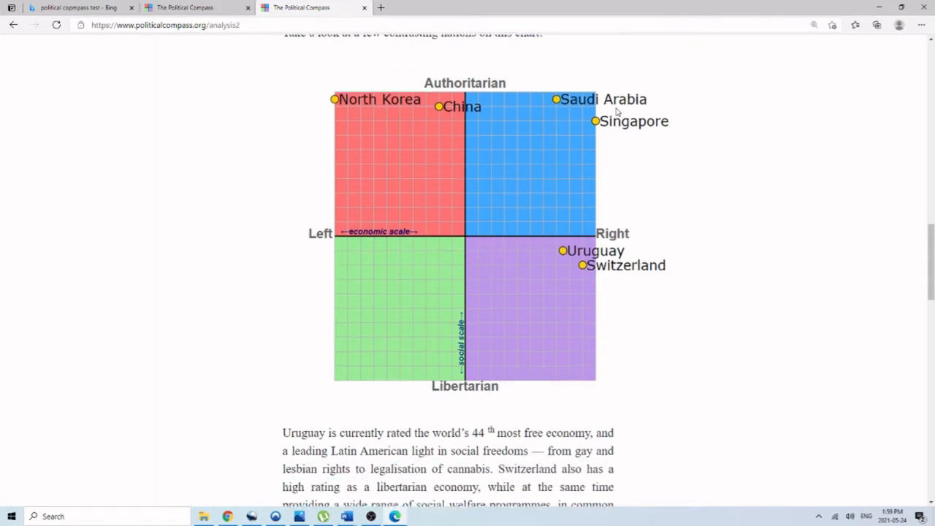
scroll("up", 3)
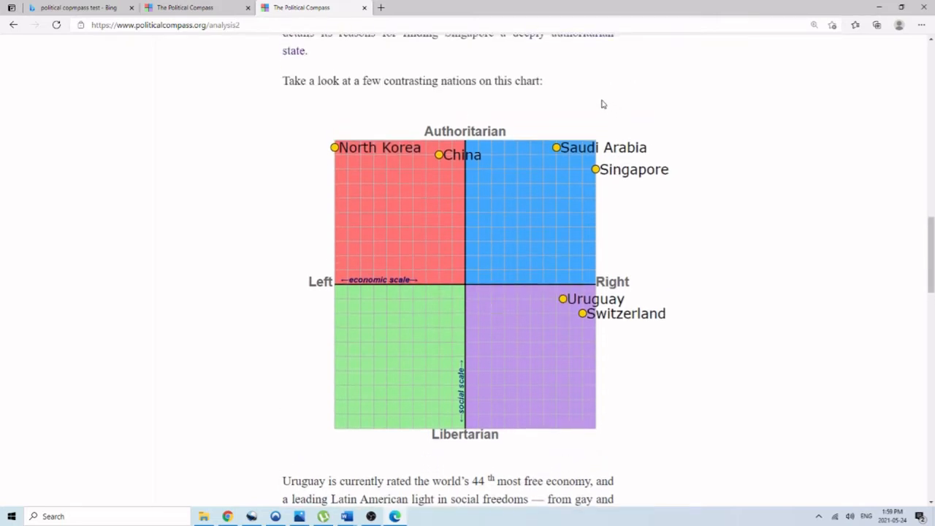
mouse_move(590, 113)
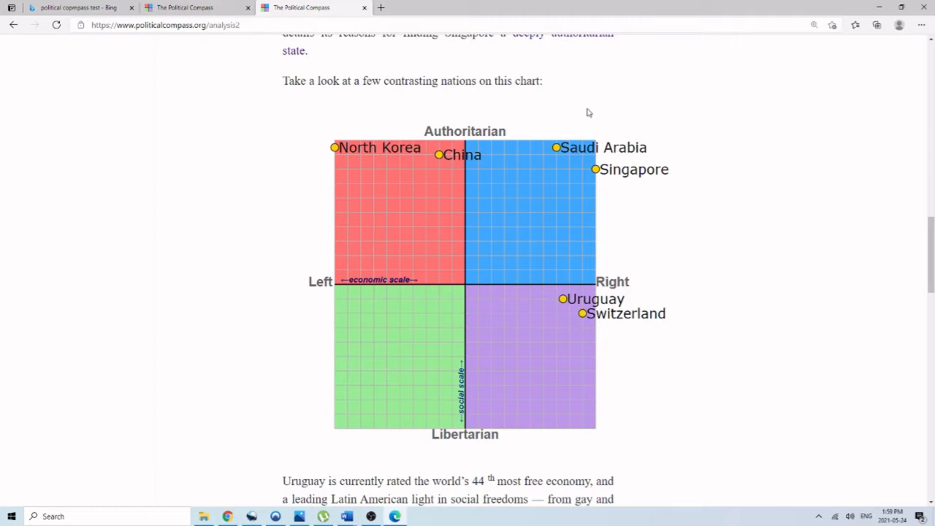
mouse_move(475, 266)
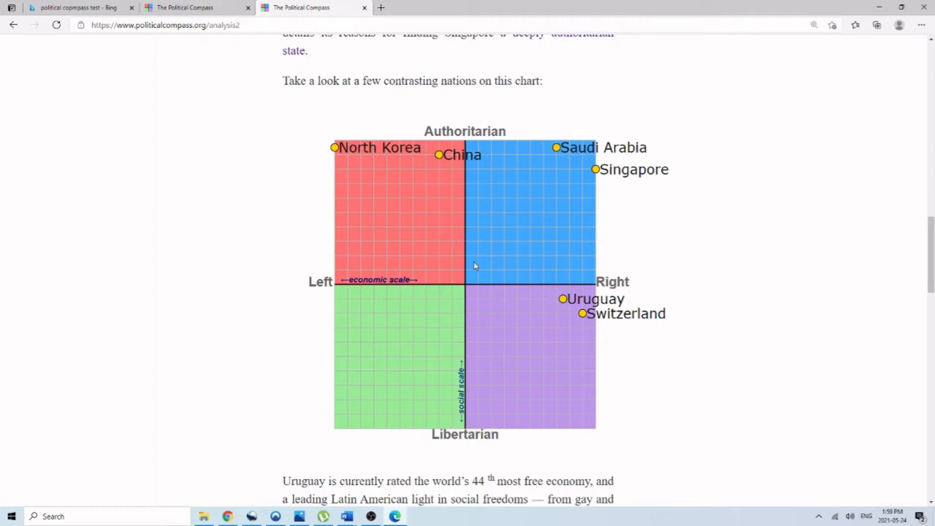
mouse_move(400, 298)
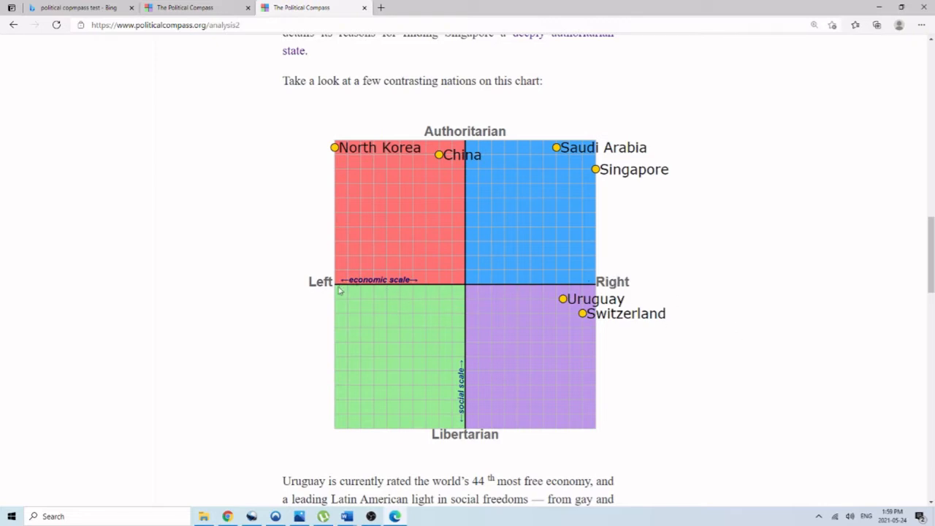
mouse_move(500, 112)
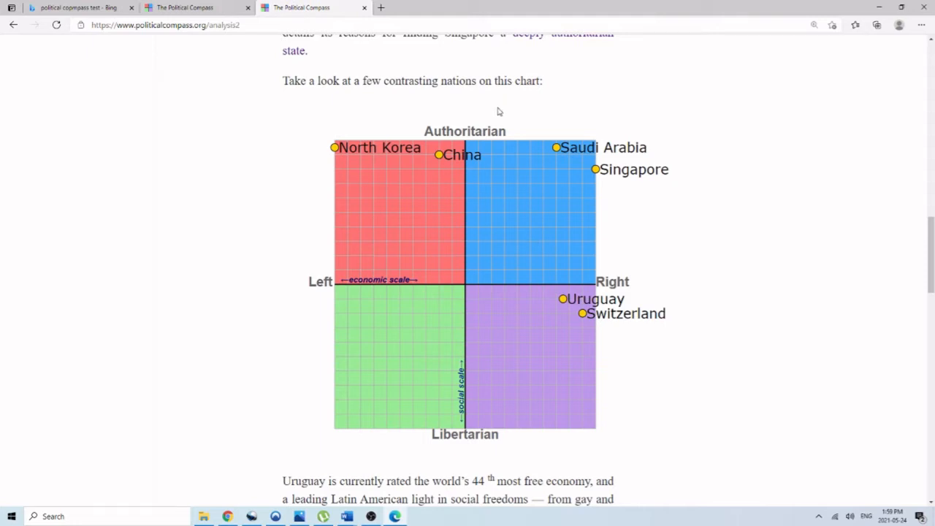
mouse_move(476, 417)
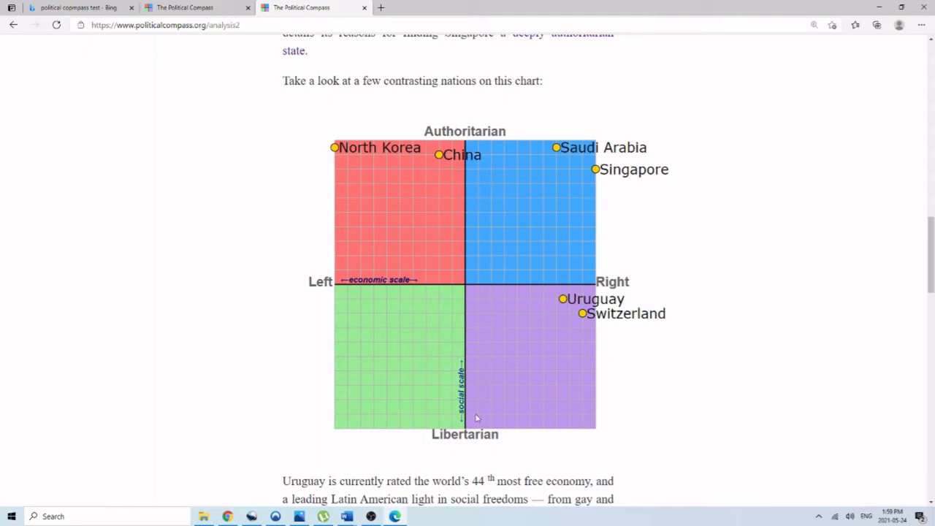
mouse_move(486, 378)
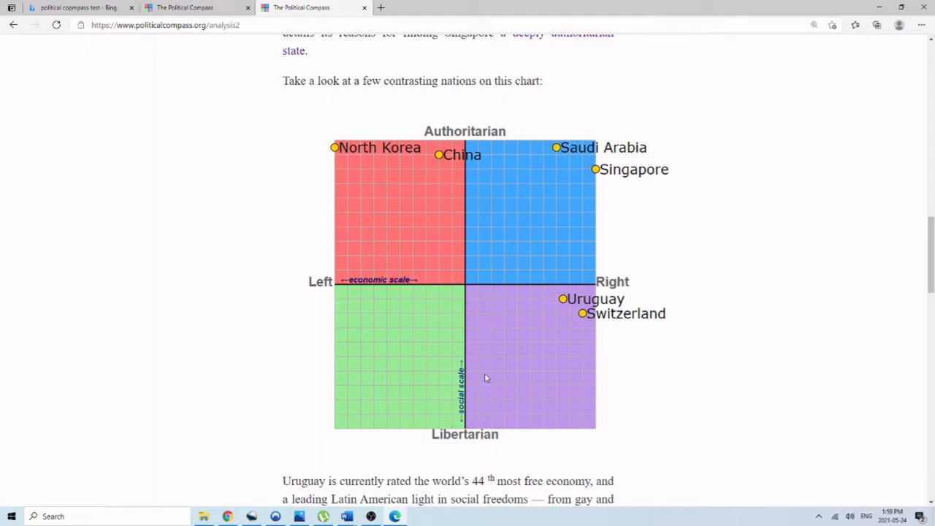
mouse_move(456, 424)
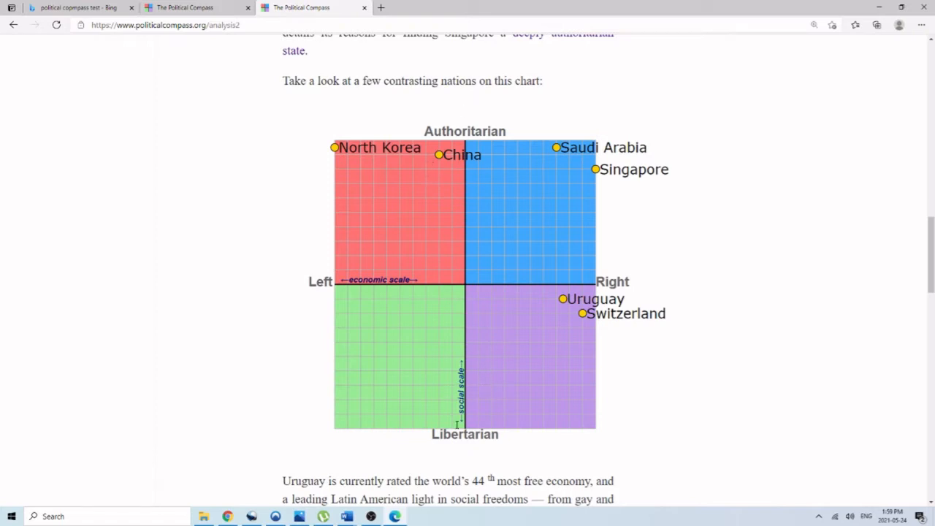
double_click(633, 169)
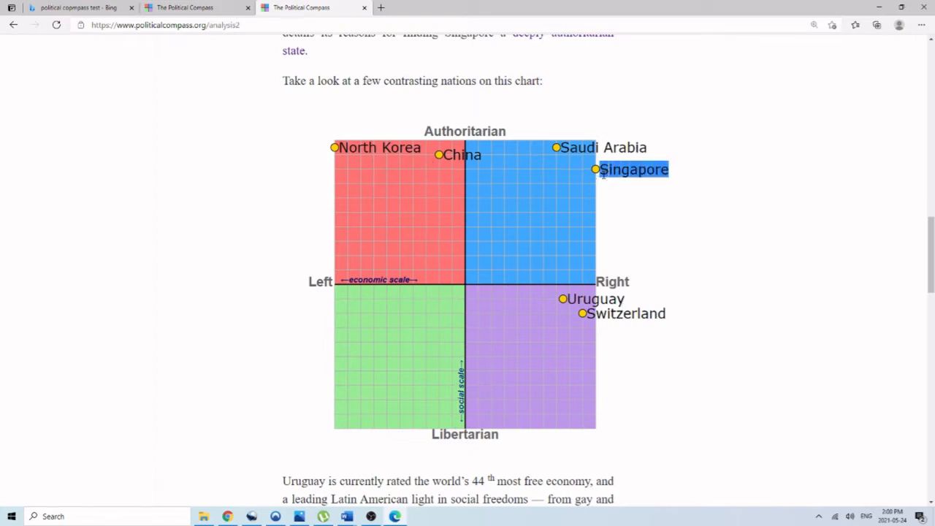
left_click(706, 176)
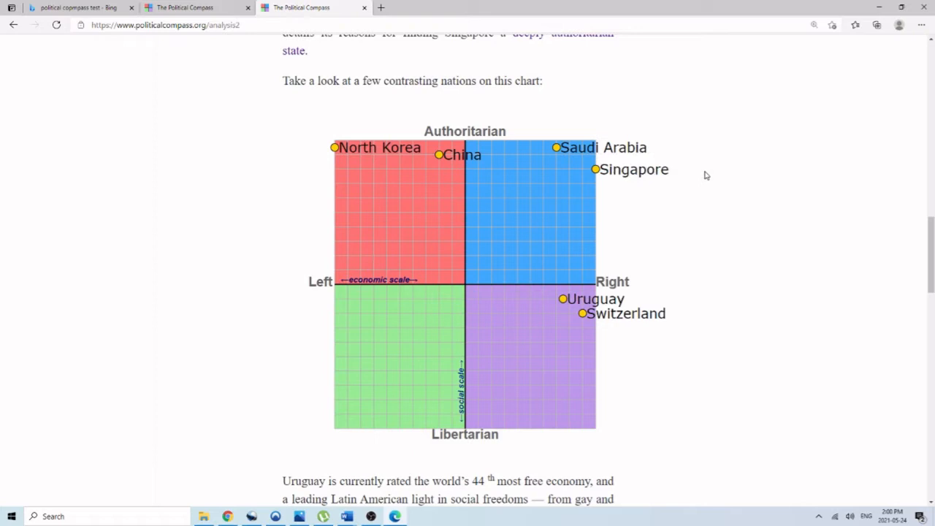
mouse_move(619, 214)
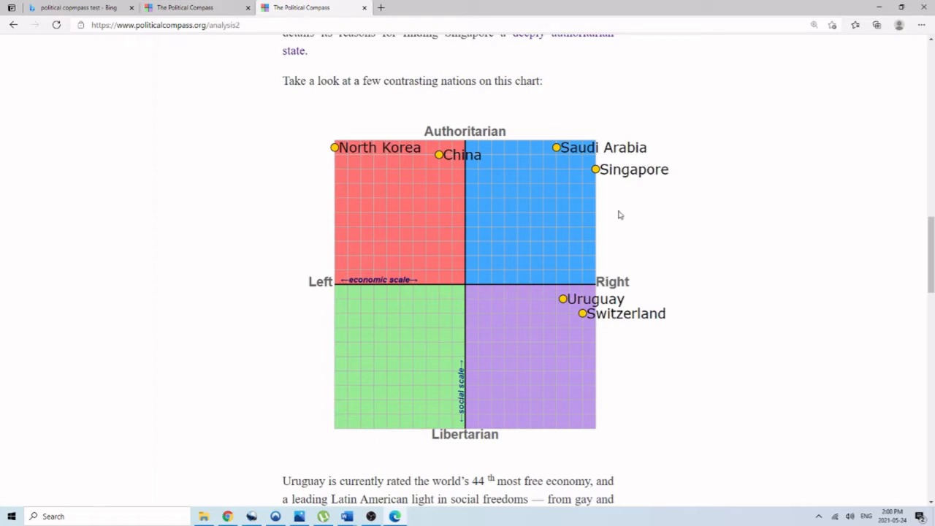
mouse_move(695, 211)
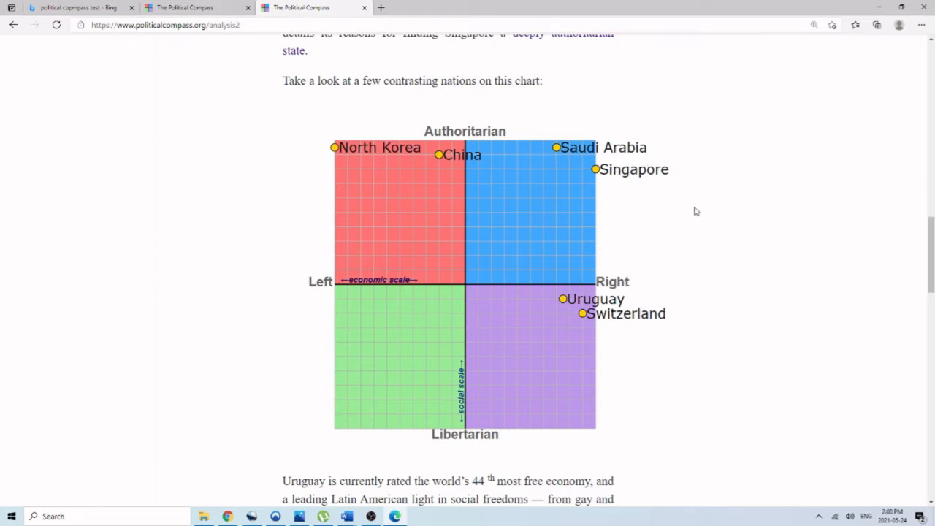
mouse_move(687, 205)
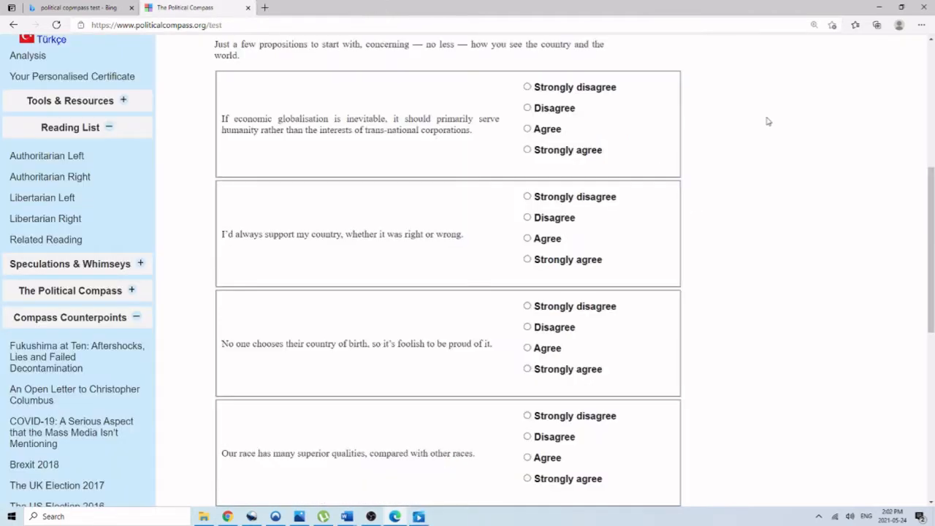
mouse_move(752, 130)
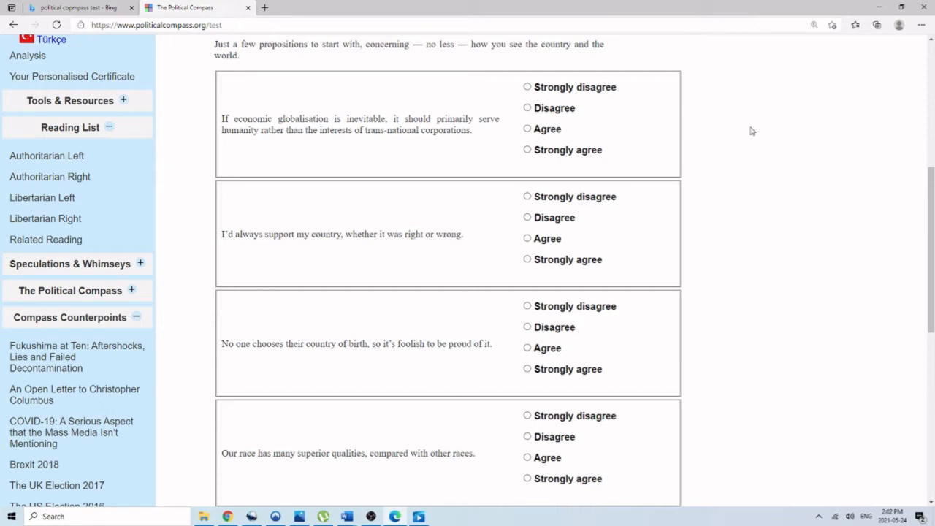
Strongly disagree on globalisation and national pride; strongly agree on always supporting one's country
left_click(526, 86)
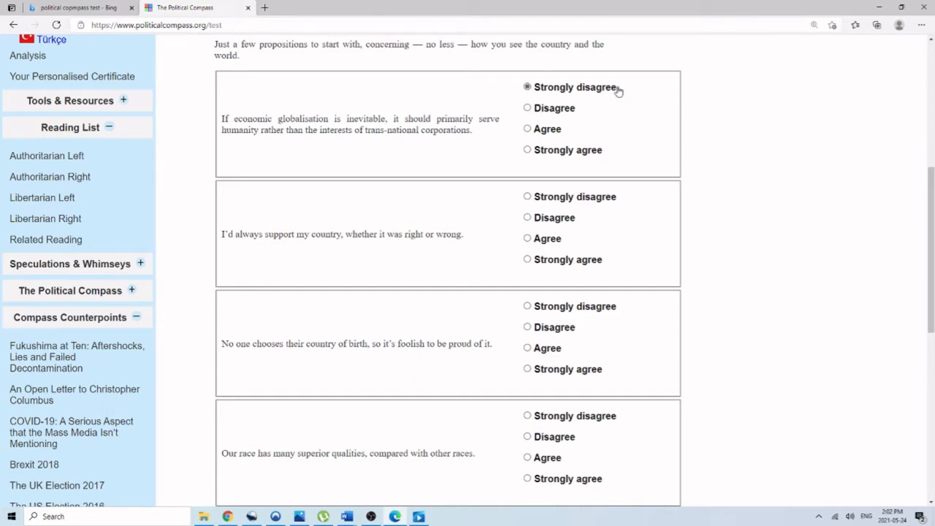
scroll("down", 3)
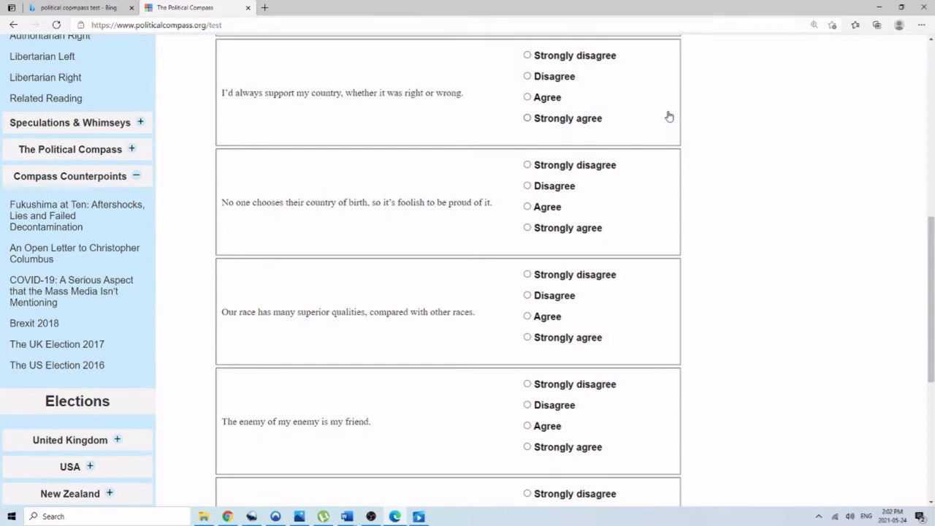
scroll("up", 3)
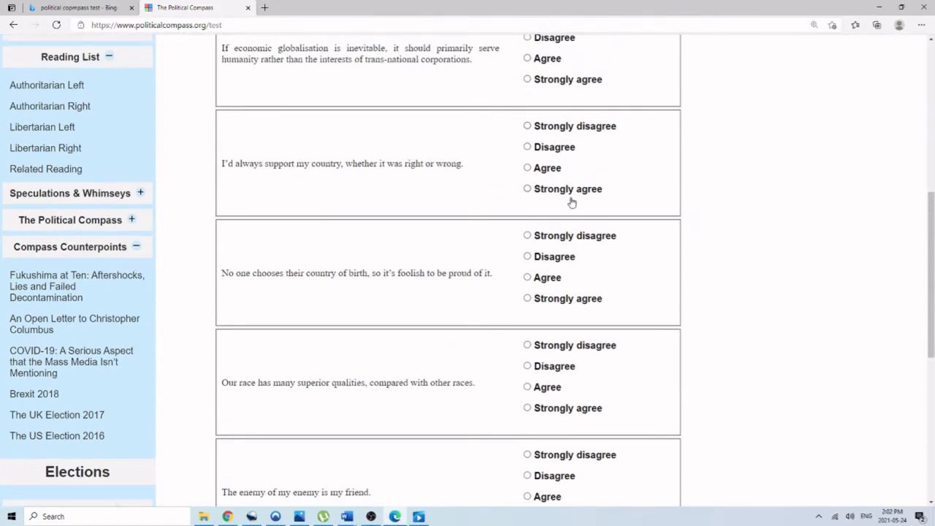
left_click(526, 188)
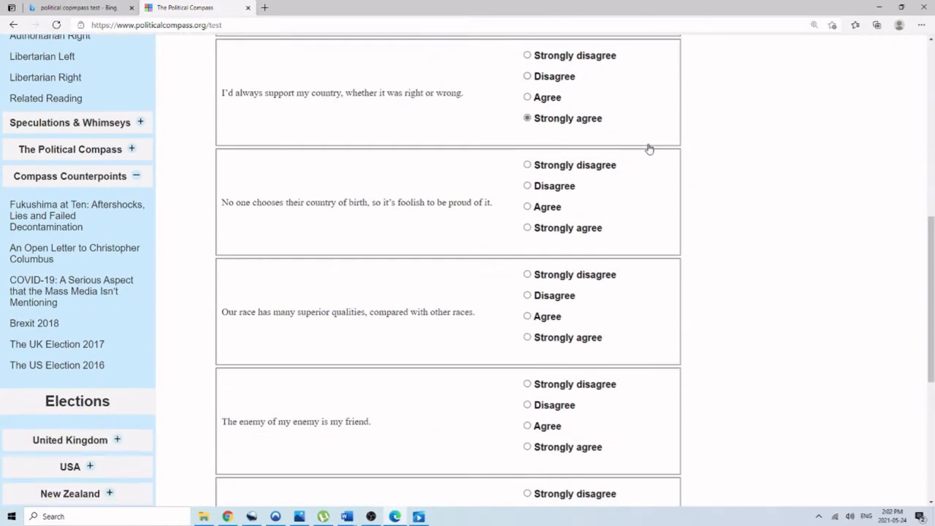
mouse_move(639, 144)
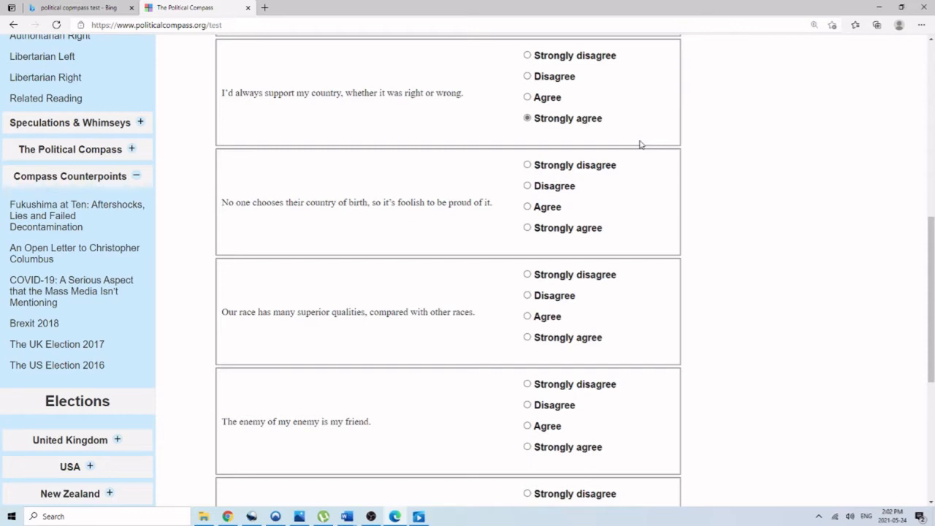
left_click(526, 164)
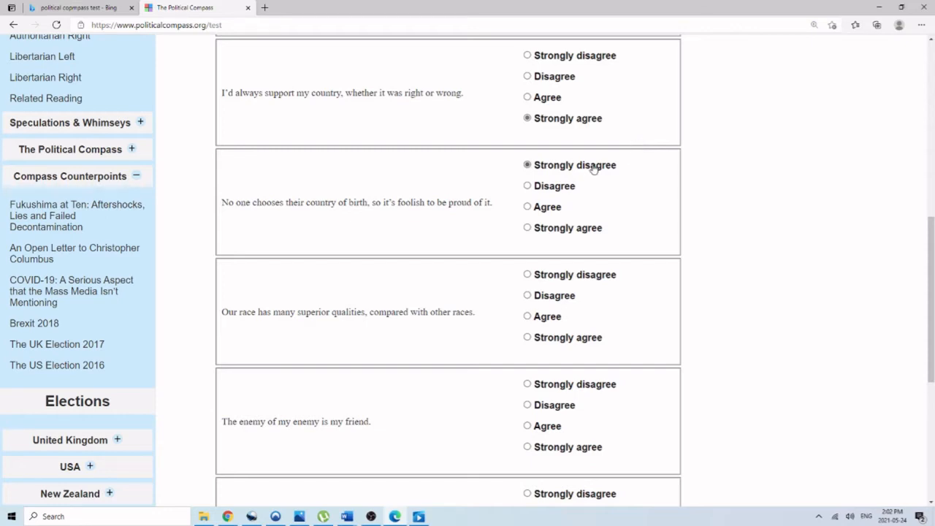
Strongly agree on racial superiority and illegal military action, then submit page 1
scroll("down", 3)
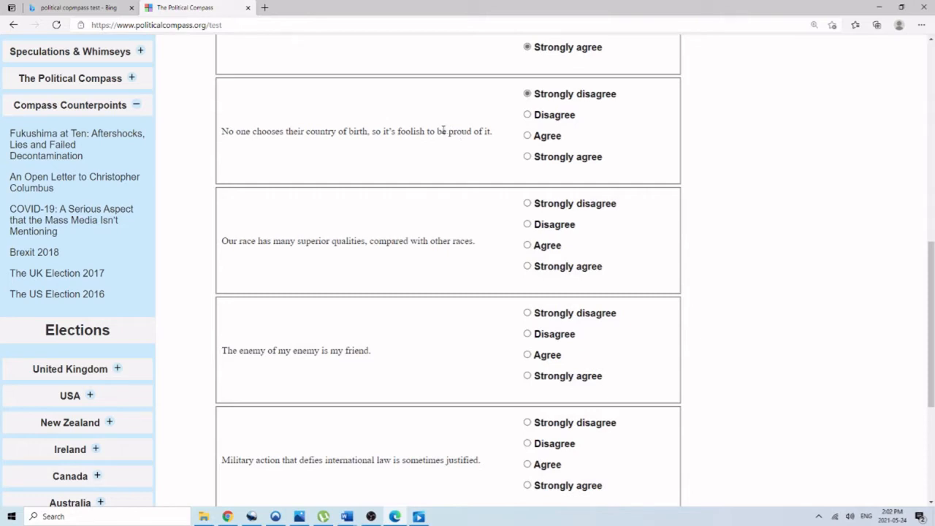
left_click(526, 203)
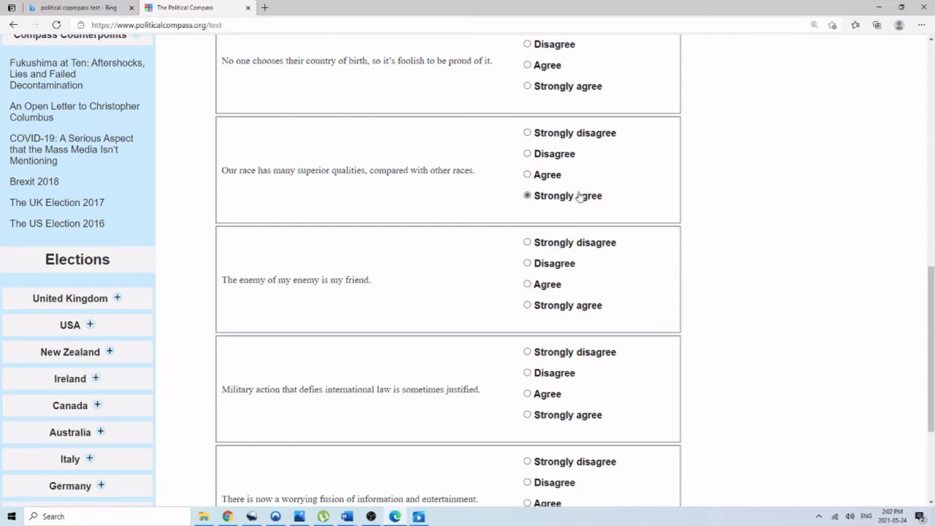
scroll("down", 3)
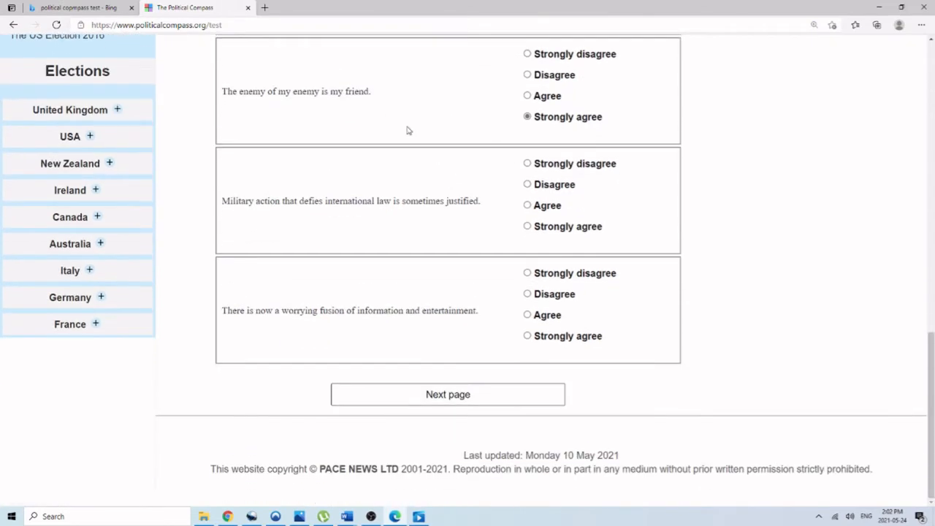
mouse_move(371, 104)
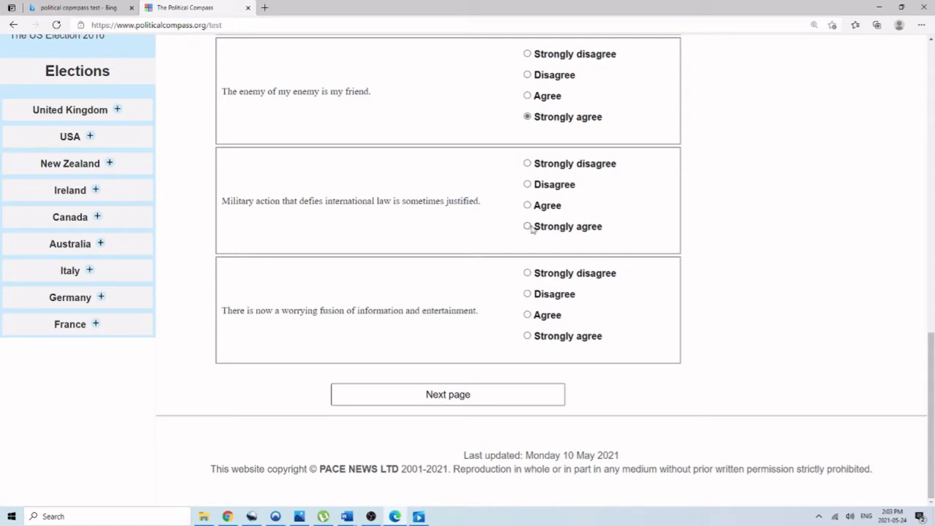
left_click(527, 226)
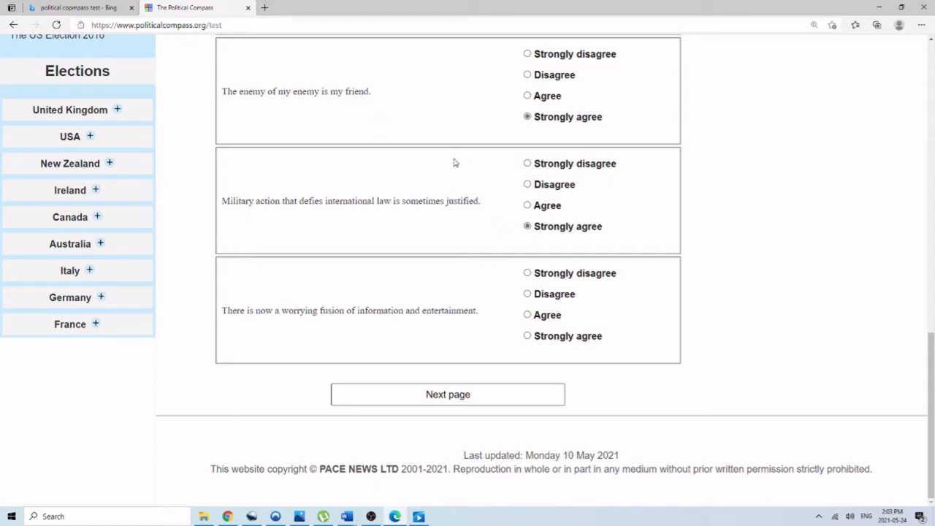
mouse_move(421, 187)
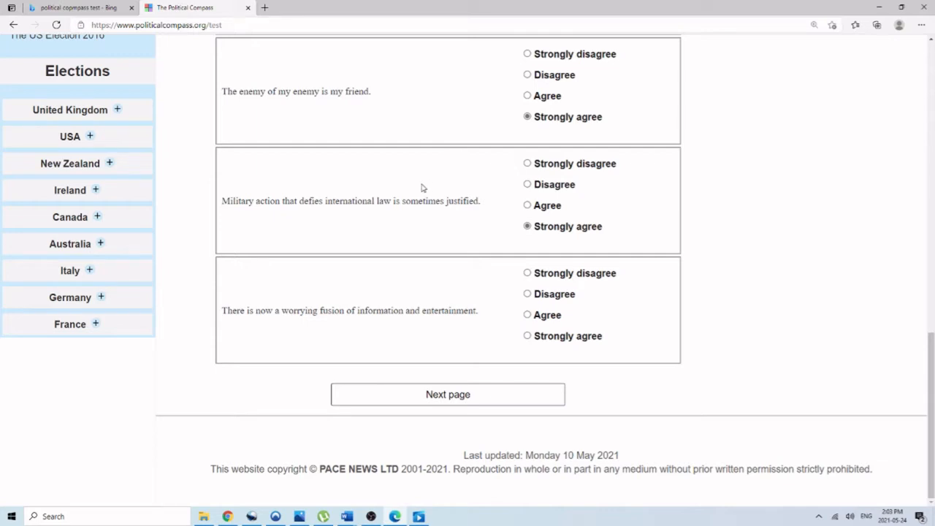
mouse_move(583, 345)
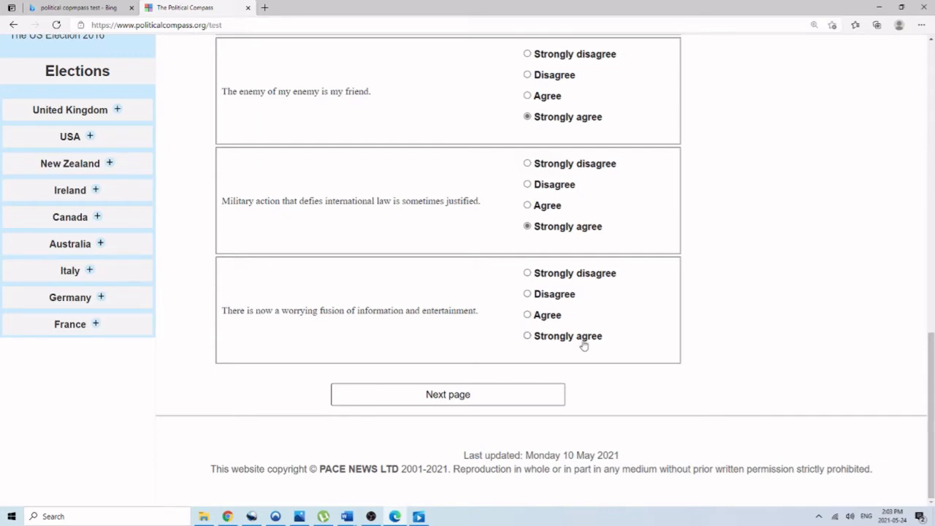
left_click(447, 394)
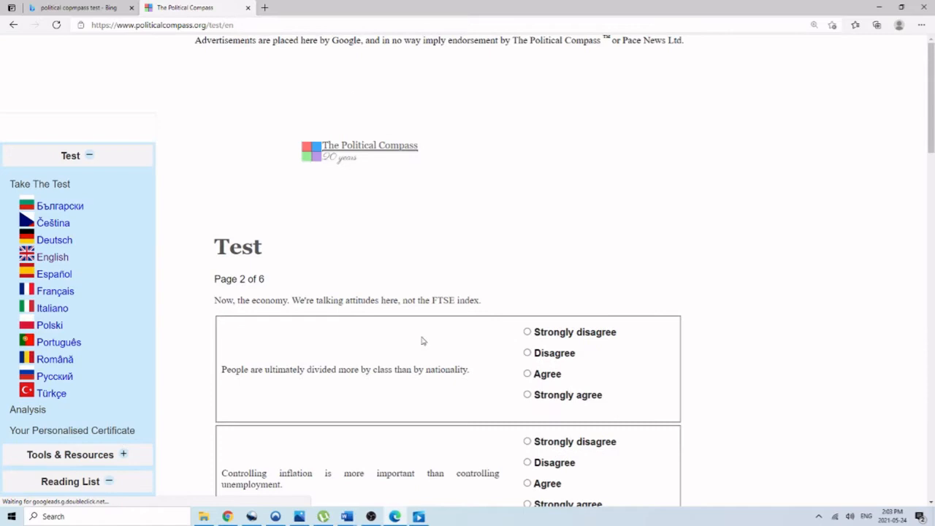
Strongly disagree that class divides people; strongly agree that controlling inflation matters more
scroll("down", 3)
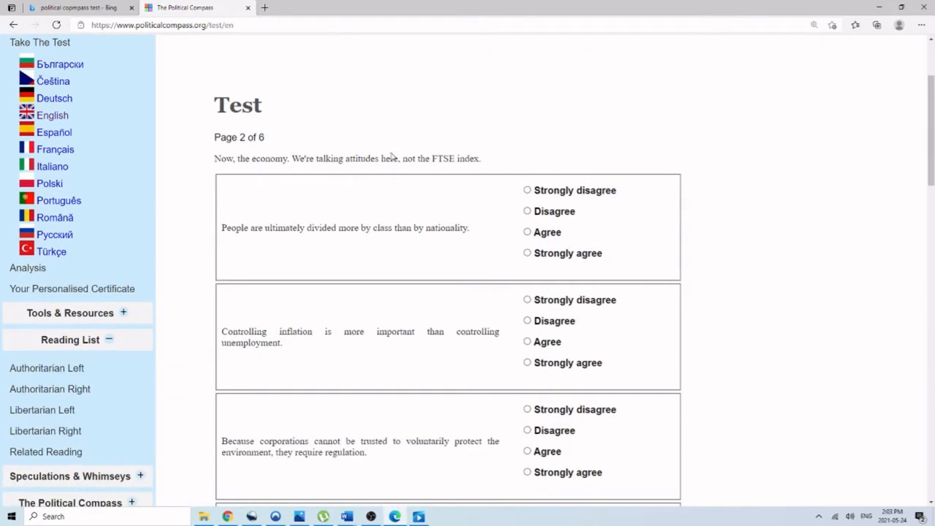
left_click(526, 190)
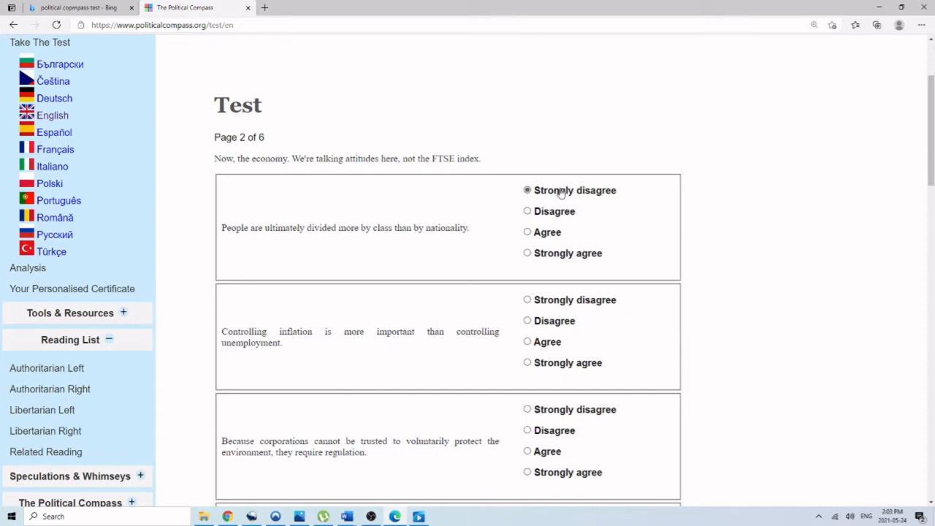
mouse_move(490, 171)
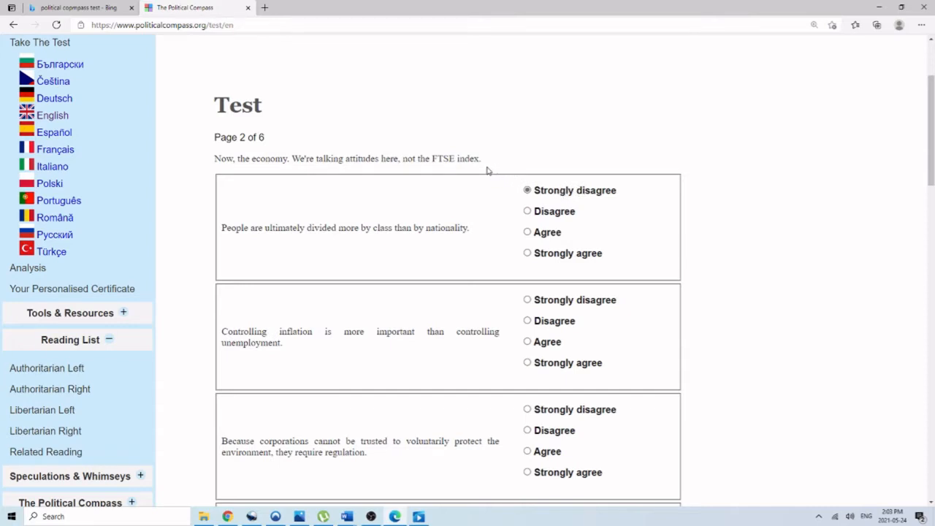
scroll("down", 3)
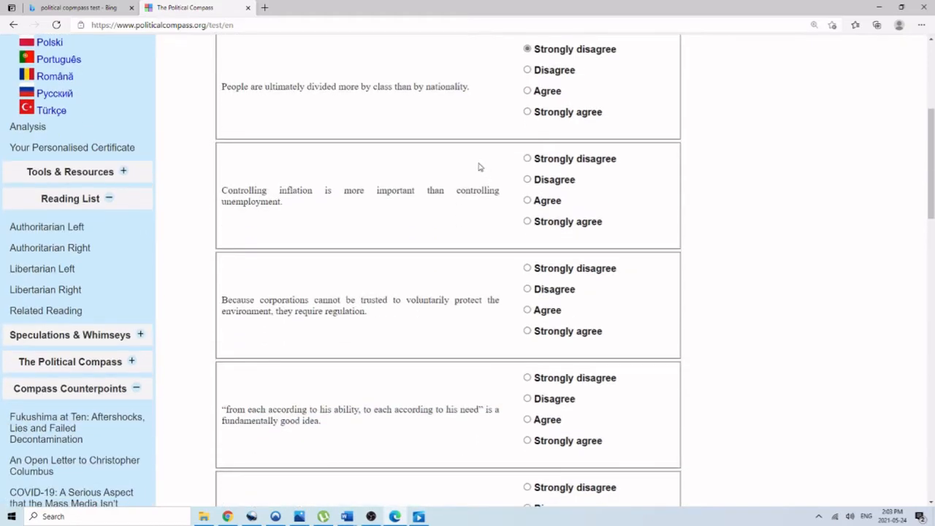
mouse_move(536, 172)
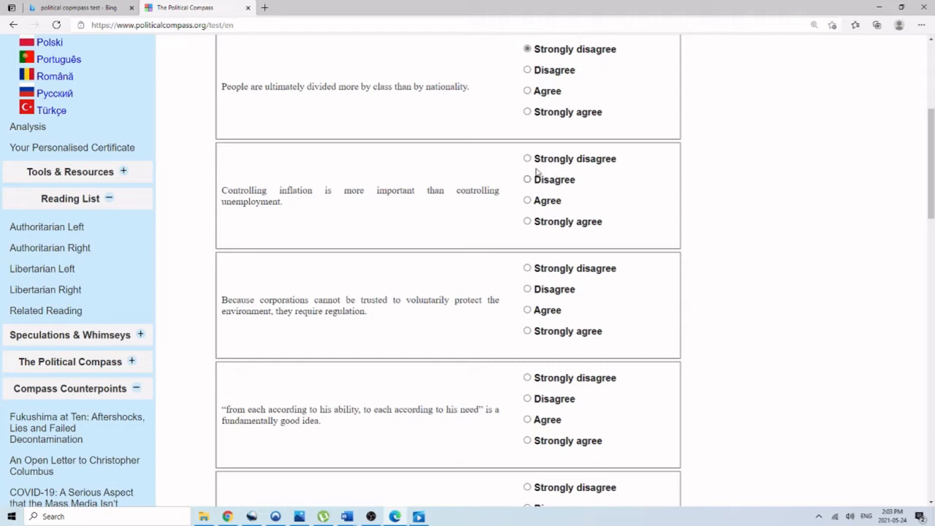
left_click(526, 221)
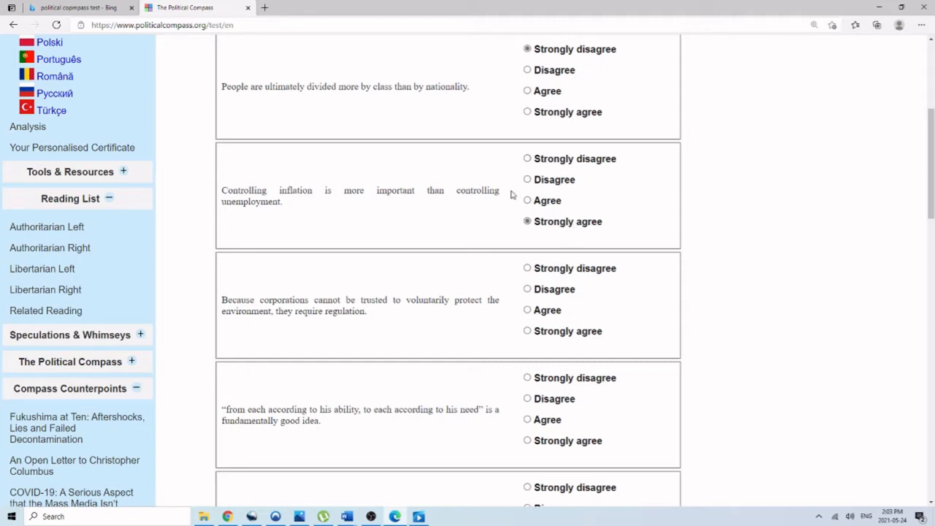
Strongly disagree on corporate environmental regulation and 'from each according to his ability'
scroll("down", 3)
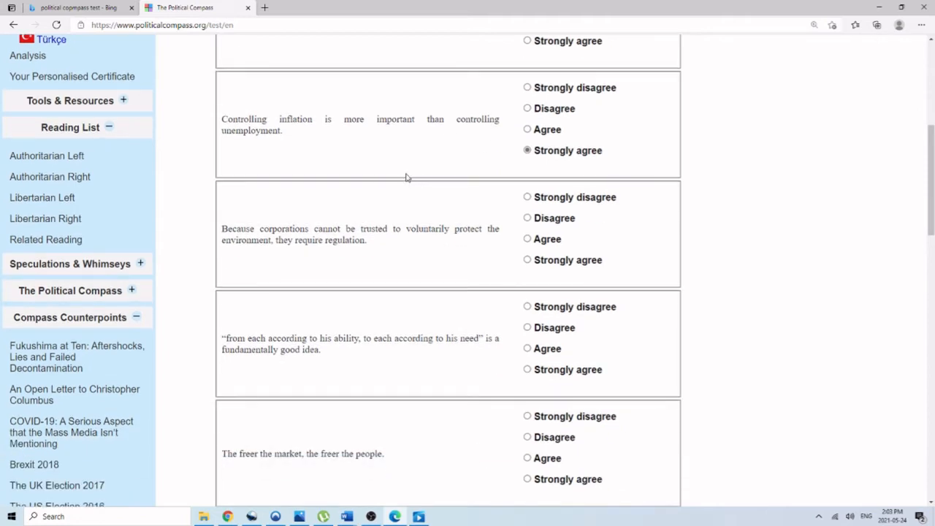
mouse_move(388, 171)
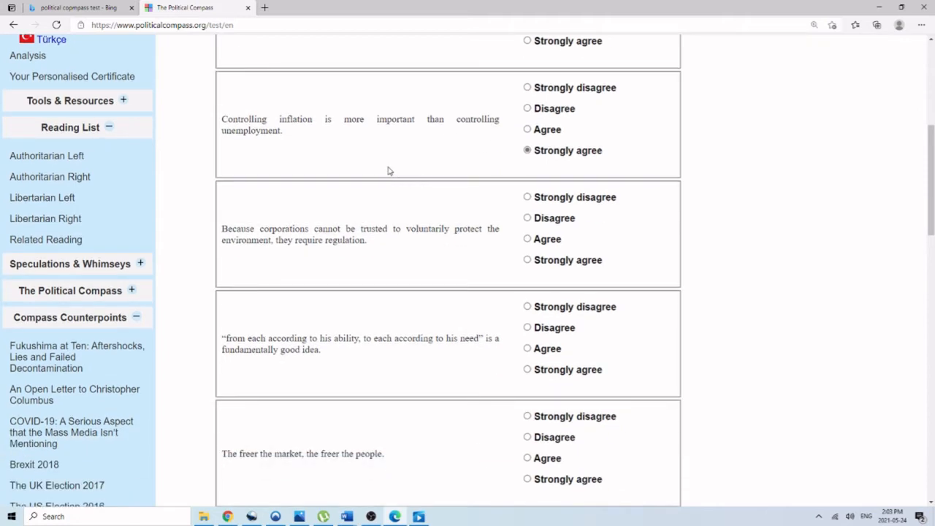
mouse_move(379, 169)
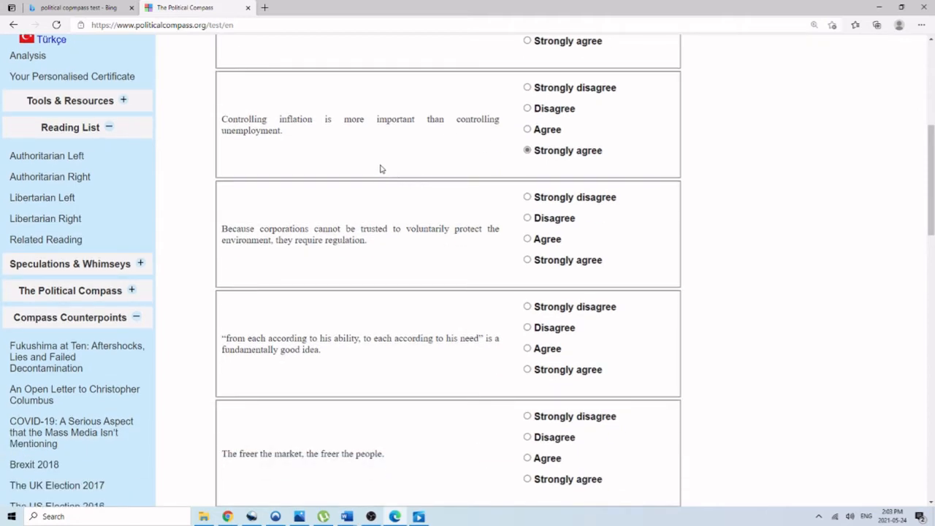
mouse_move(364, 162)
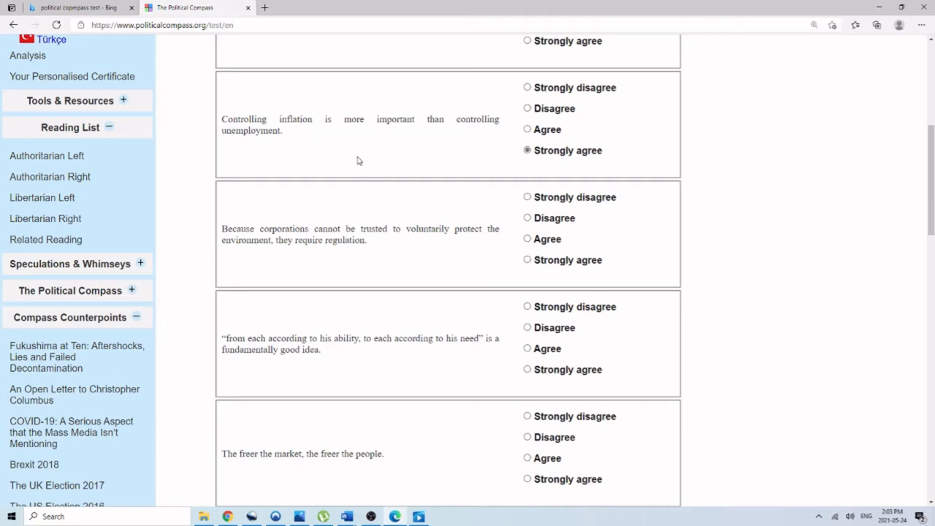
mouse_move(336, 161)
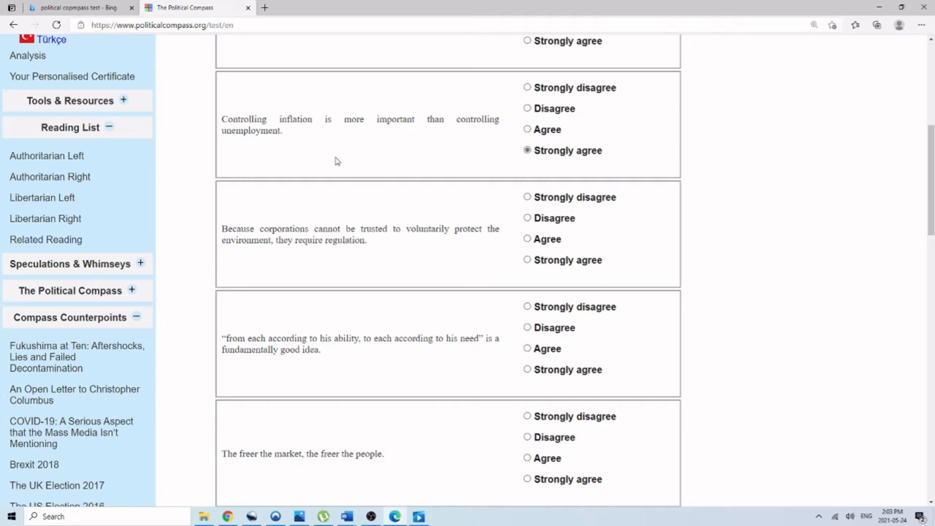
mouse_move(327, 159)
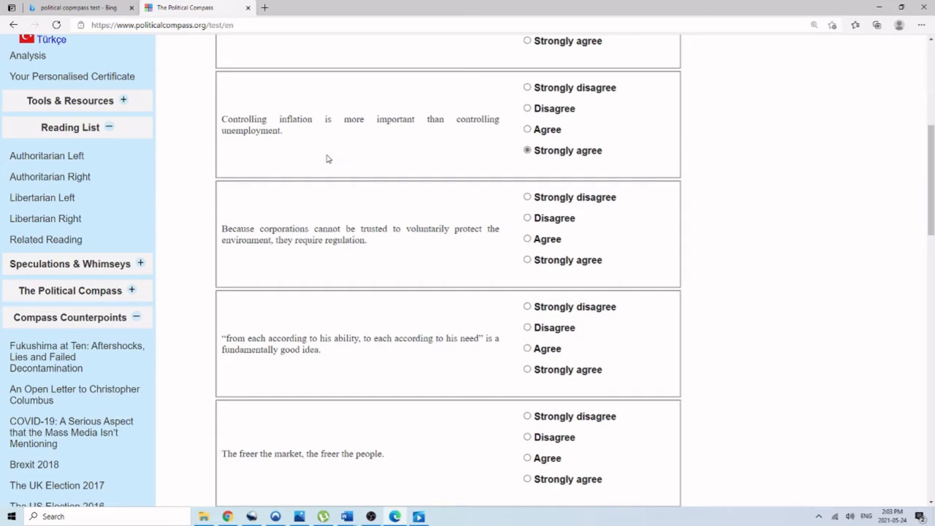
scroll("down", 3)
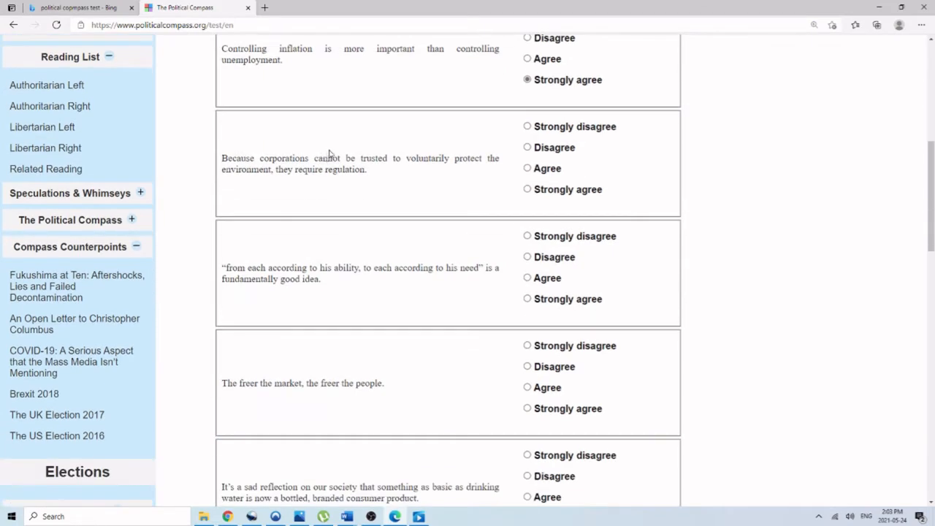
mouse_move(409, 122)
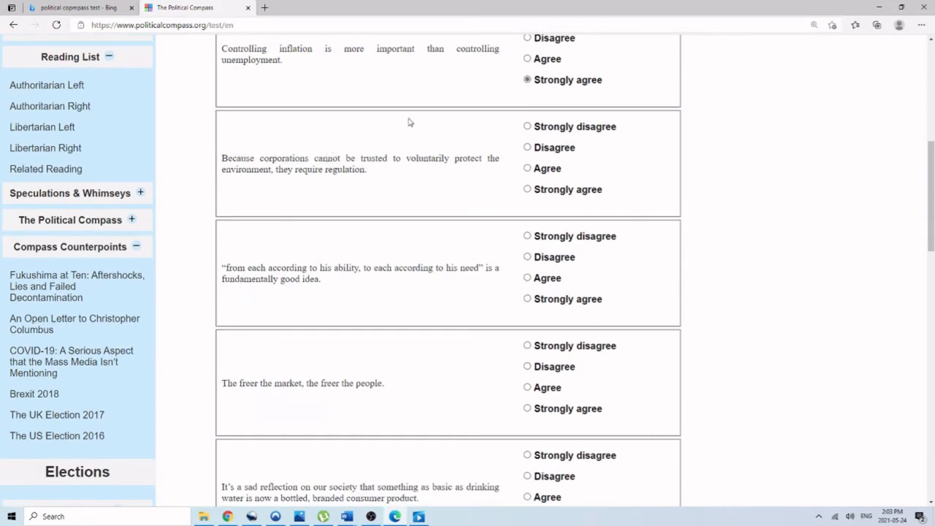
mouse_move(402, 122)
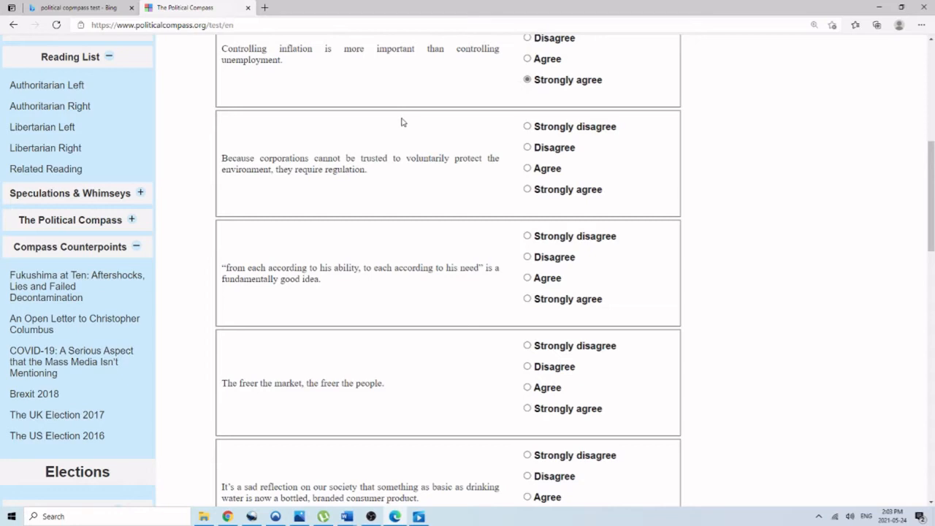
left_click(526, 126)
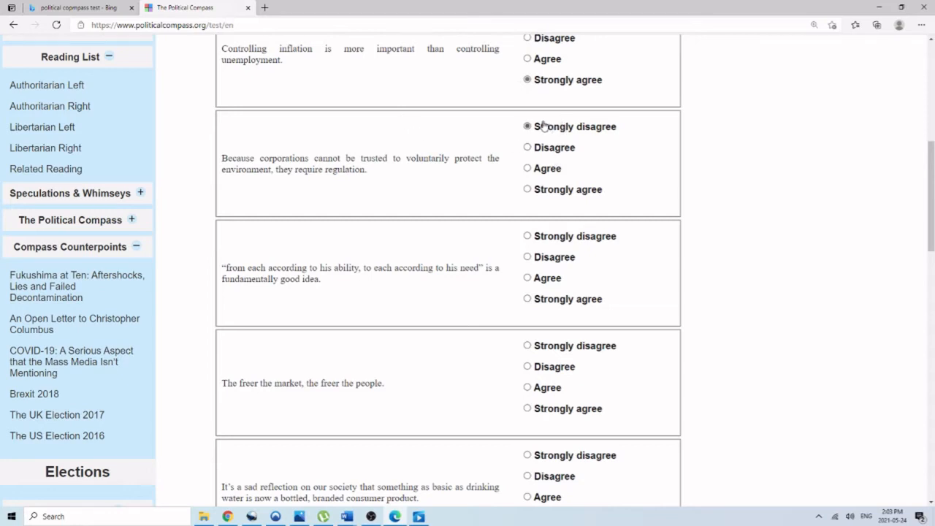
scroll("down", 3)
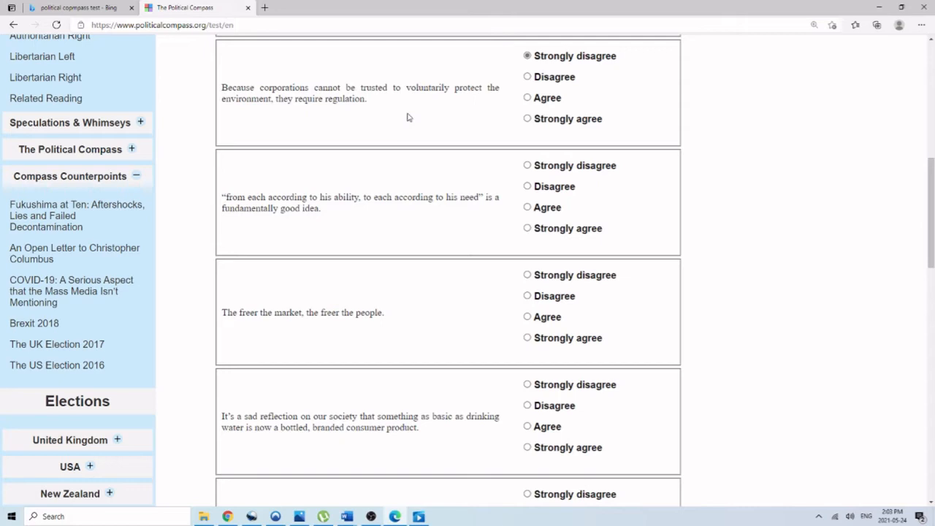
mouse_move(379, 175)
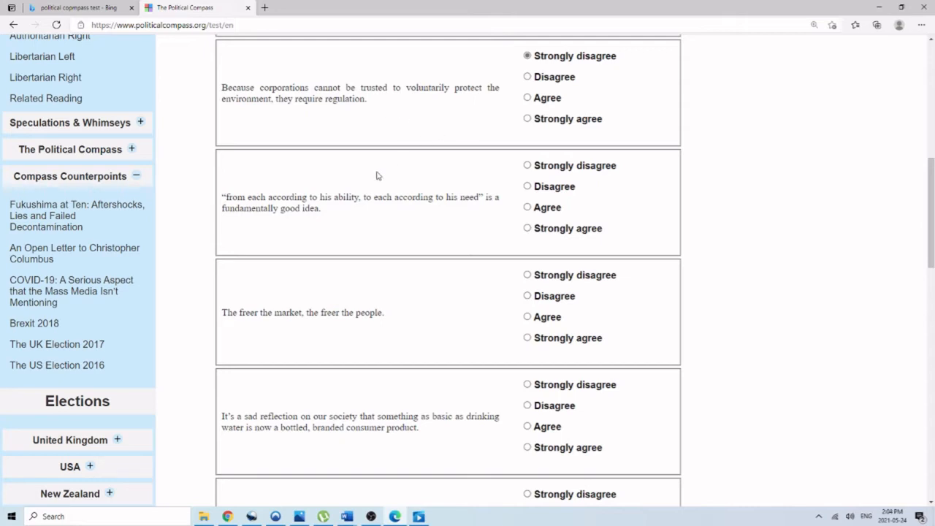
left_click(527, 165)
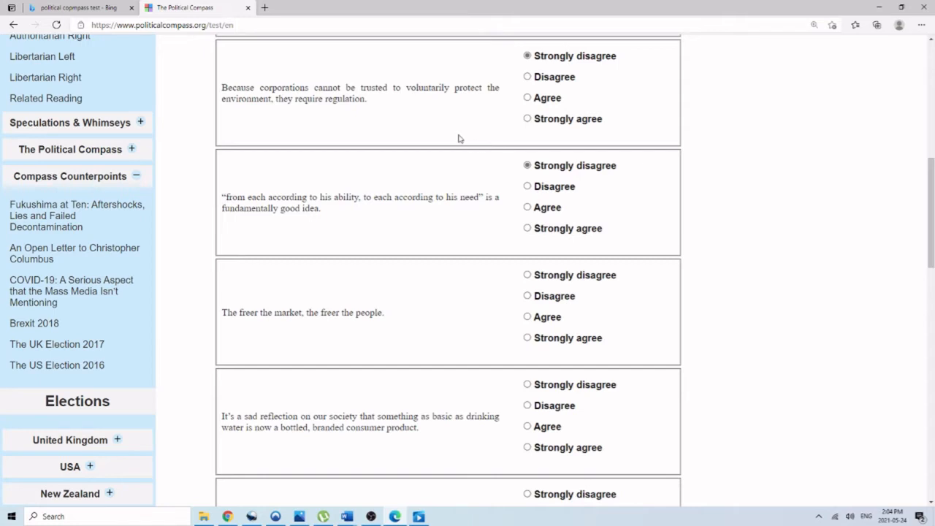
mouse_move(450, 145)
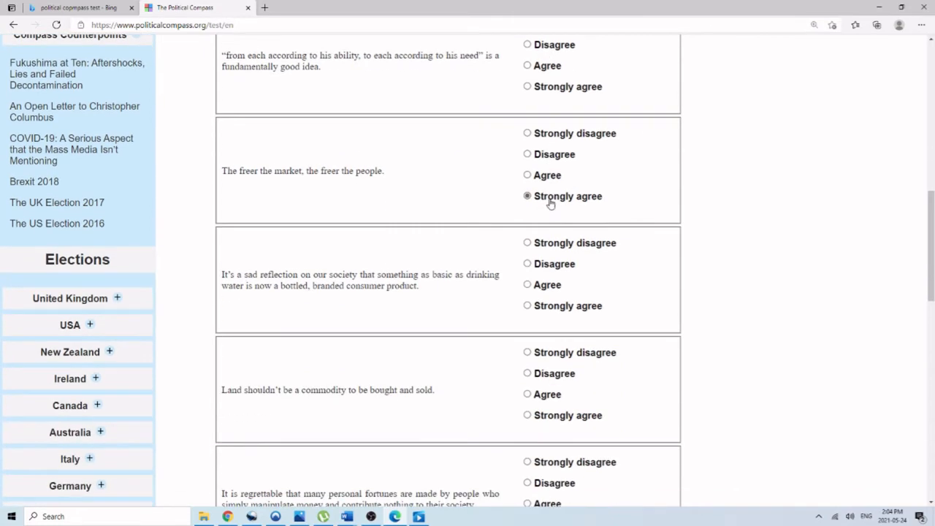
Strongly disagree on bottled water, land as commodity, personal fortunes and protectionism
scroll("down", 3)
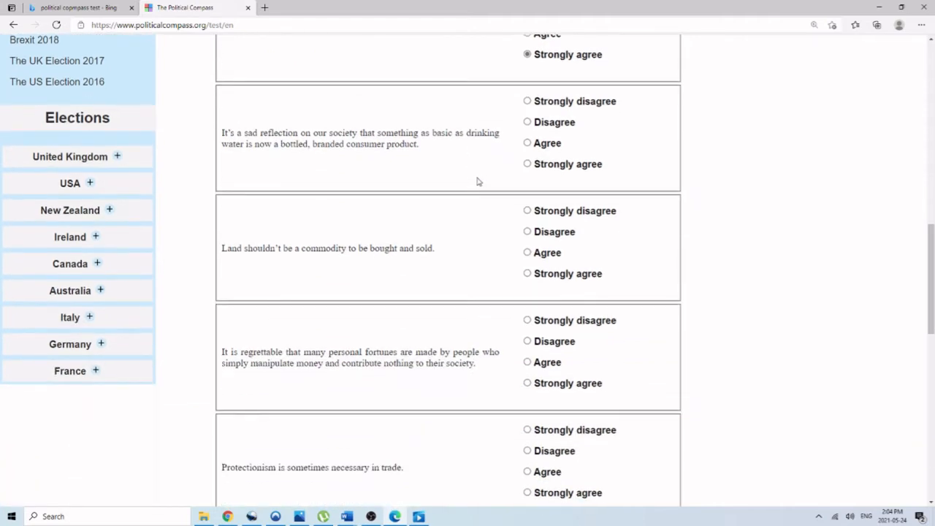
mouse_move(462, 172)
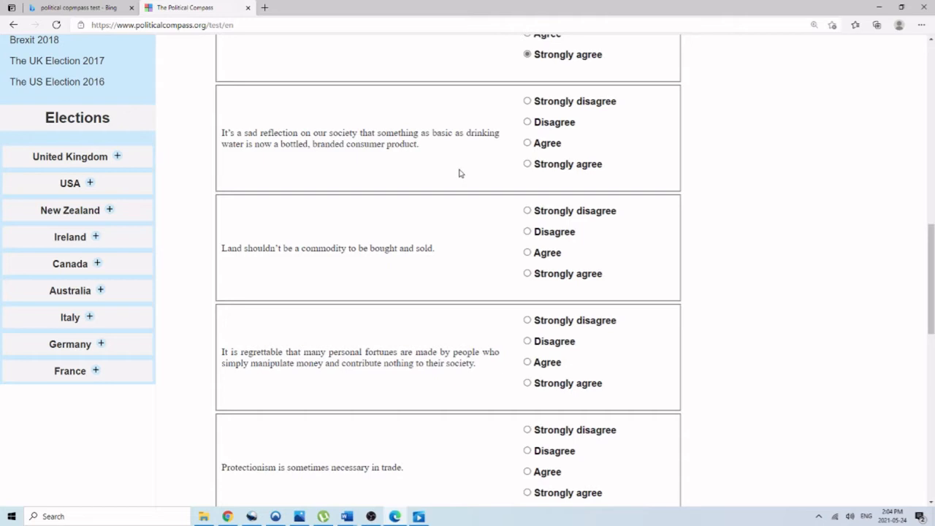
left_click(527, 101)
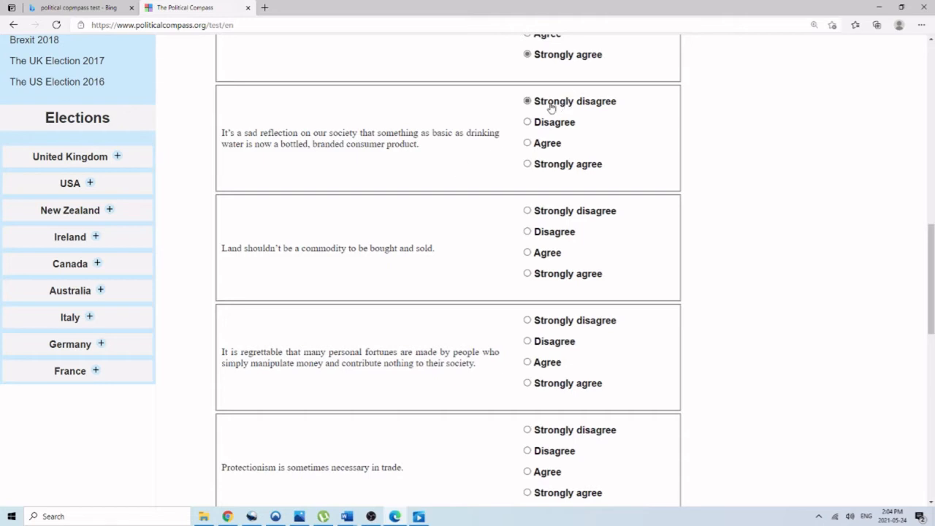
mouse_move(367, 163)
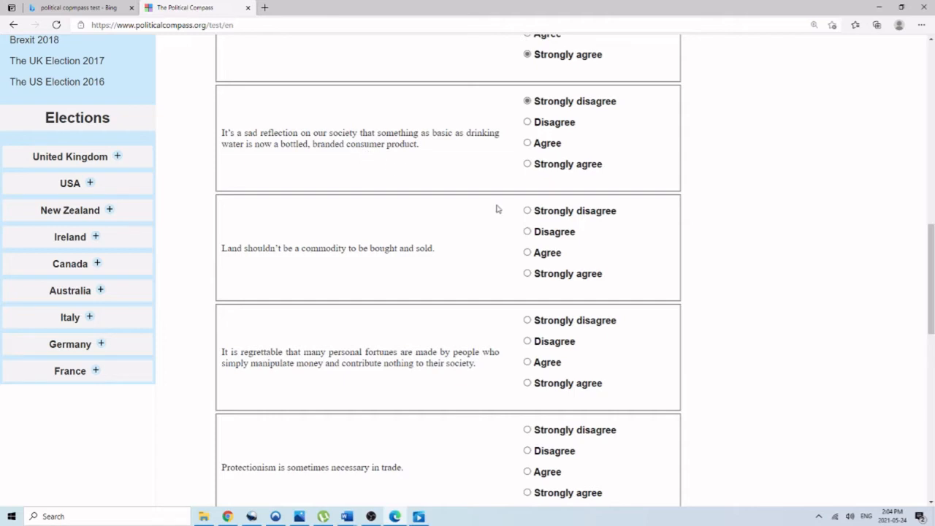
left_click(526, 211)
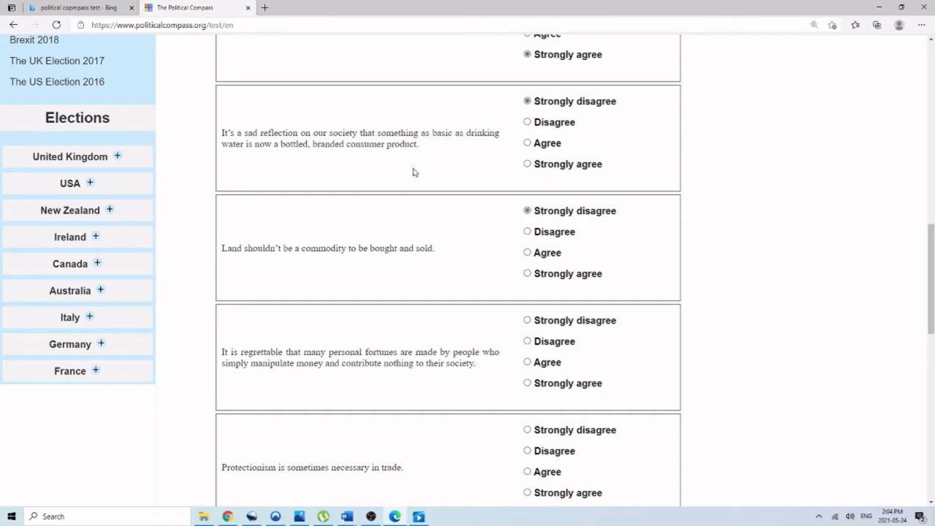
scroll("down", 3)
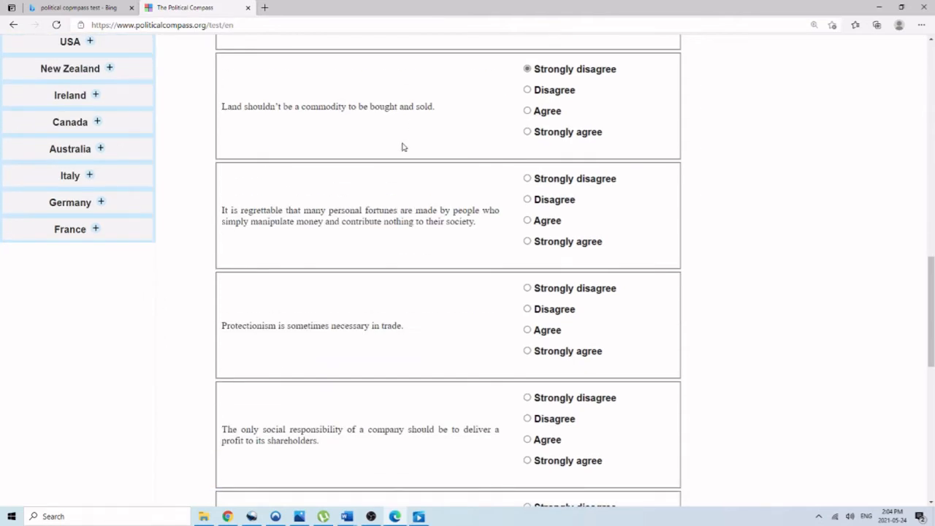
mouse_move(382, 148)
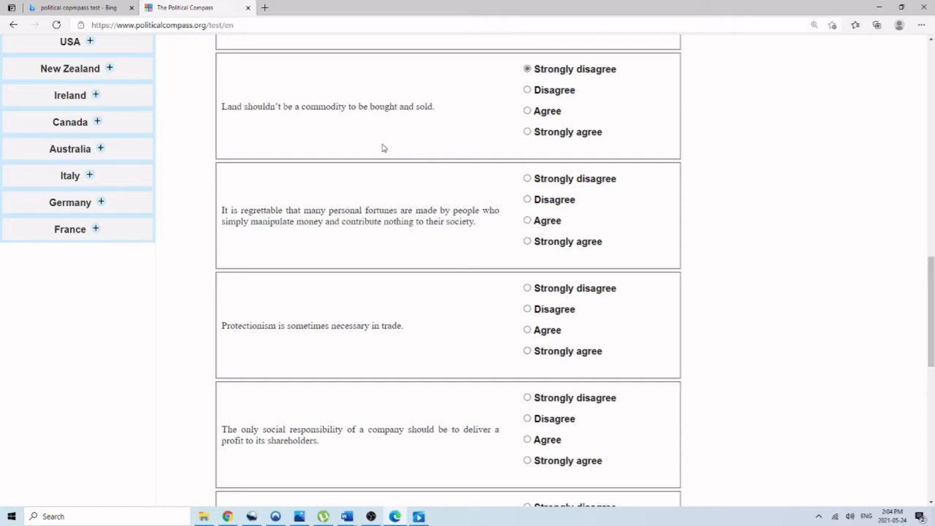
left_click(527, 178)
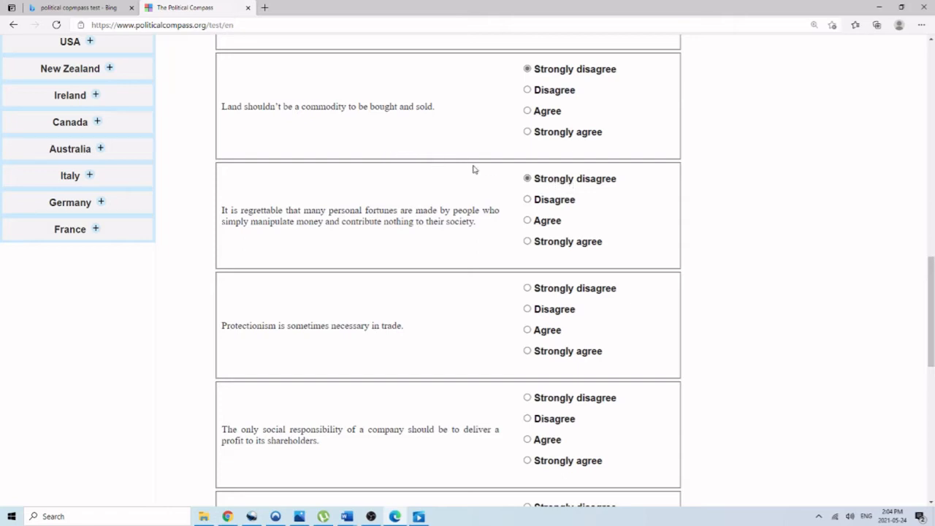
mouse_move(404, 165)
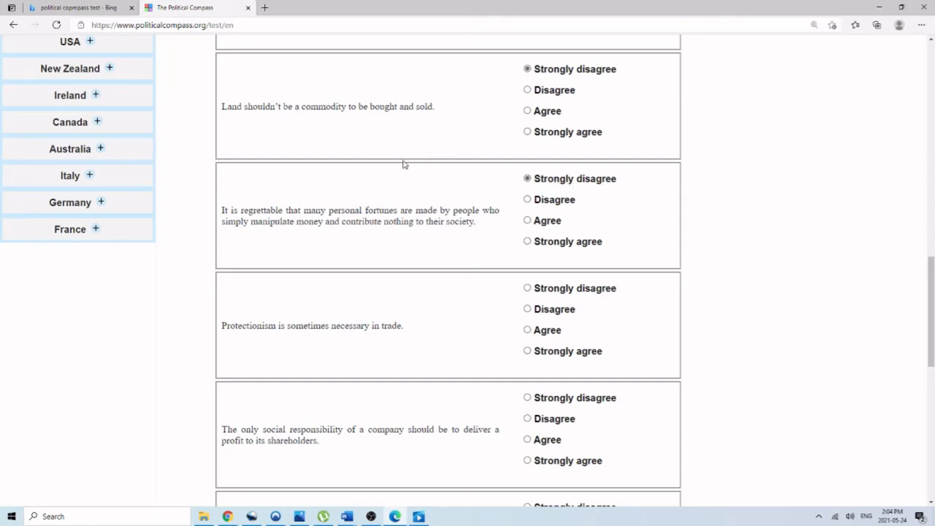
scroll("down", 3)
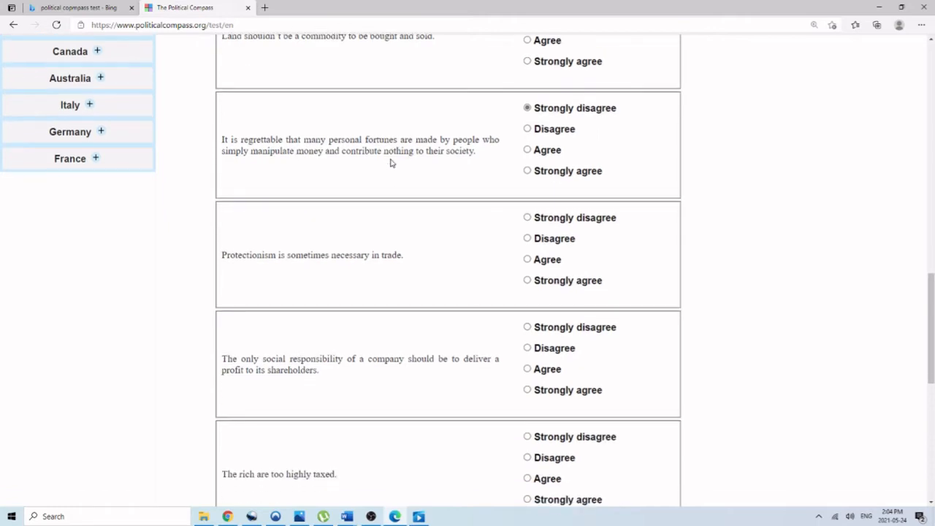
mouse_move(524, 281)
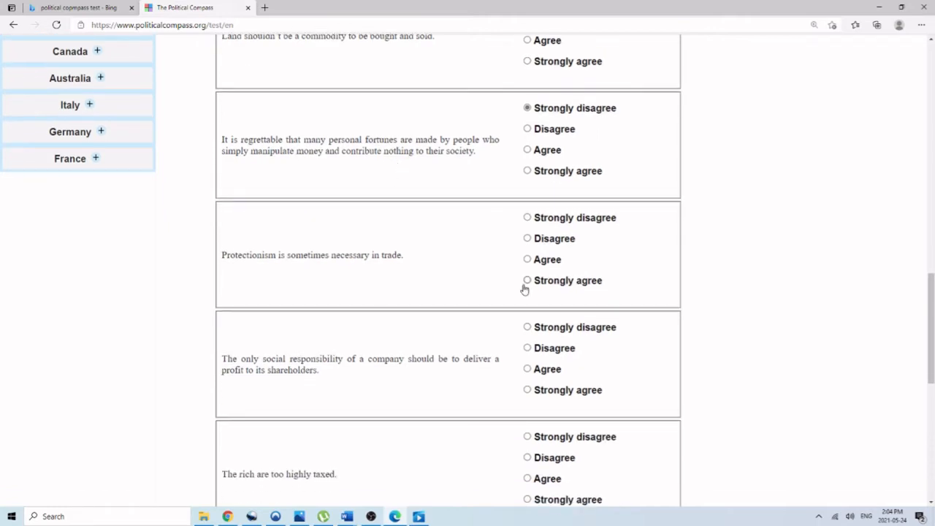
left_click(526, 217)
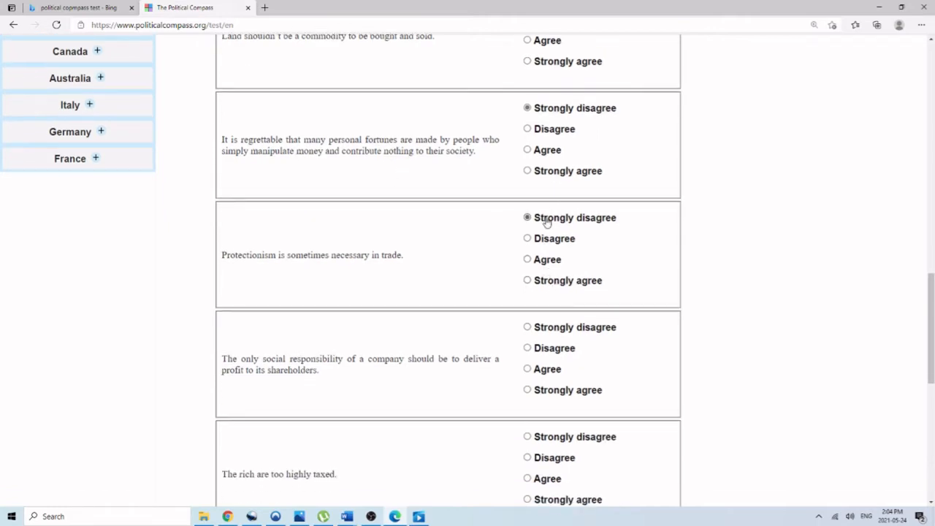
mouse_move(521, 207)
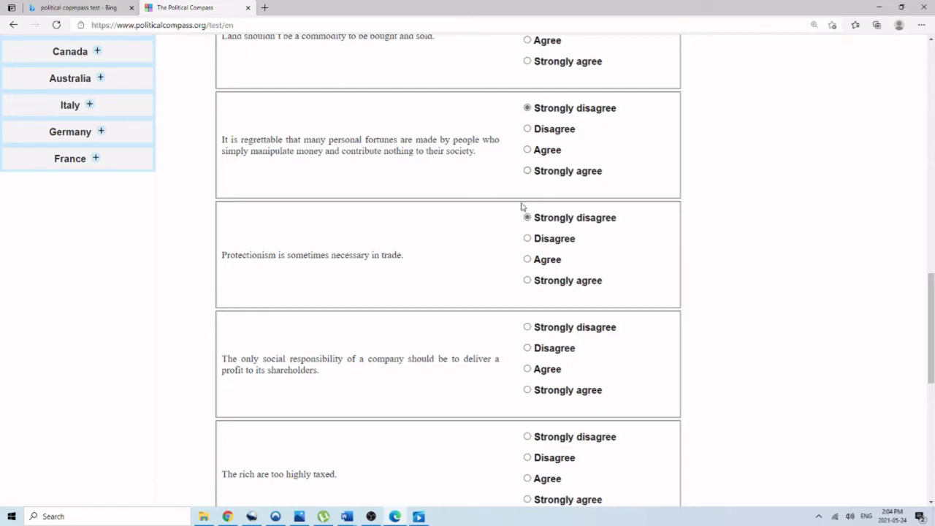
mouse_move(343, 86)
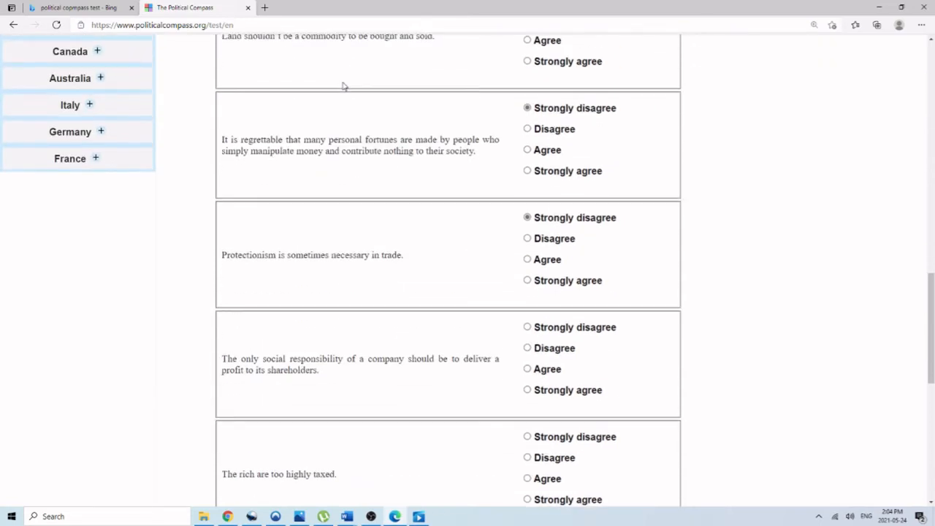
mouse_move(317, 222)
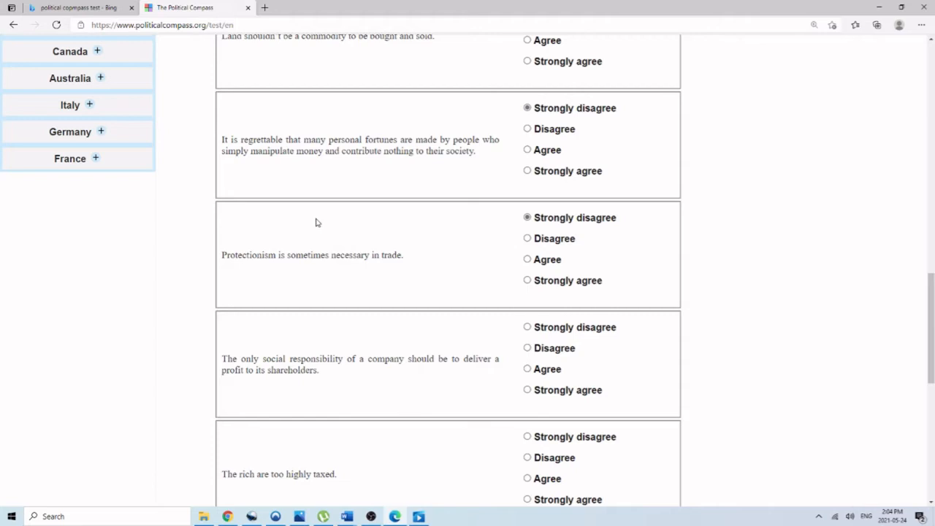
Strongly agree that the rich are overtaxed and paying buys better medical care
scroll("down", 3)
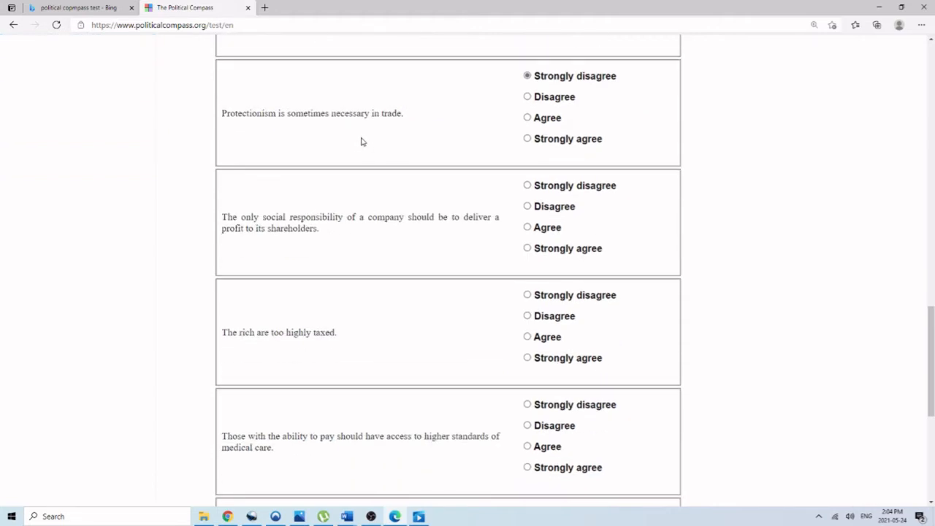
mouse_move(611, 272)
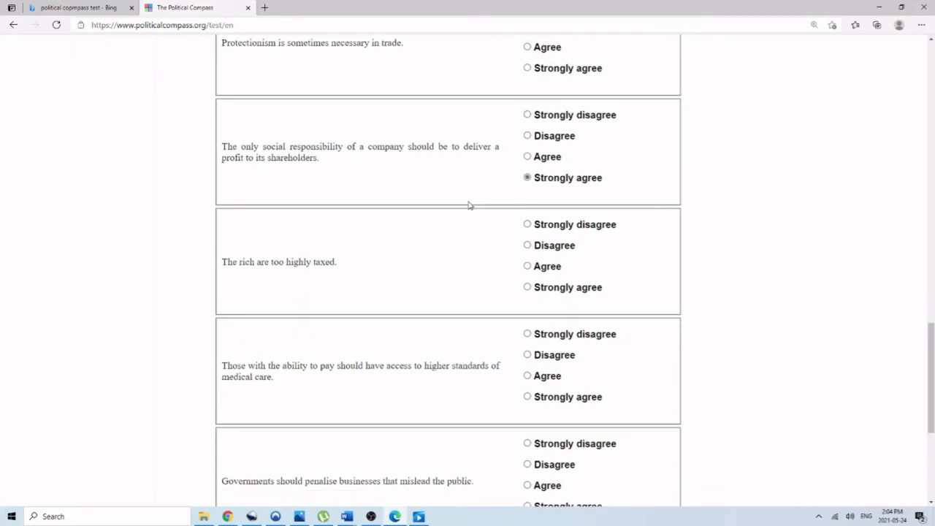
left_click(527, 286)
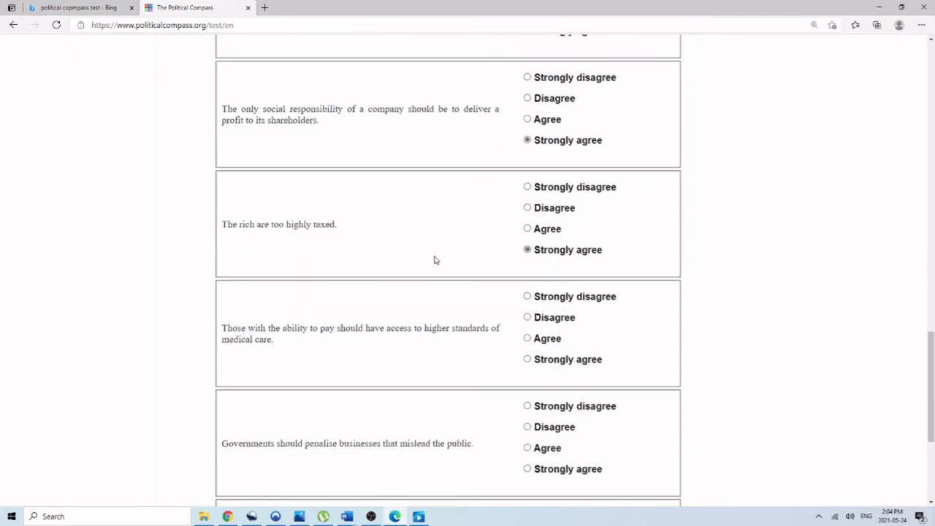
scroll("down", 3)
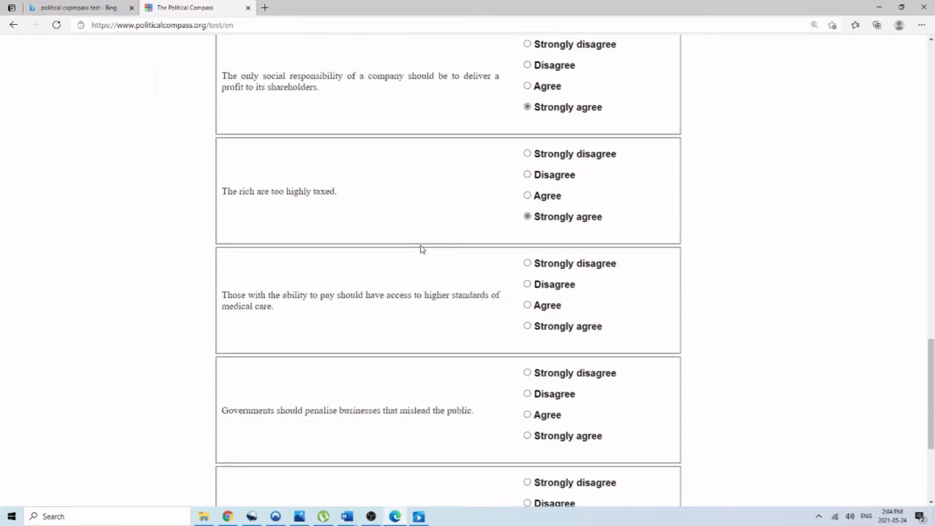
left_click(526, 326)
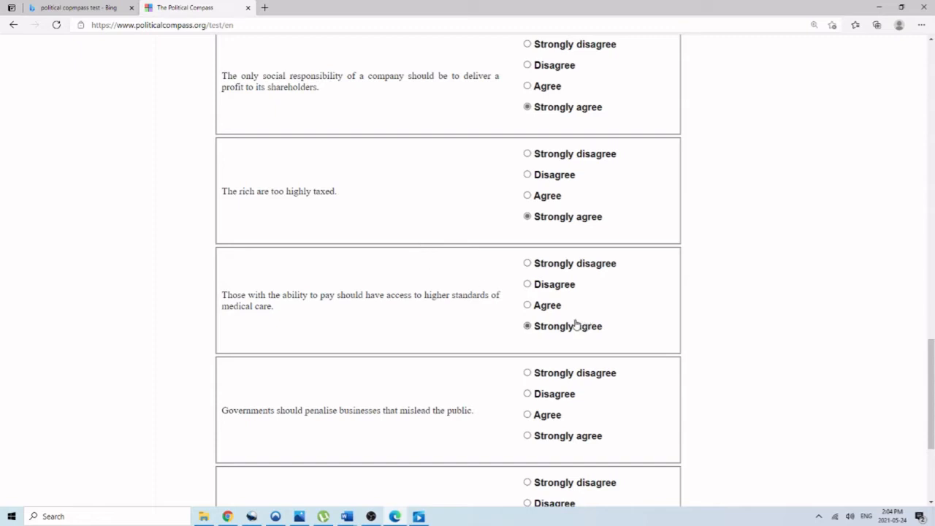
Strongly disagree on penalising misleading businesses and monopoly restrictions, then submit page 2
scroll("down", 3)
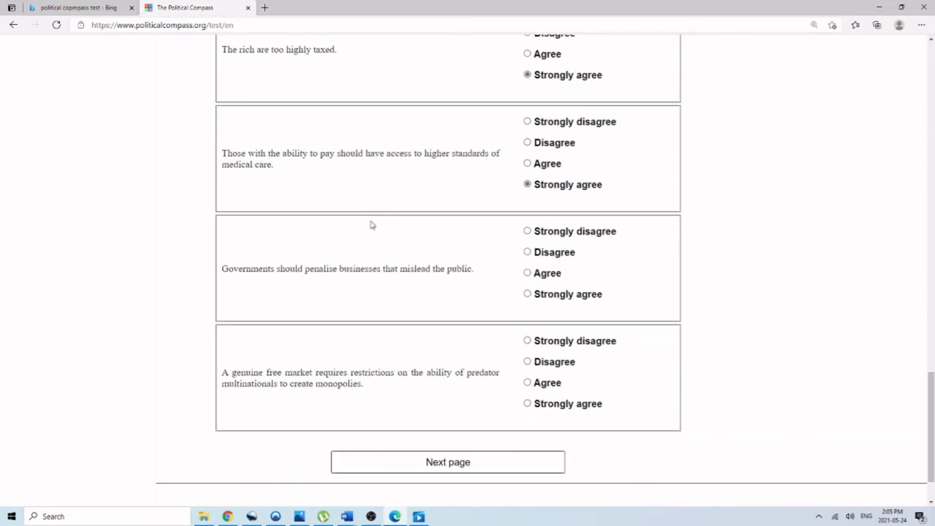
mouse_move(557, 285)
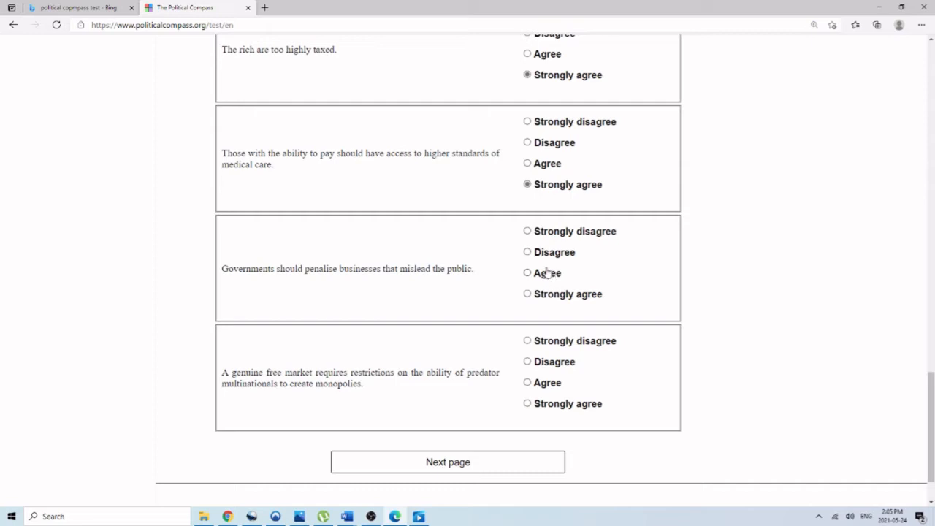
left_click(527, 231)
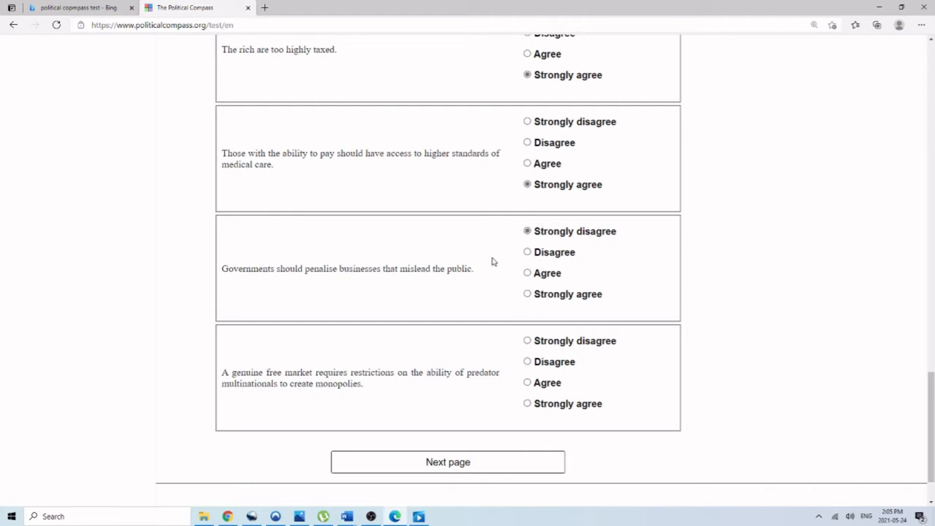
scroll("down", 3)
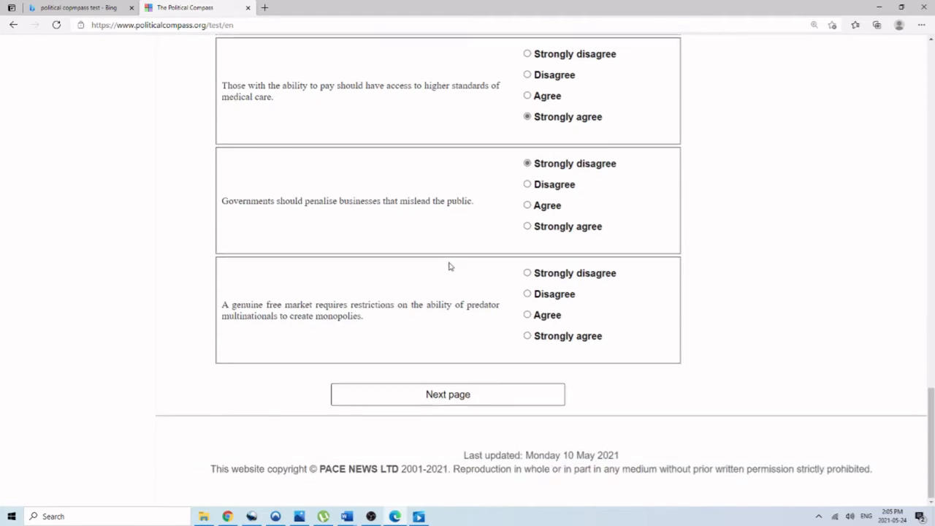
mouse_move(438, 264)
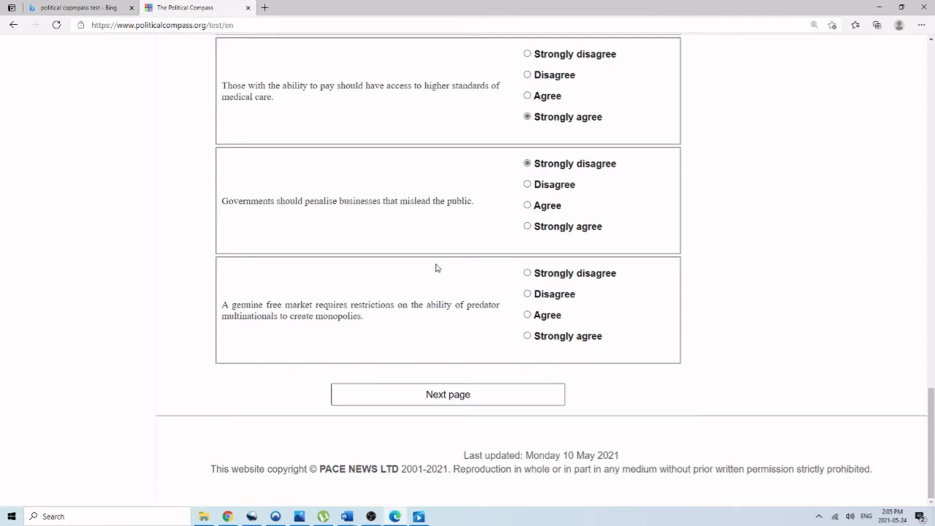
left_click(527, 272)
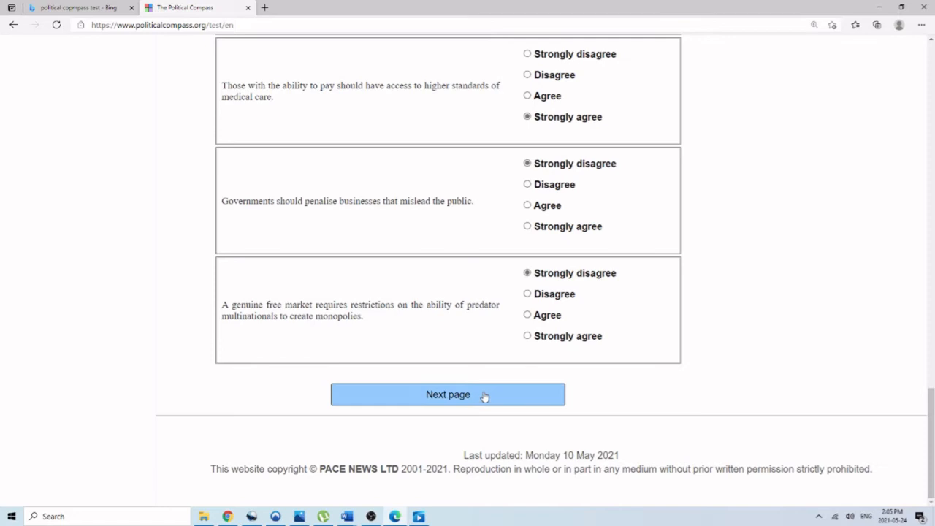
left_click(447, 394)
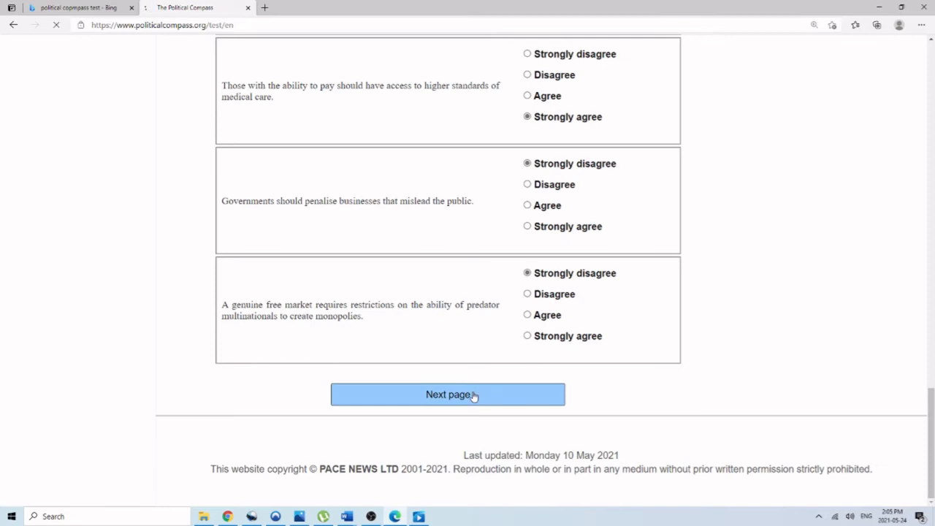
Strongly agree with 'an eye for an eye' and non-compulsory school attendance
left_click(447, 395)
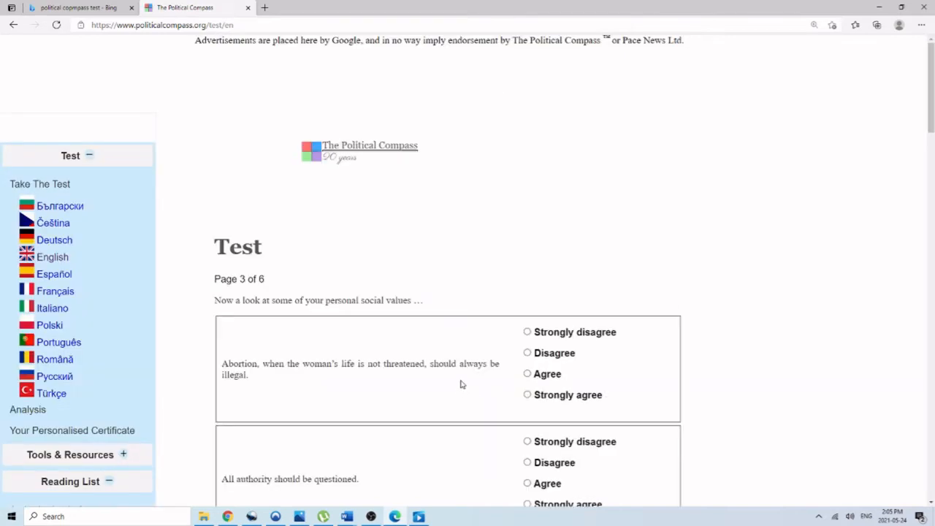
mouse_move(452, 381)
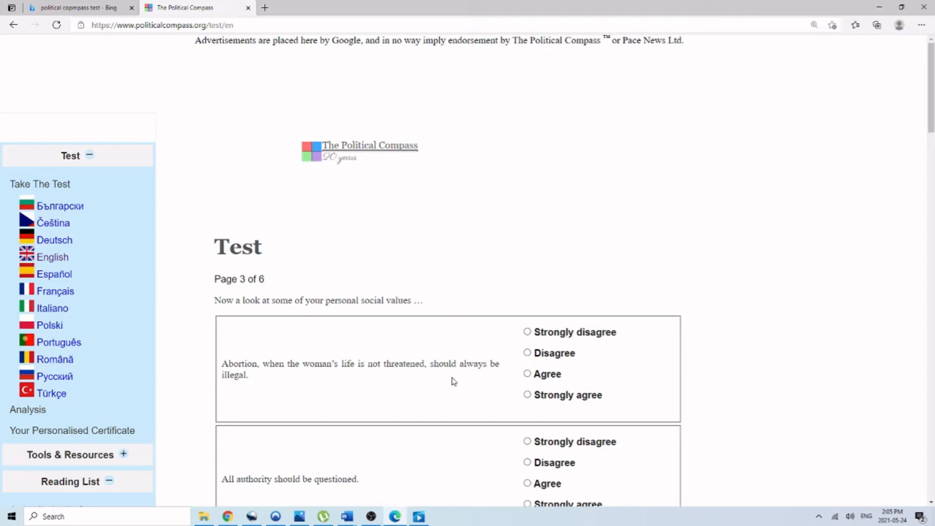
mouse_move(423, 358)
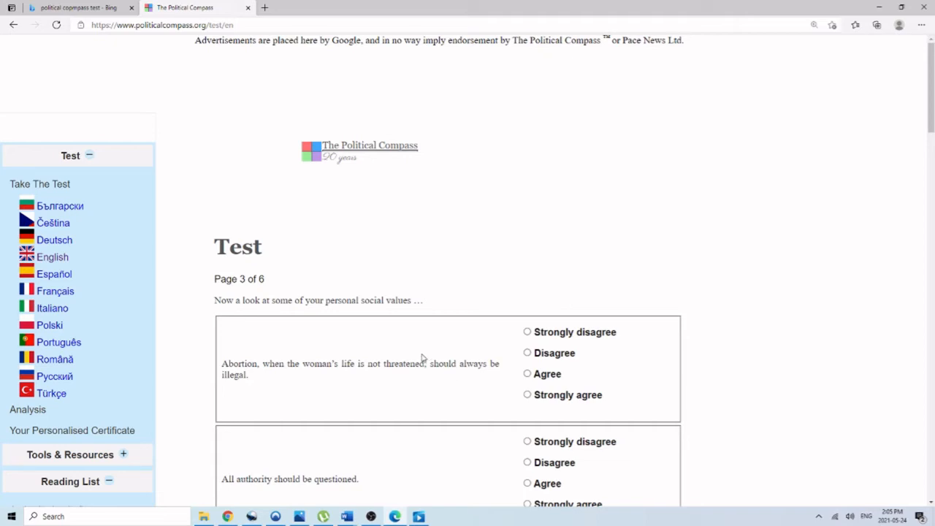
mouse_move(429, 294)
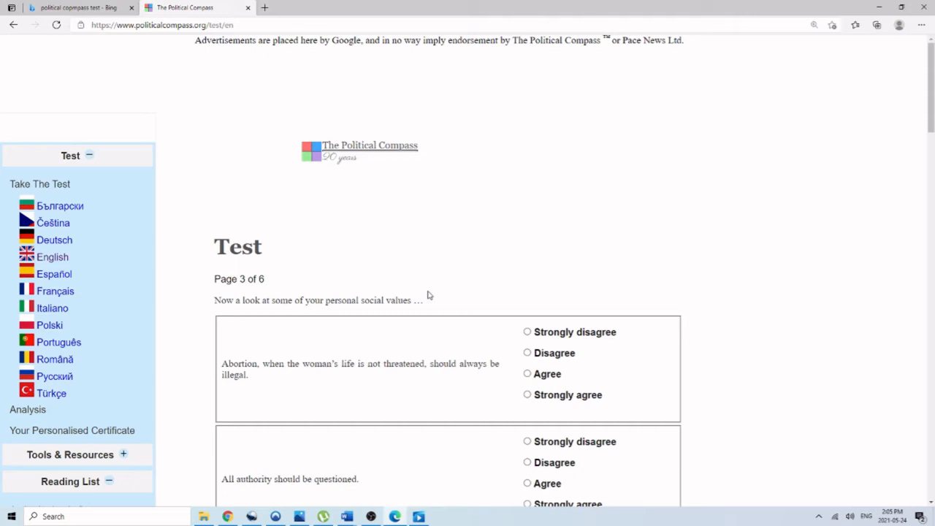
scroll("down", 3)
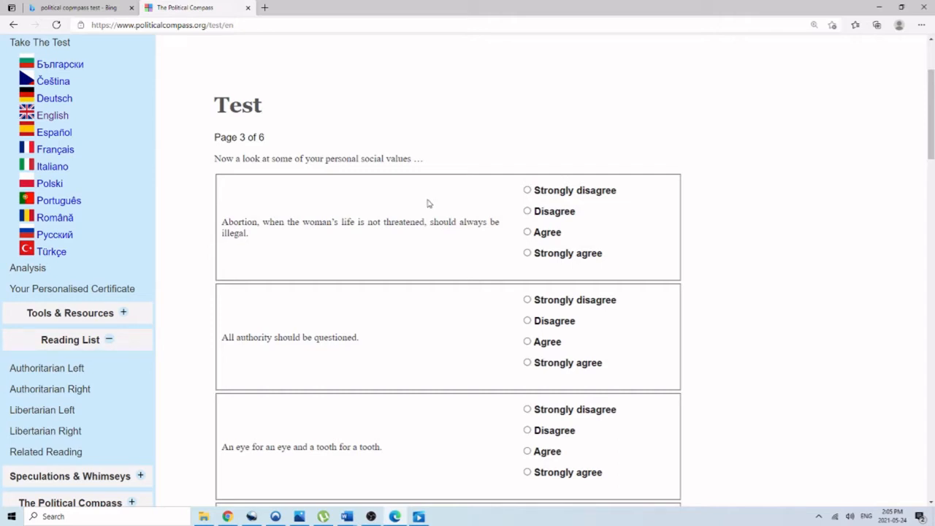
mouse_move(453, 212)
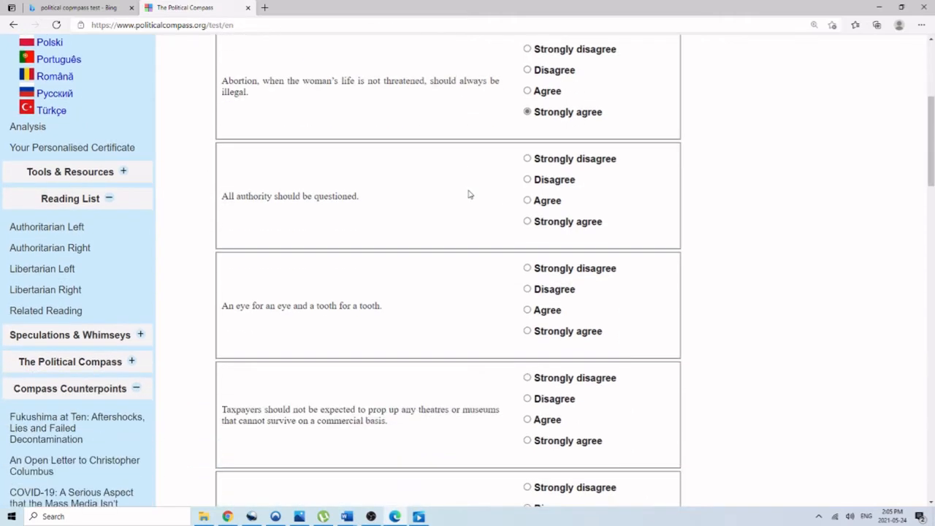
scroll("down", 3)
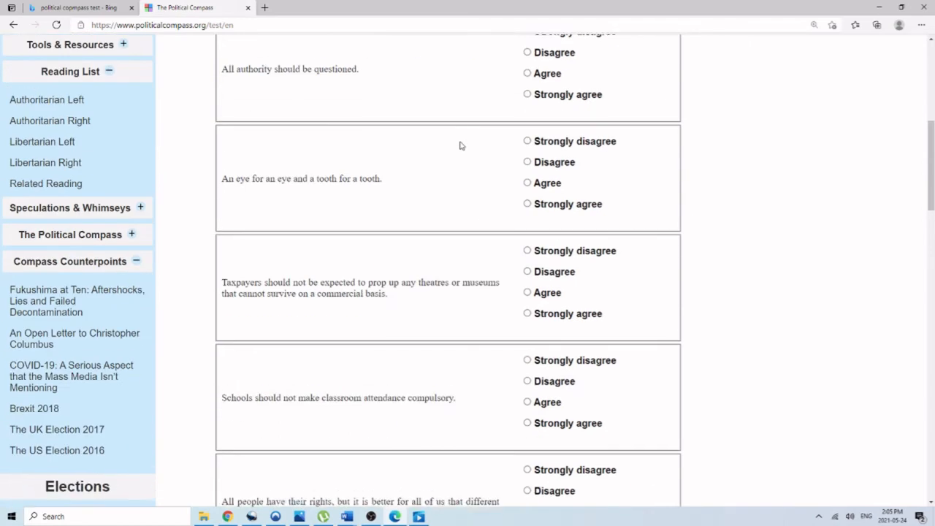
left_click(527, 188)
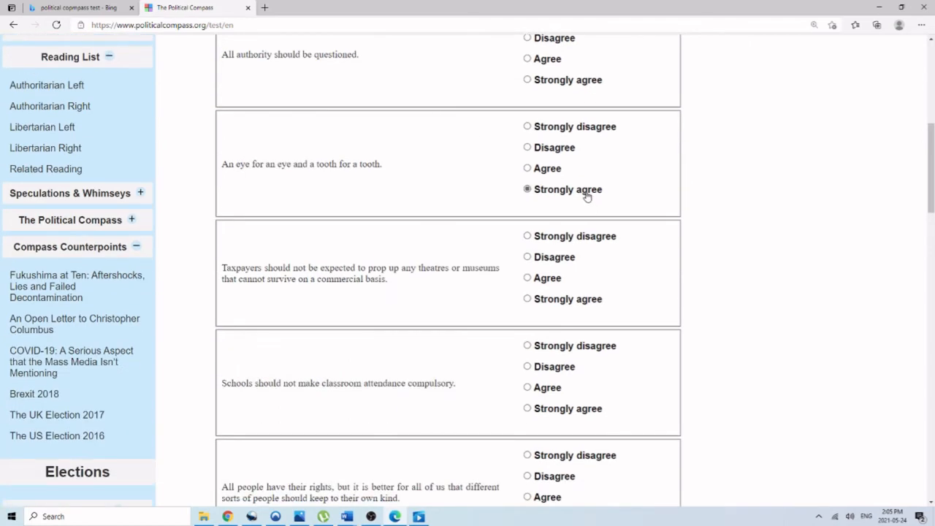
scroll("down", 3)
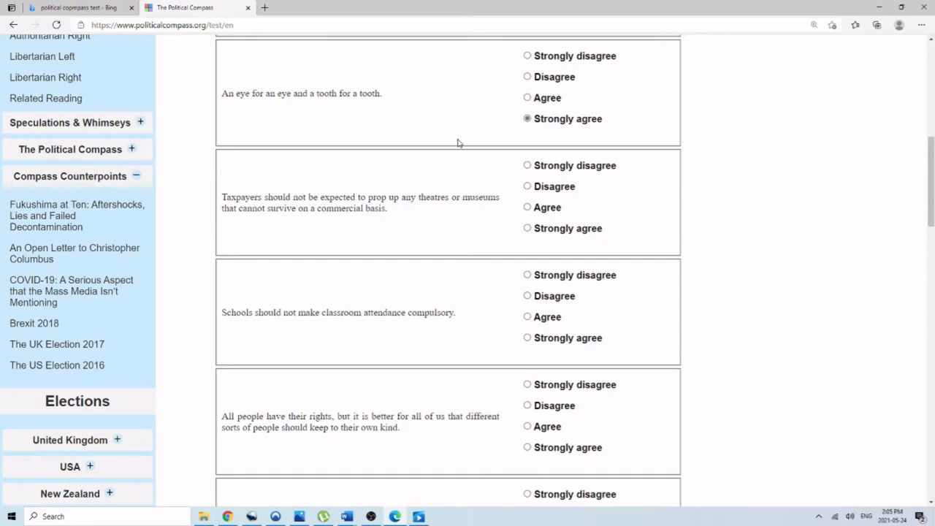
mouse_move(440, 142)
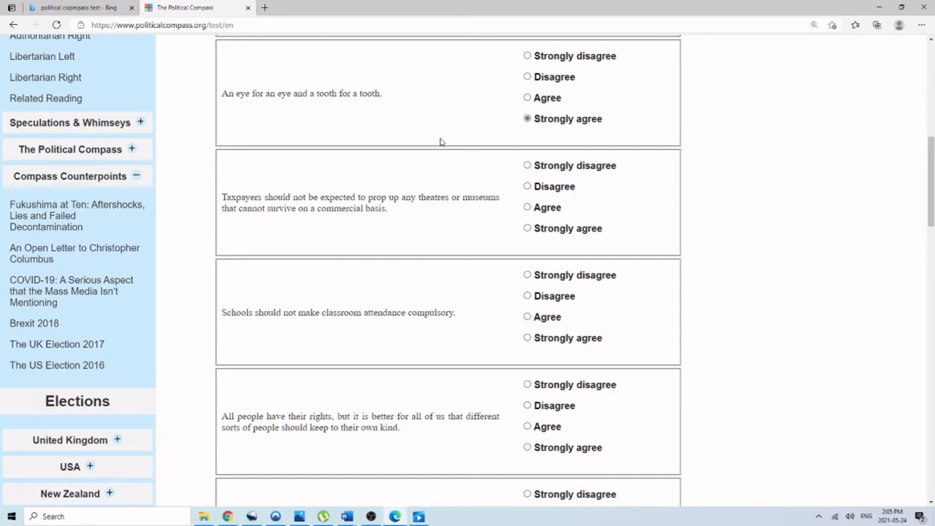
mouse_move(563, 173)
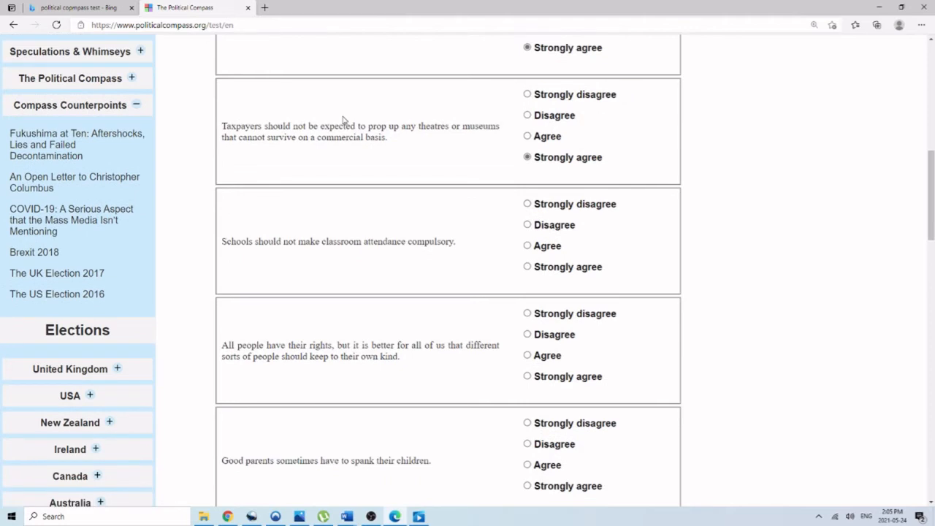
mouse_move(333, 115)
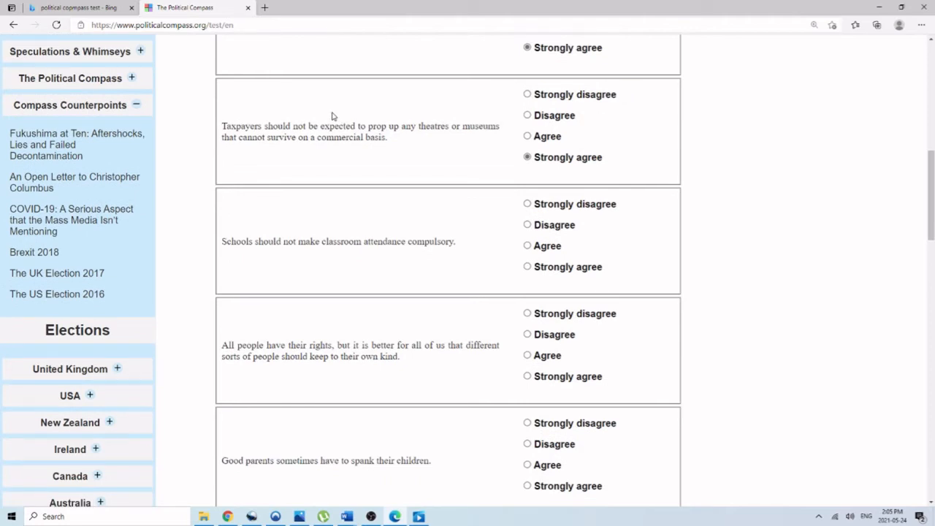
mouse_move(460, 251)
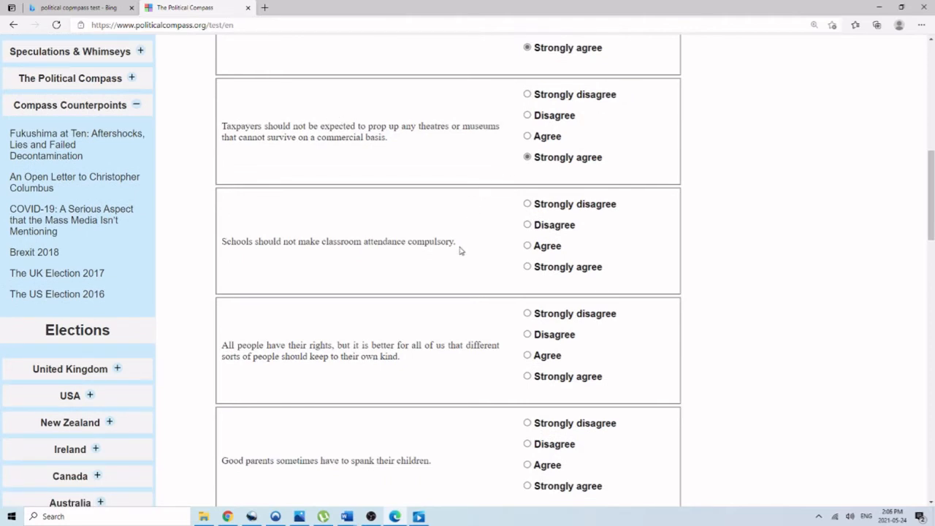
left_click(526, 266)
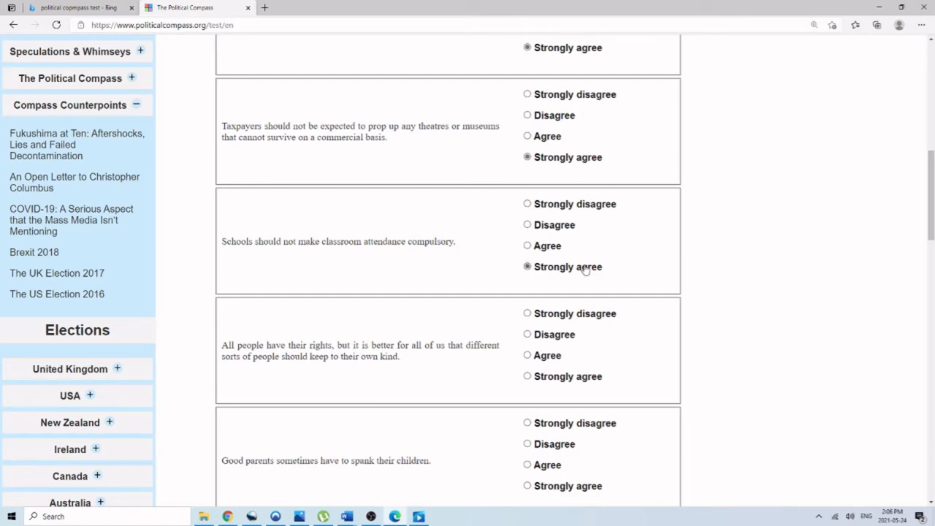
mouse_move(467, 228)
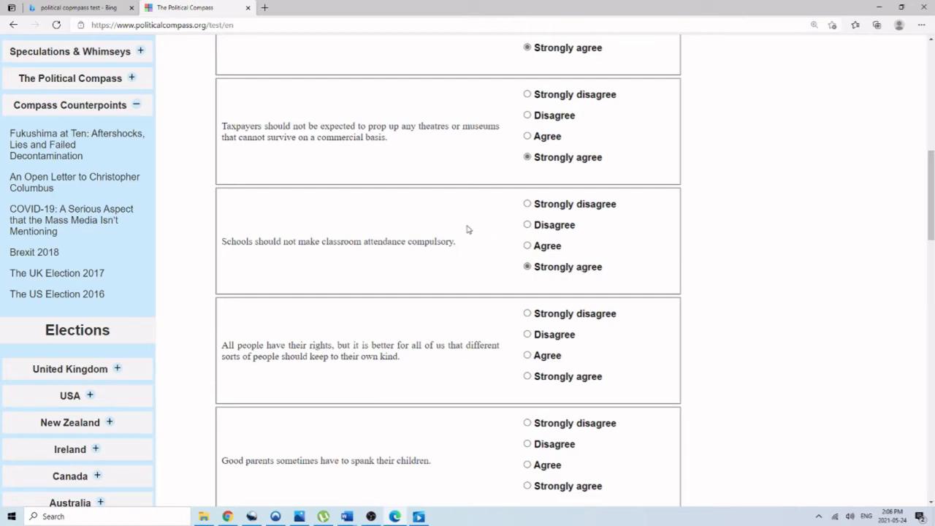
mouse_move(397, 237)
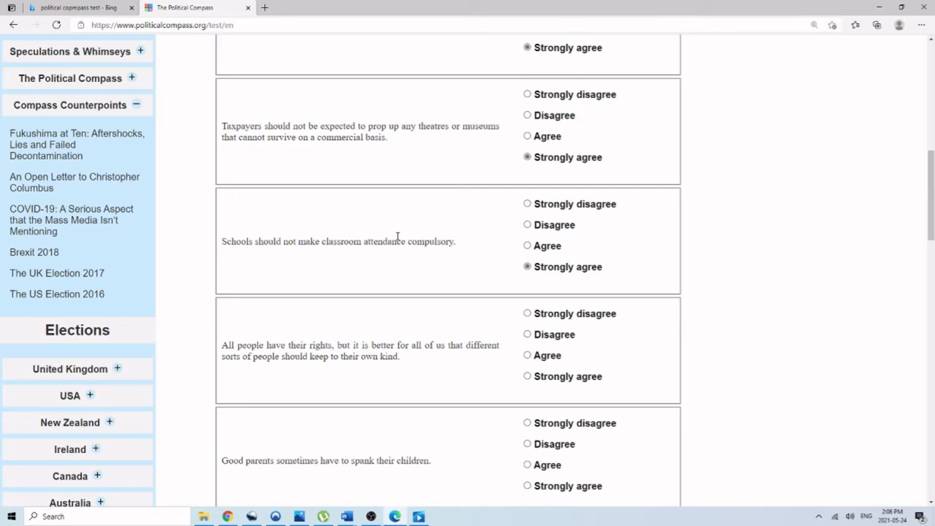
mouse_move(363, 239)
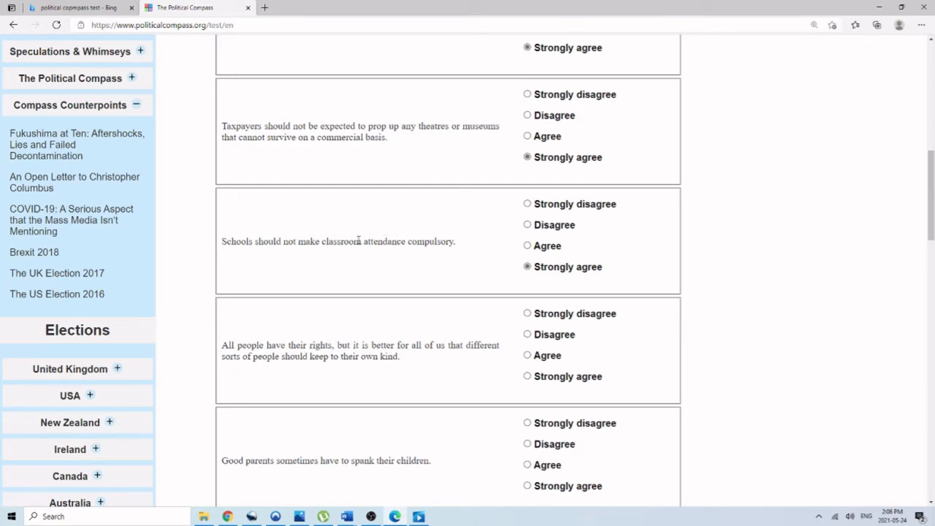
mouse_move(339, 236)
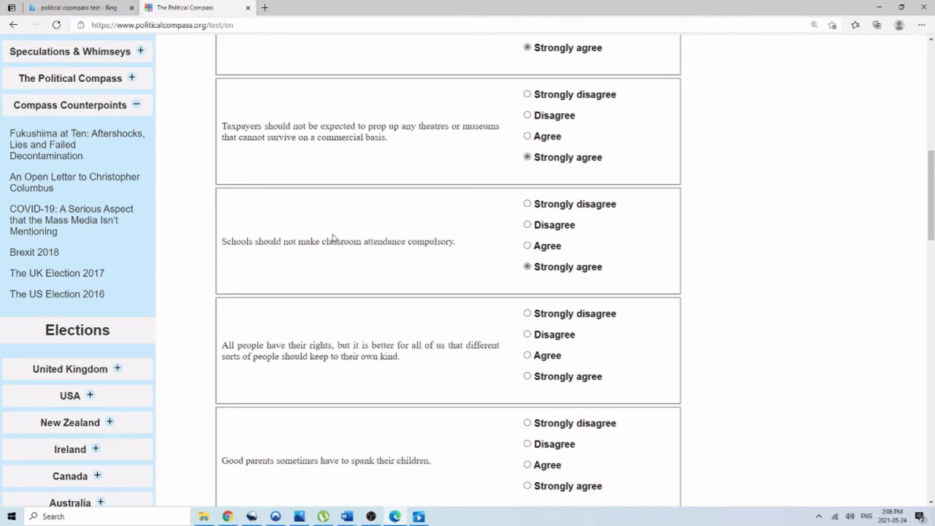
mouse_move(324, 237)
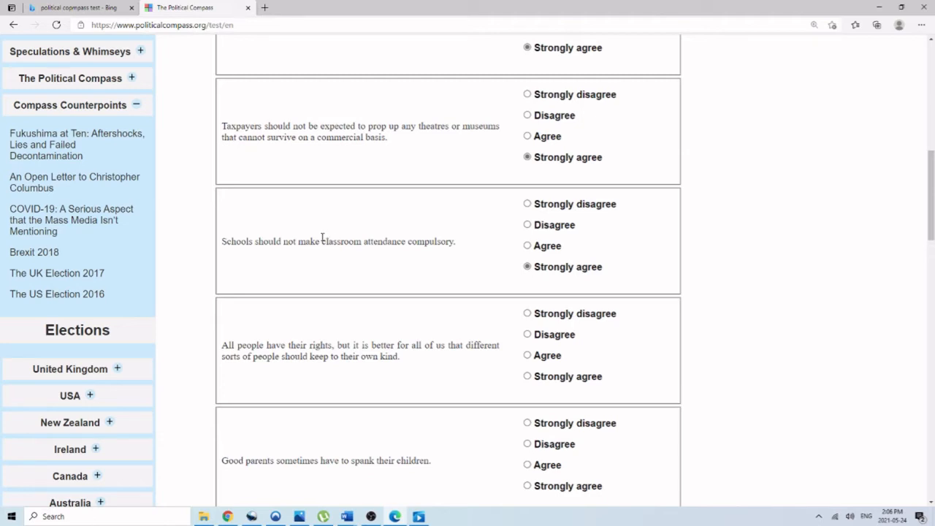
mouse_move(449, 211)
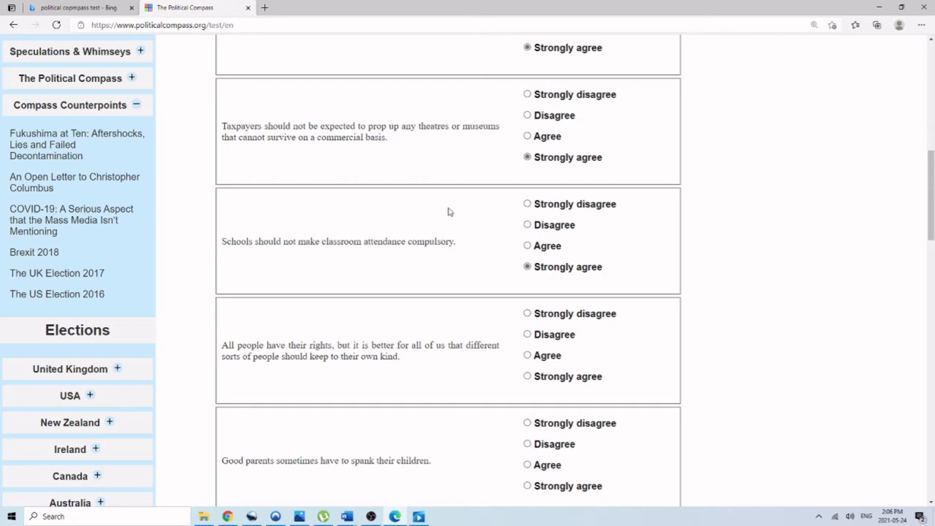
Strongly disagree that children may keep secrets and on decriminalising marijuana possession
scroll("down", 3)
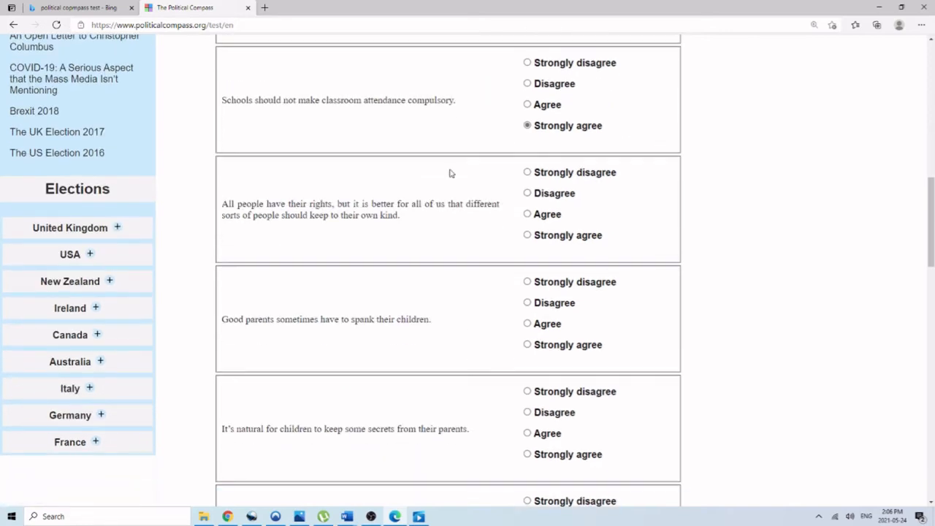
mouse_move(399, 168)
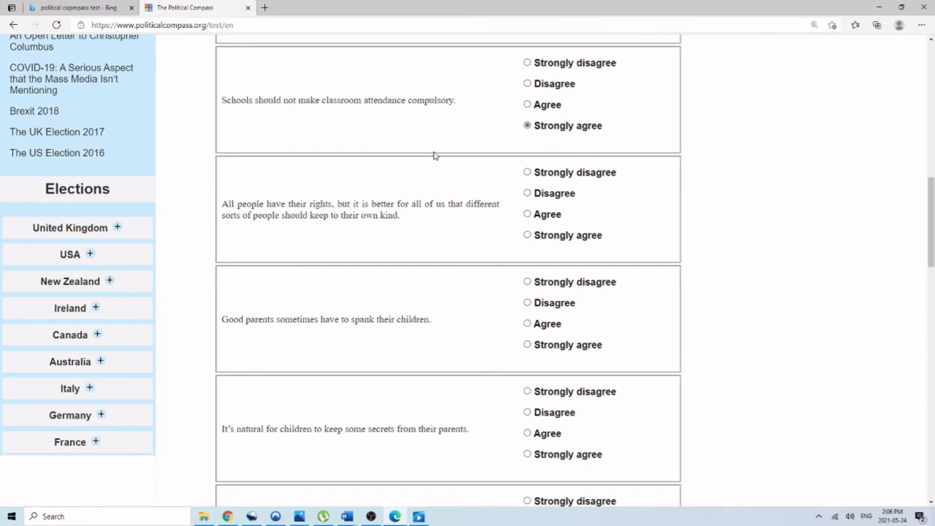
mouse_move(590, 241)
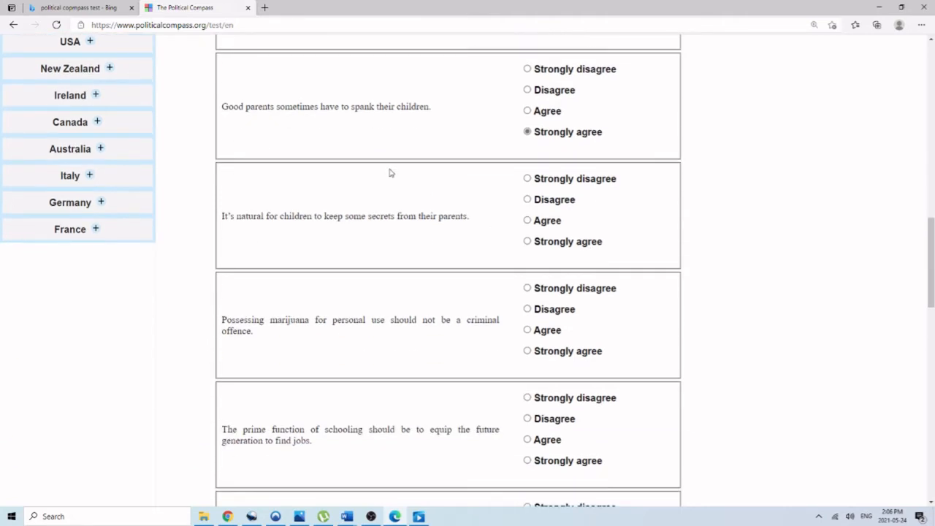
left_click(527, 179)
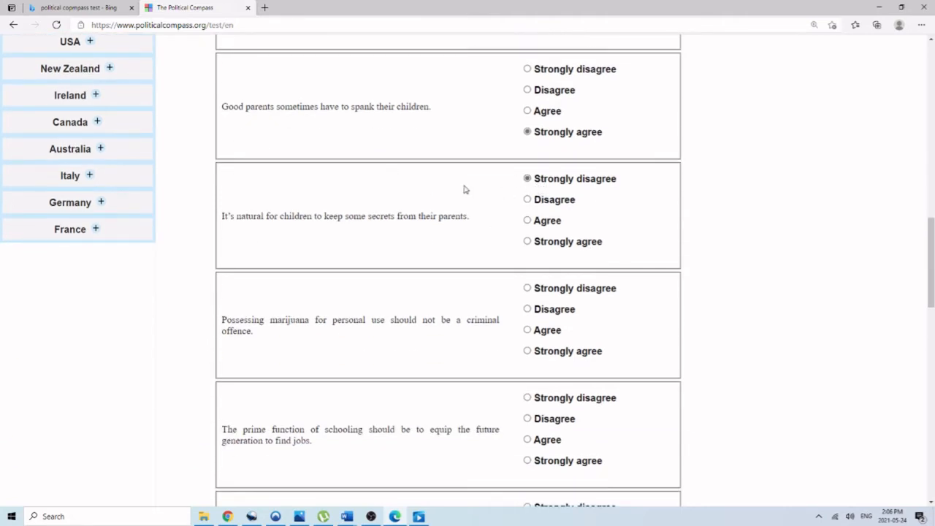
scroll("down", 3)
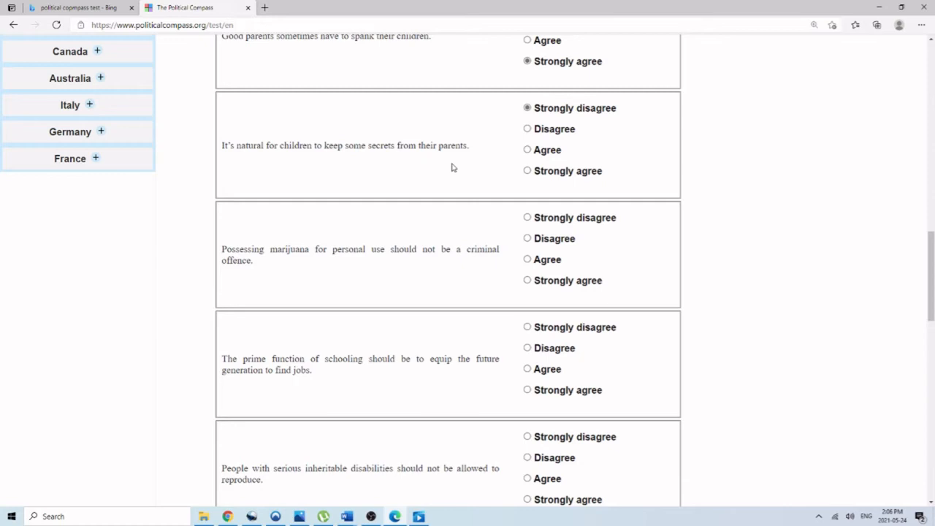
left_click(526, 217)
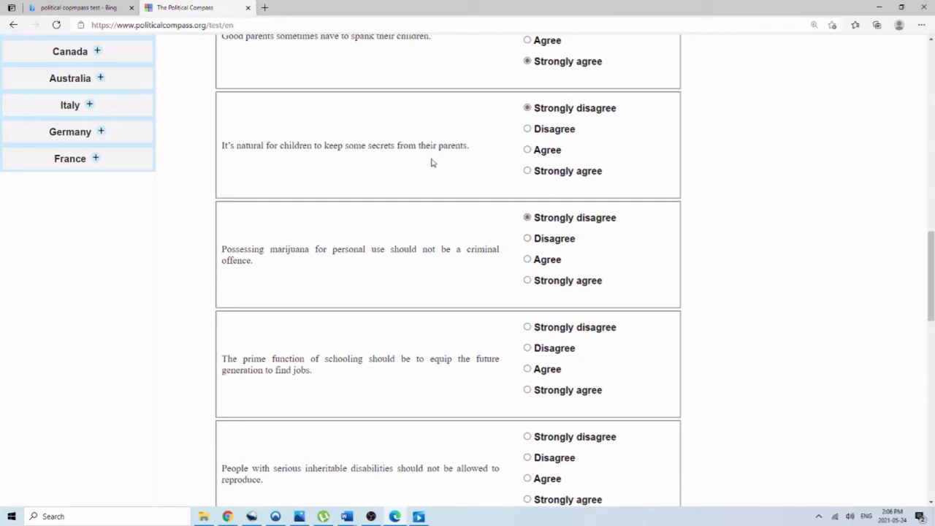
mouse_move(414, 158)
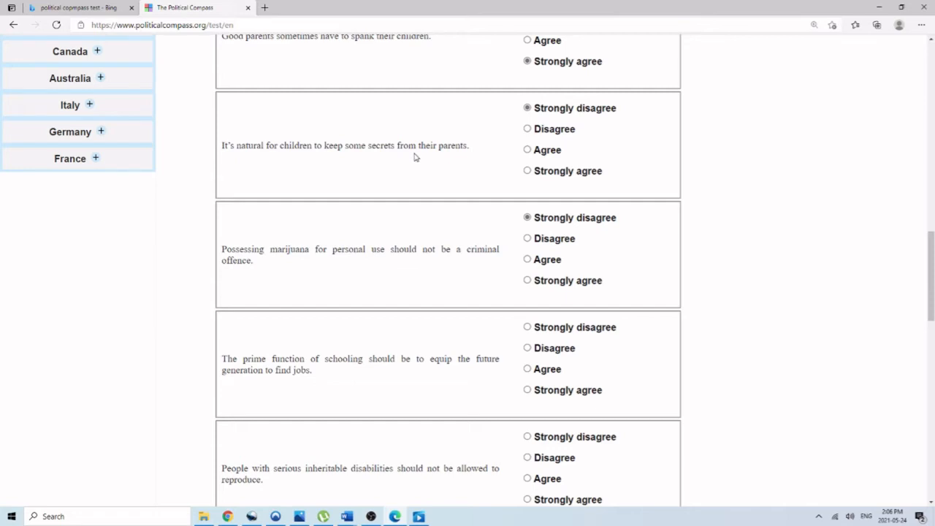
Strongly agree on job-focused schooling, child discipline and keeping busy when troubled
scroll("down", 3)
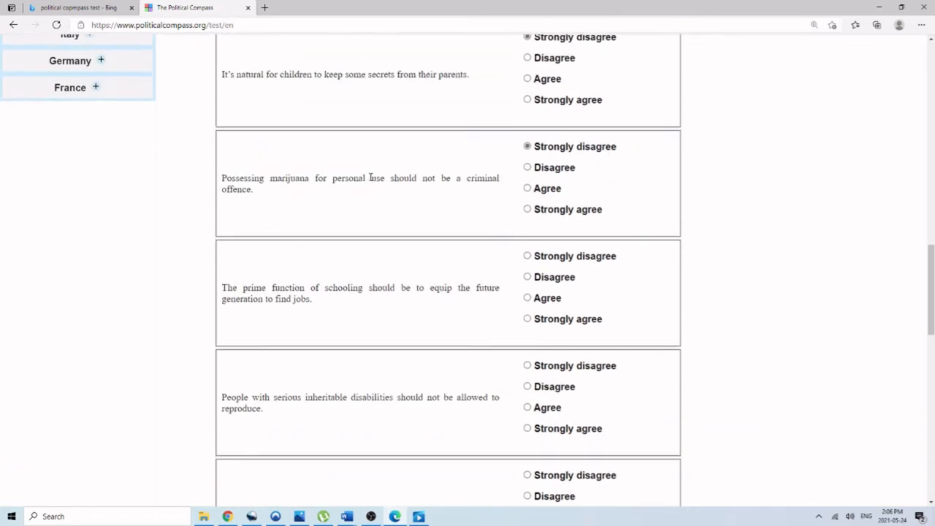
mouse_move(344, 174)
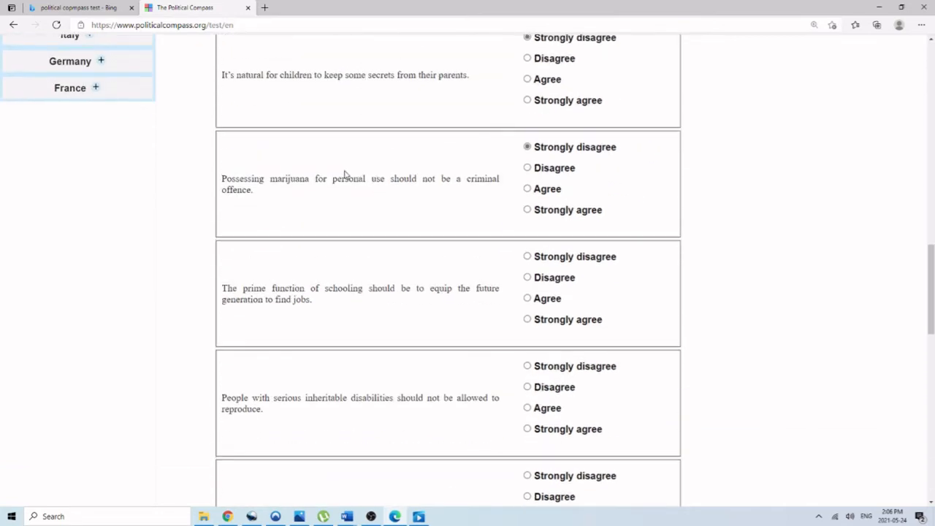
scroll("down", 3)
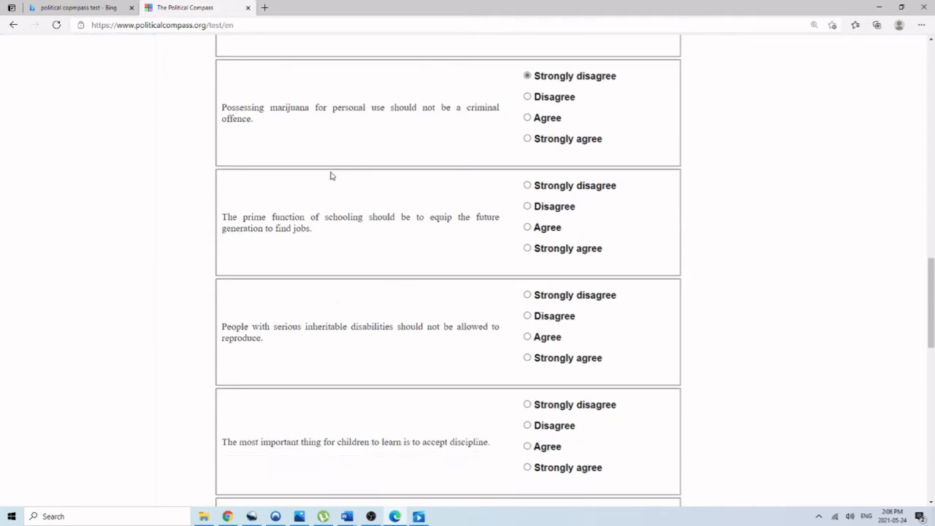
left_click(526, 247)
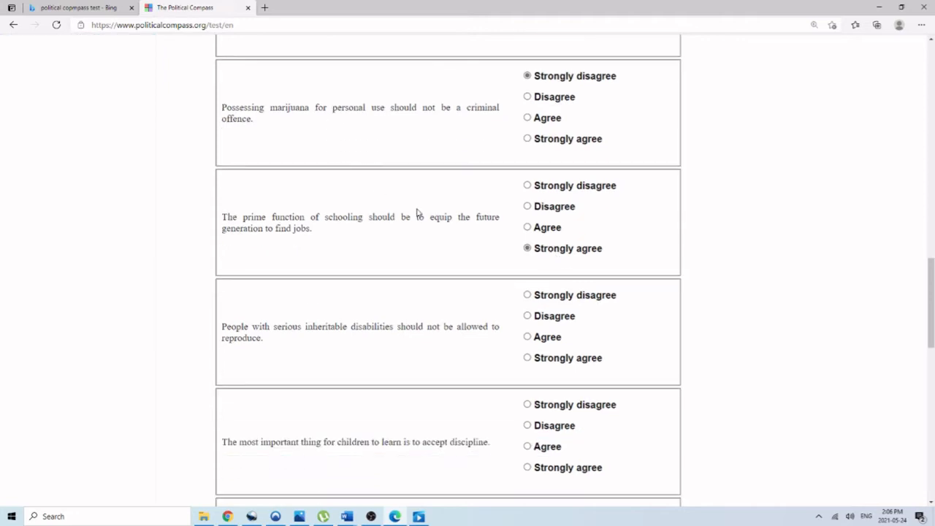
mouse_move(597, 373)
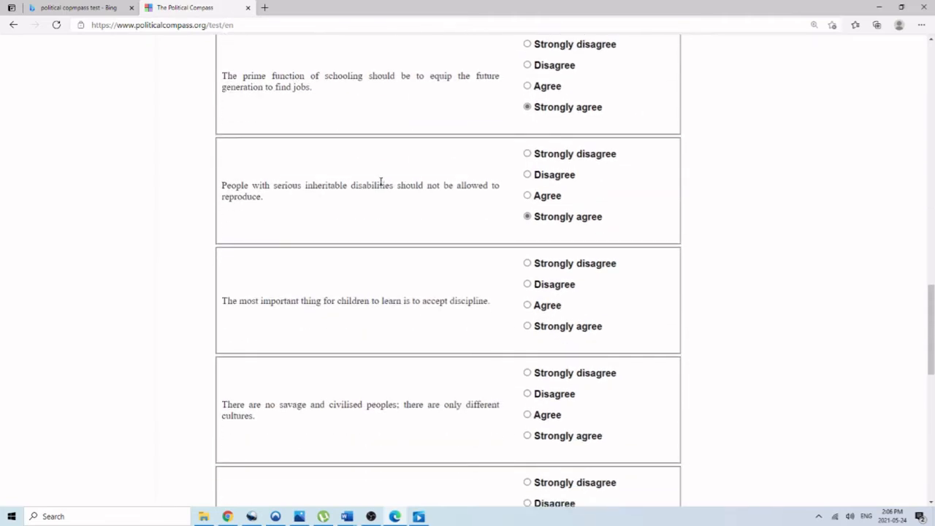
left_click(527, 326)
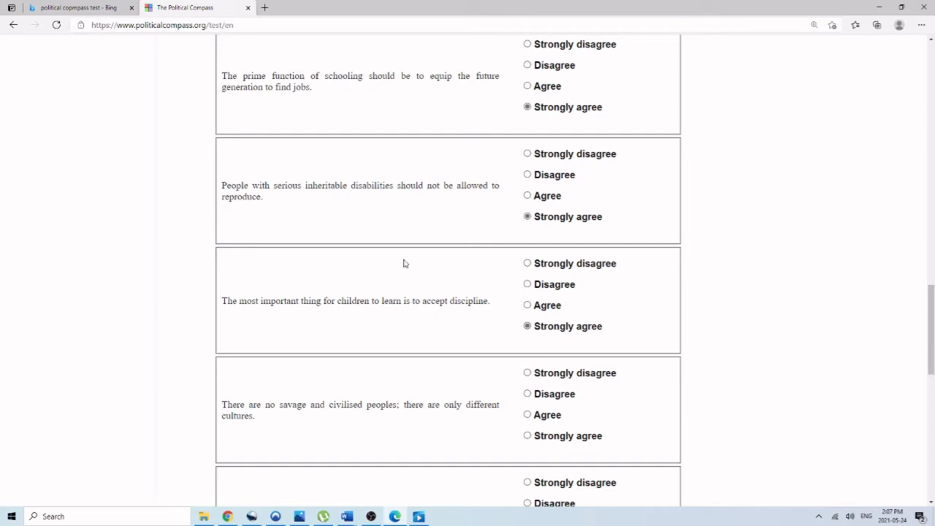
scroll("down", 3)
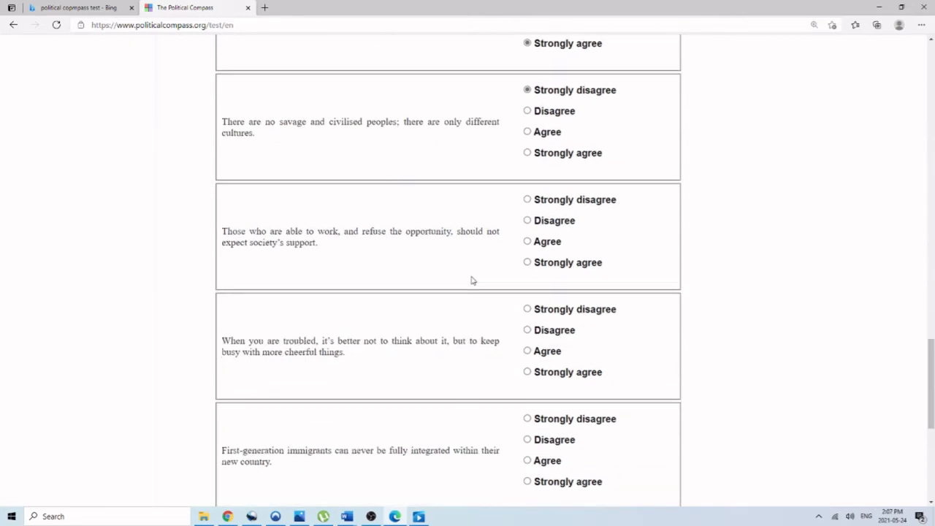
mouse_move(434, 212)
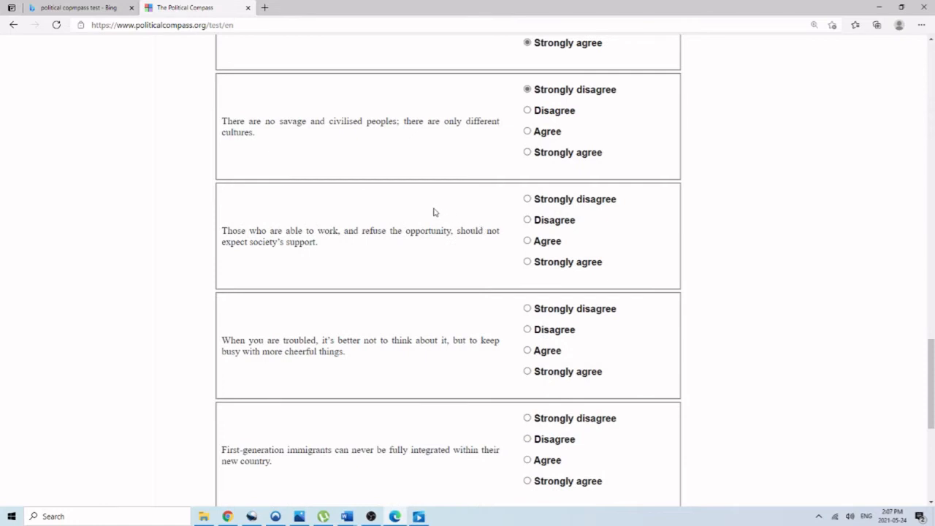
mouse_move(418, 213)
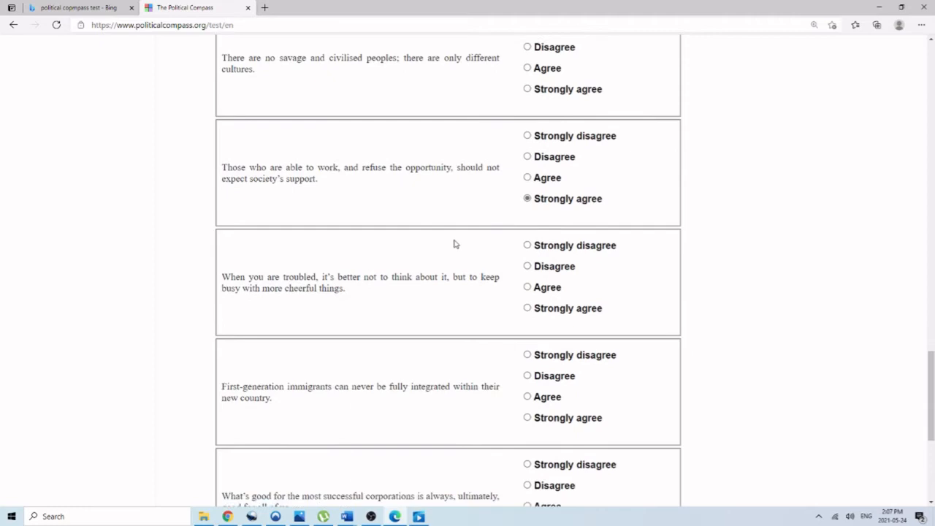
scroll("down", 3)
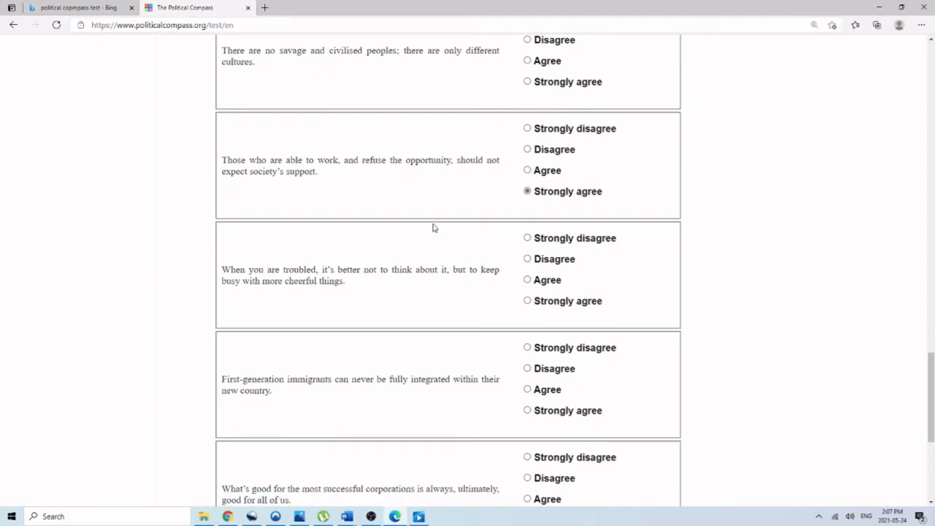
mouse_move(471, 246)
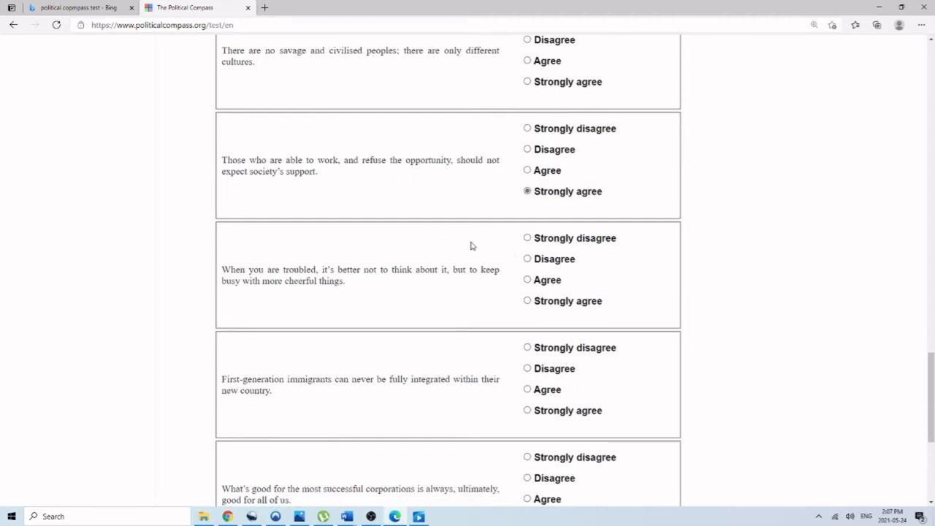
mouse_move(544, 296)
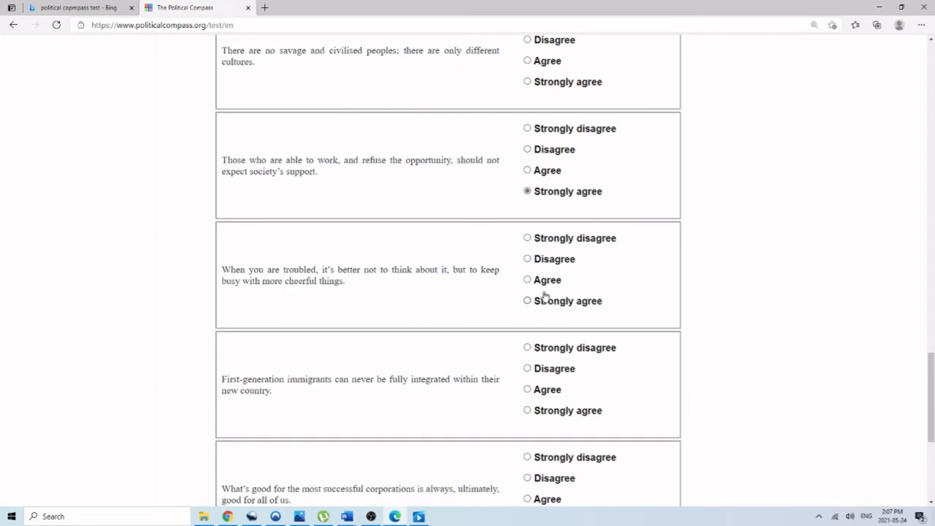
mouse_move(542, 316)
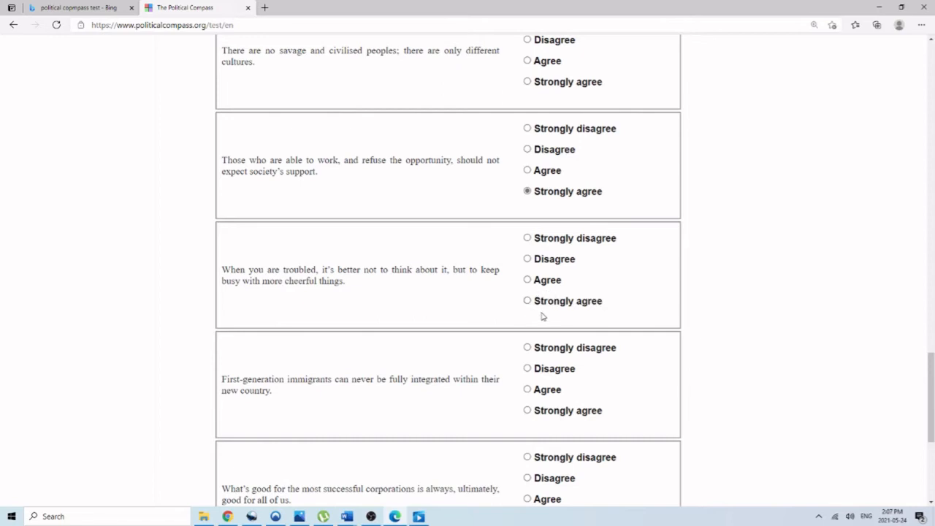
left_click(526, 300)
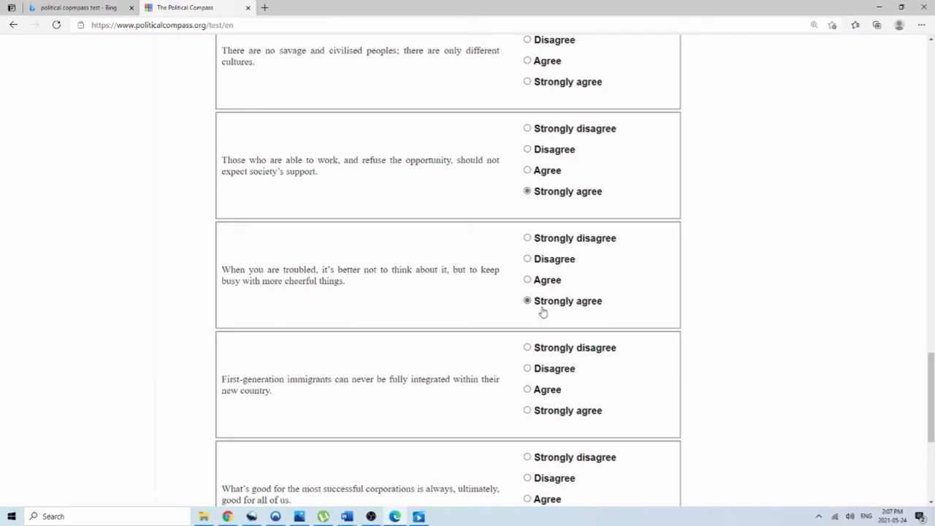
Strongly agree on successful corporations and no public broadcaster funding, then submit page 3
scroll("down", 3)
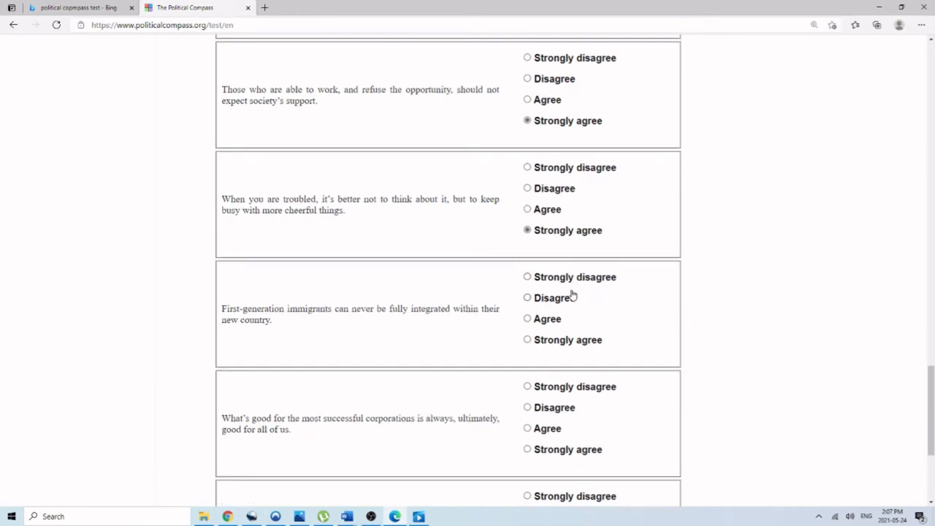
scroll("down", 3)
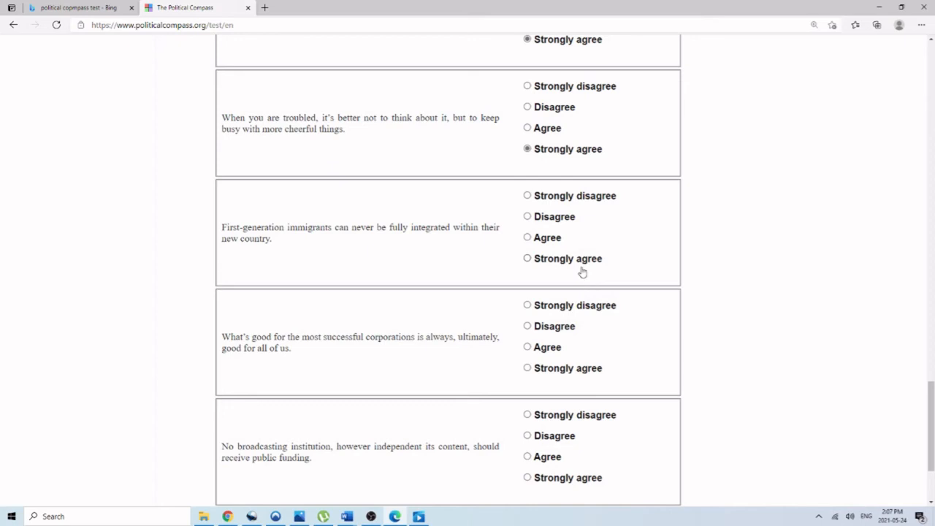
mouse_move(572, 270)
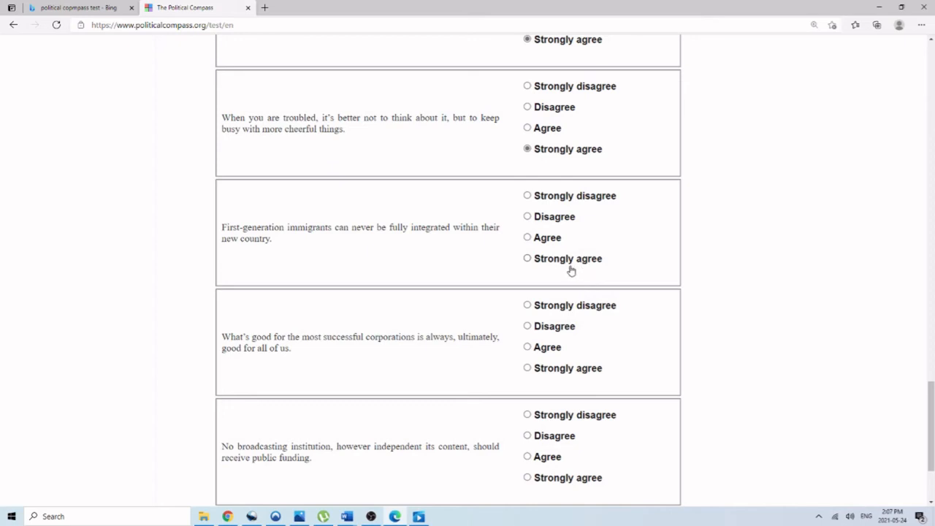
mouse_move(576, 258)
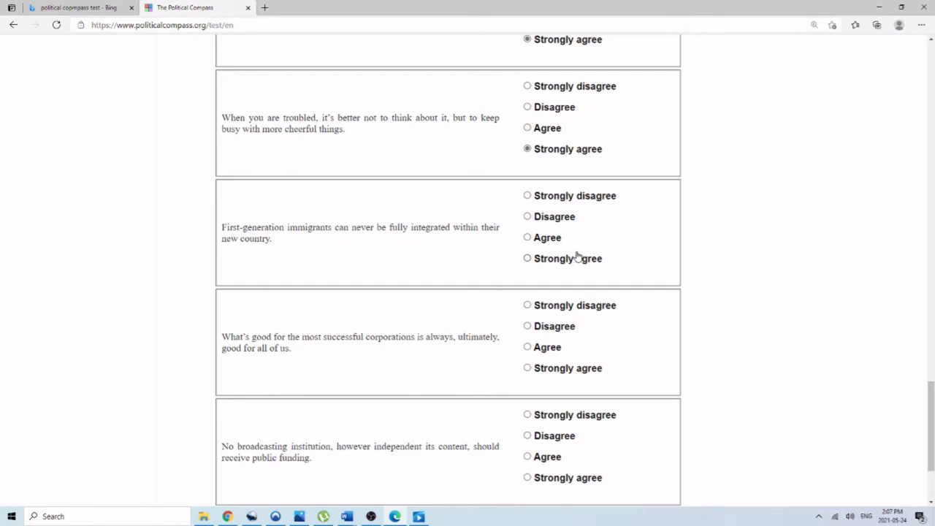
mouse_move(400, 212)
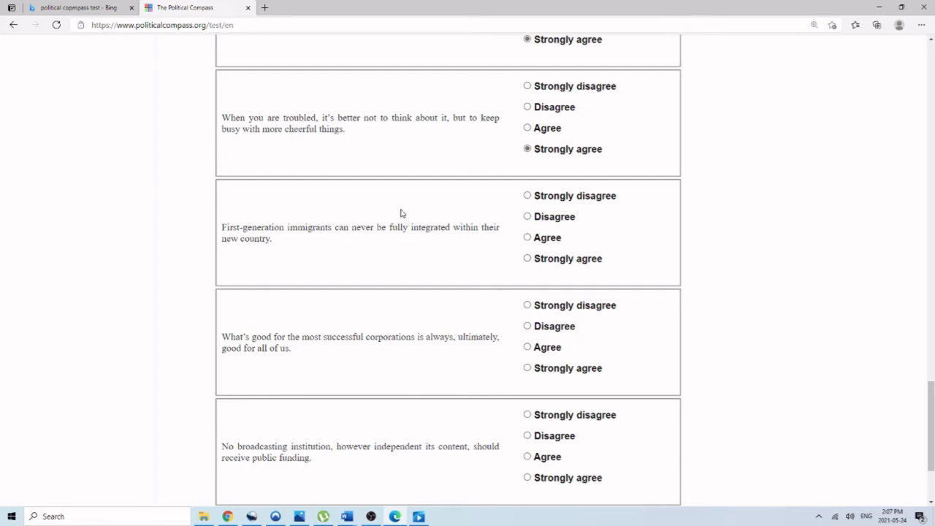
mouse_move(453, 192)
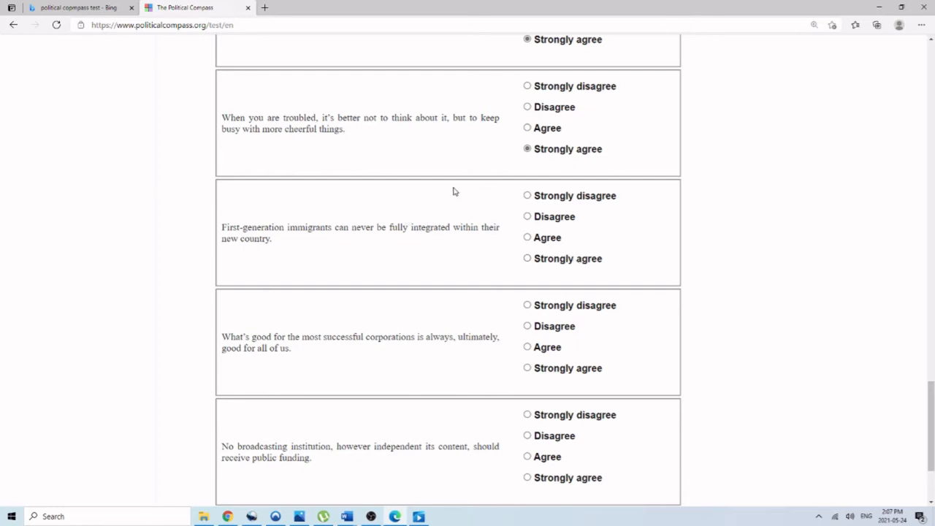
mouse_move(441, 189)
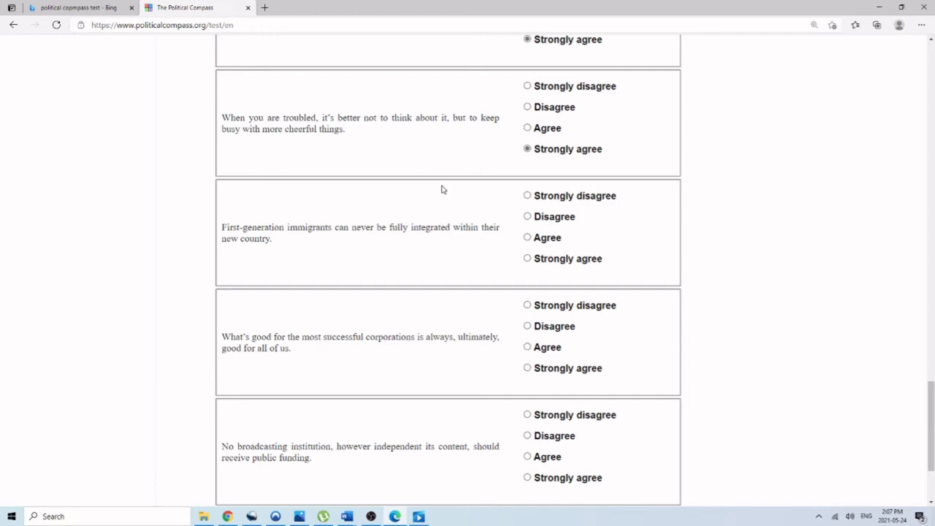
mouse_move(580, 261)
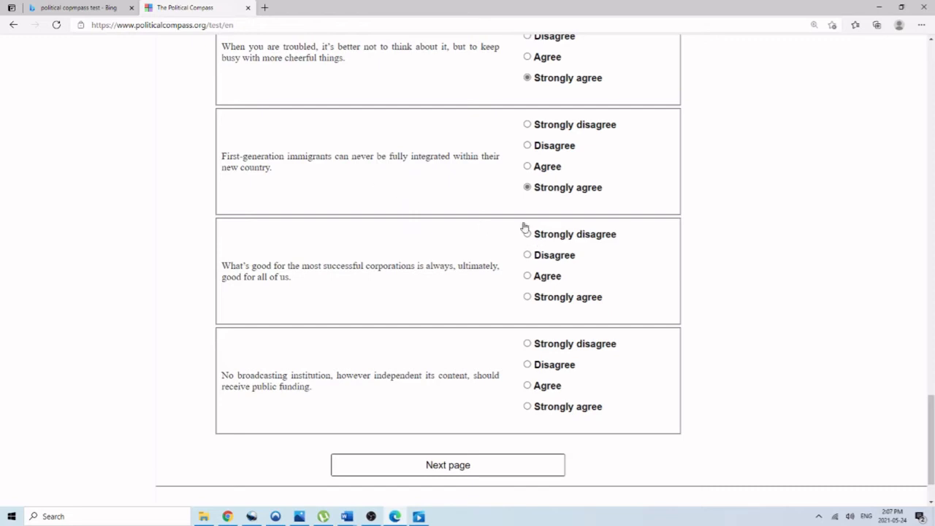
left_click(526, 296)
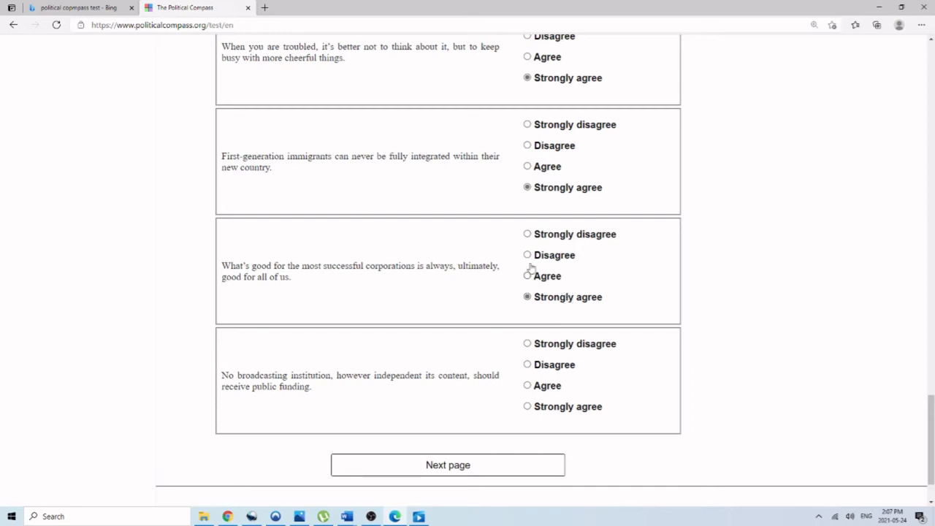
scroll("down", 3)
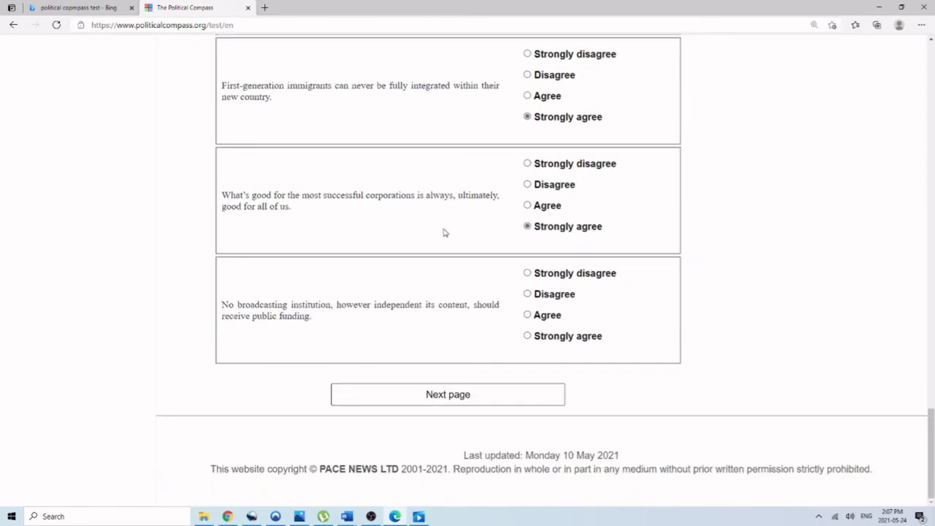
left_click(527, 335)
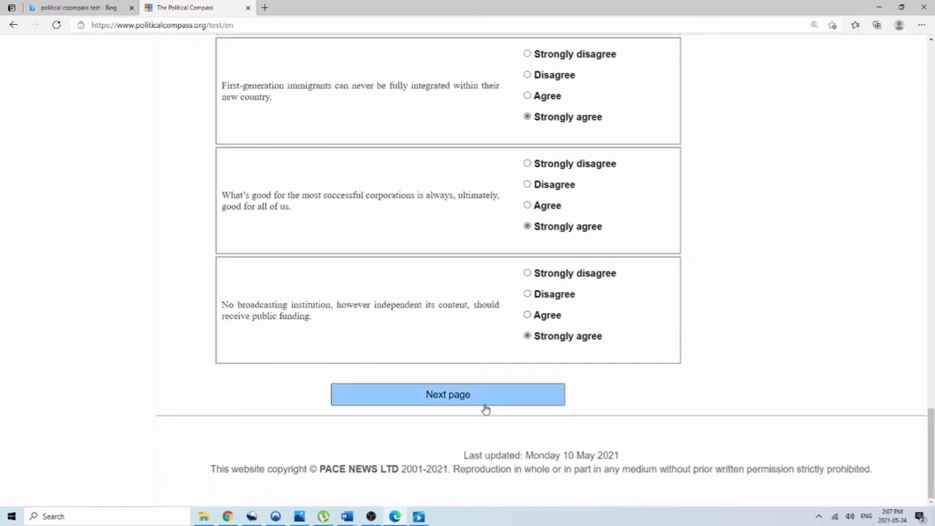
left_click(447, 395)
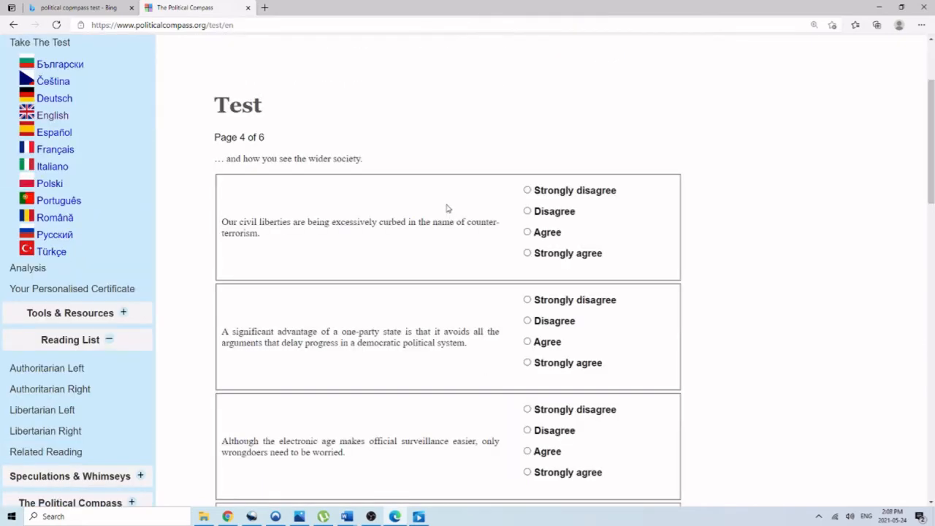
Strongly disagree that counter-terrorism curbs civil liberties; strongly agree on one-party states
left_click(527, 190)
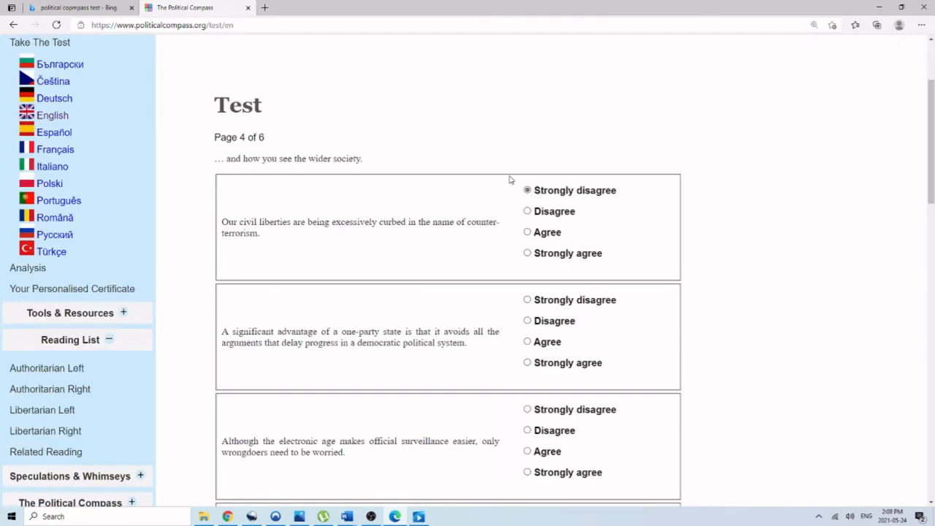
scroll("down", 3)
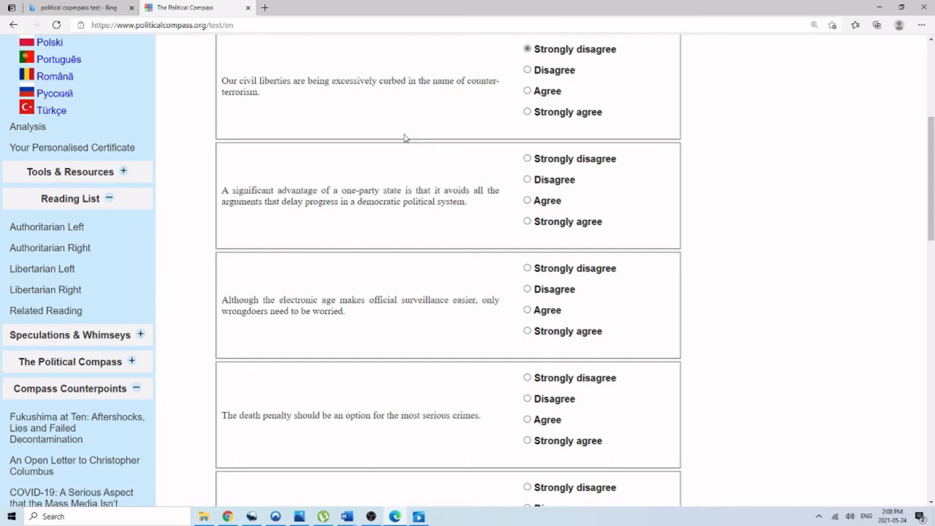
mouse_move(398, 132)
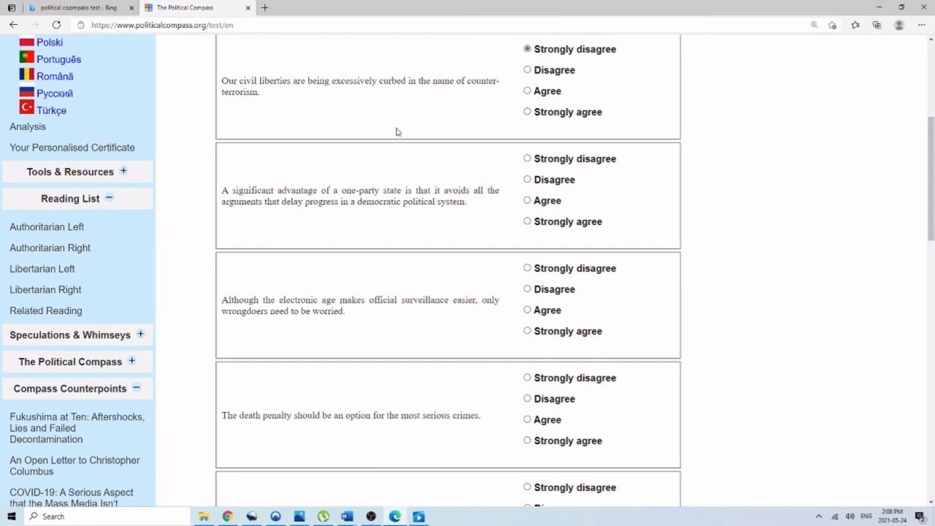
mouse_move(537, 224)
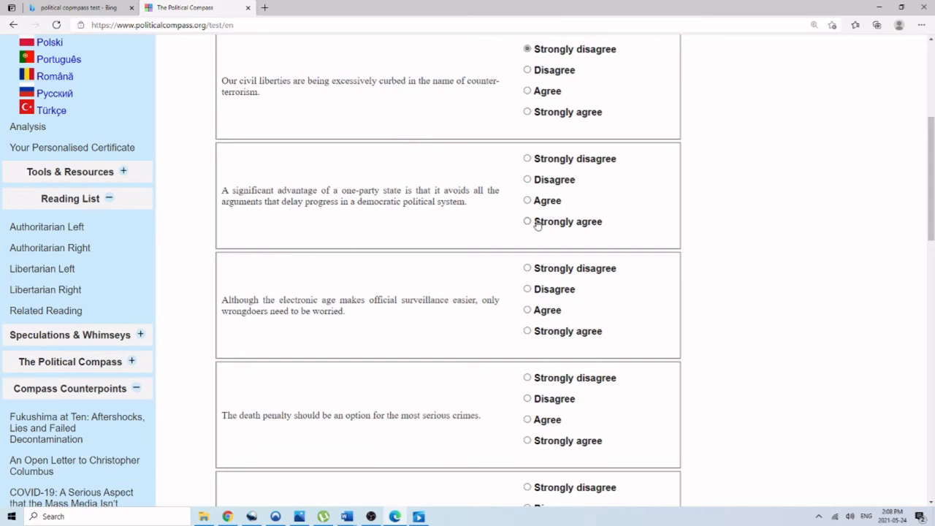
left_click(526, 222)
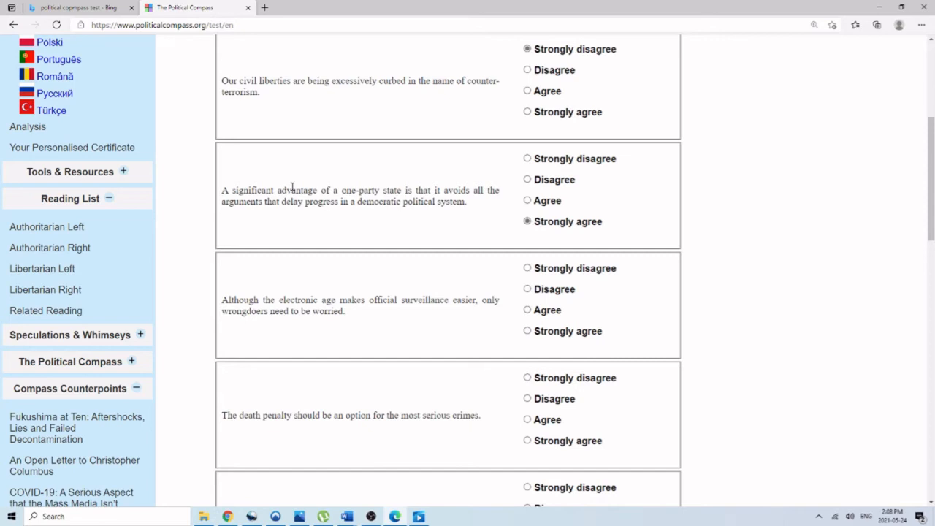
mouse_move(236, 186)
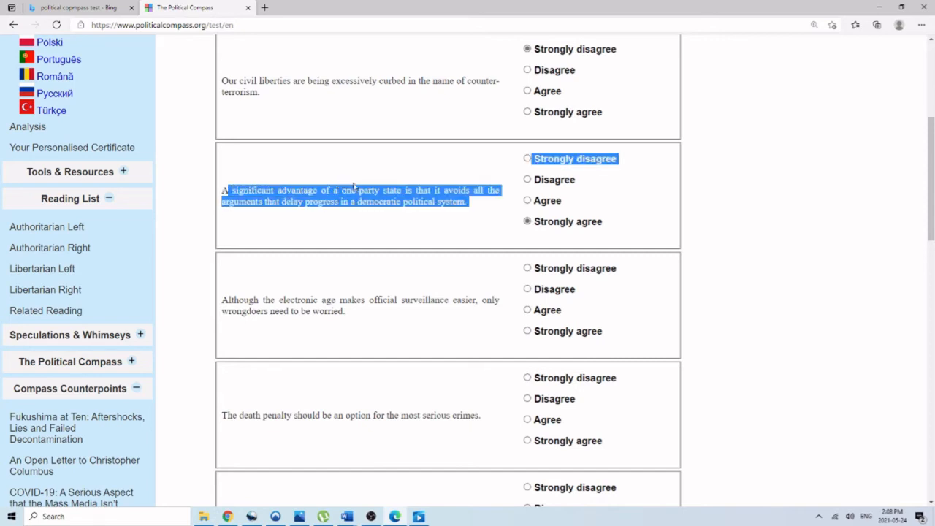
left_click(696, 244)
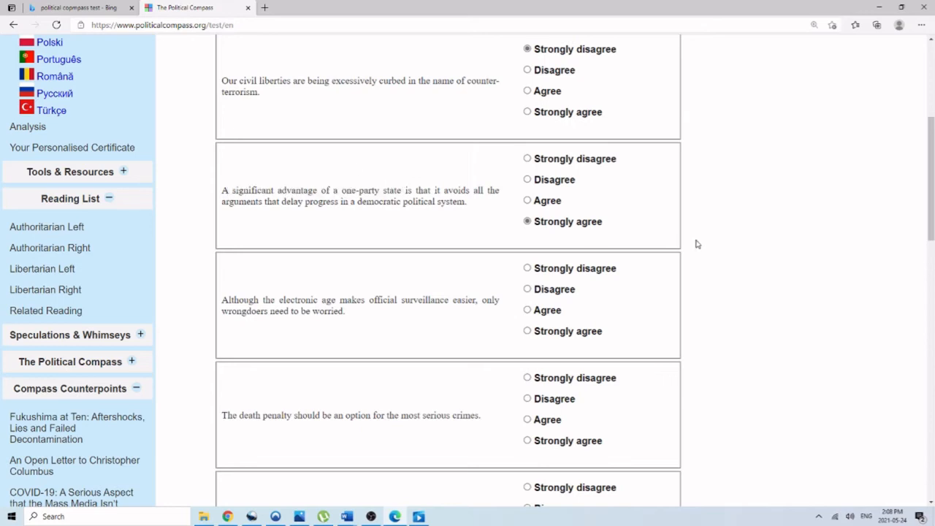
mouse_move(317, 186)
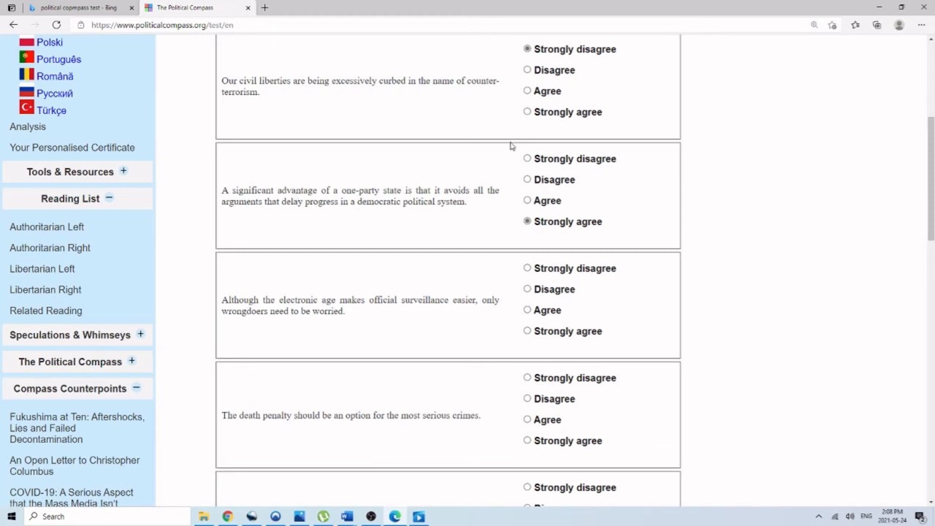
mouse_move(354, 181)
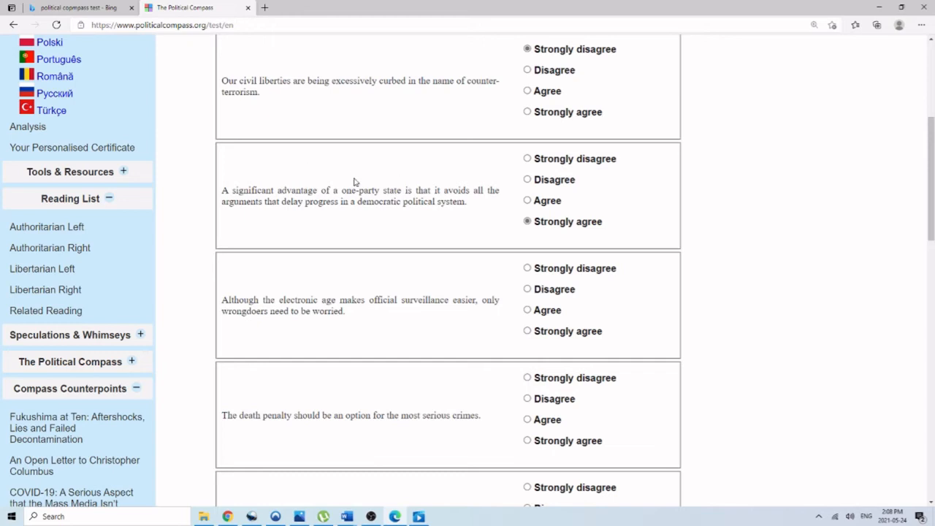
scroll("down", 3)
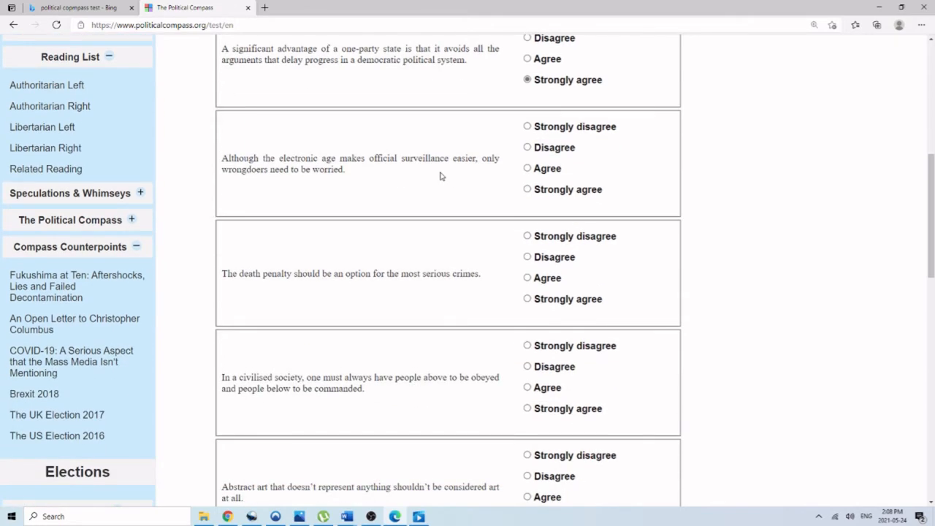
mouse_move(434, 177)
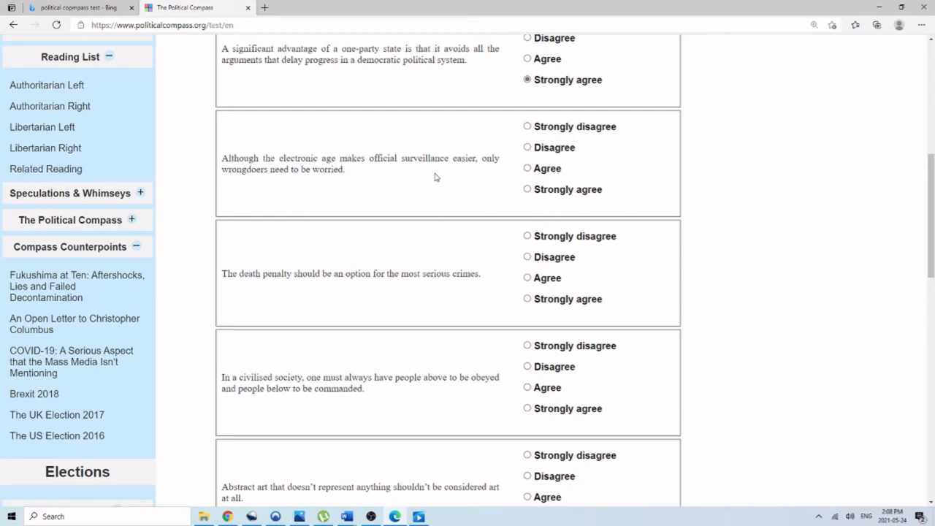
Strongly agree that only wrongdoers need fear surveillance
left_click(526, 189)
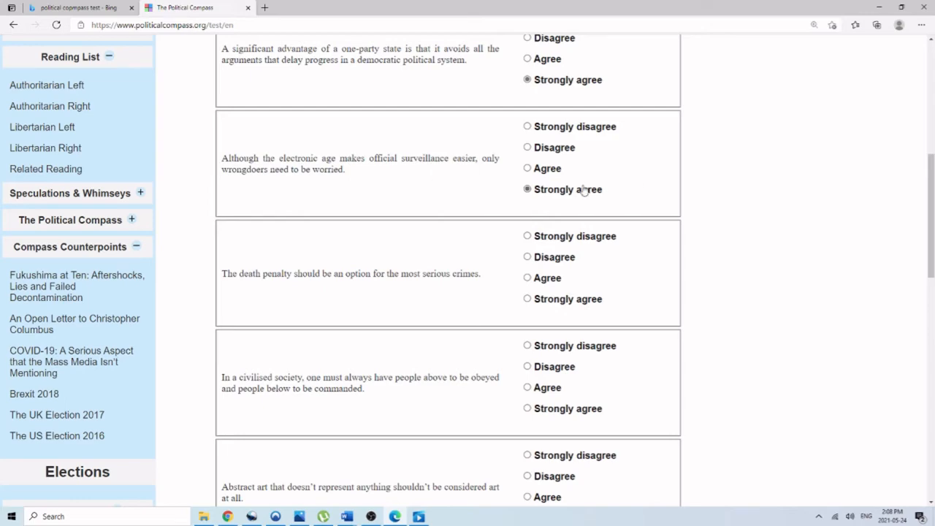
scroll("down", 3)
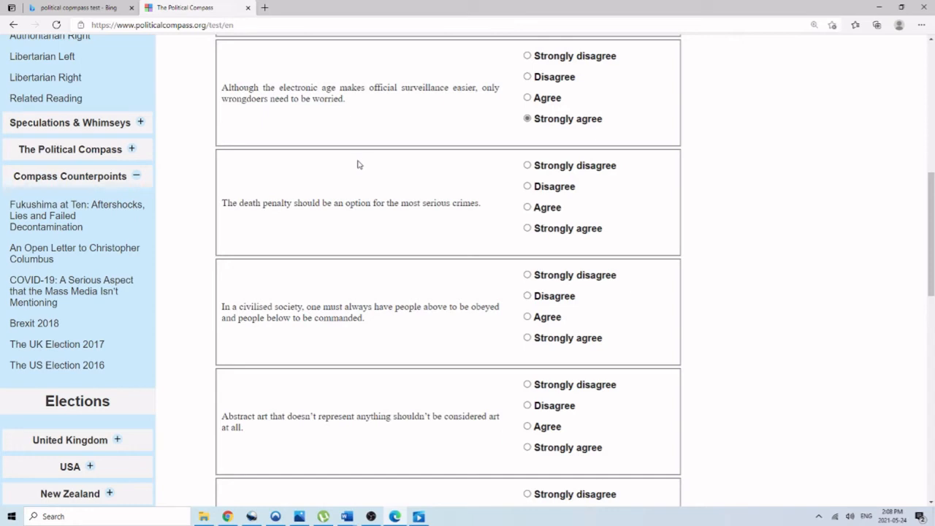
scroll("down", 3)
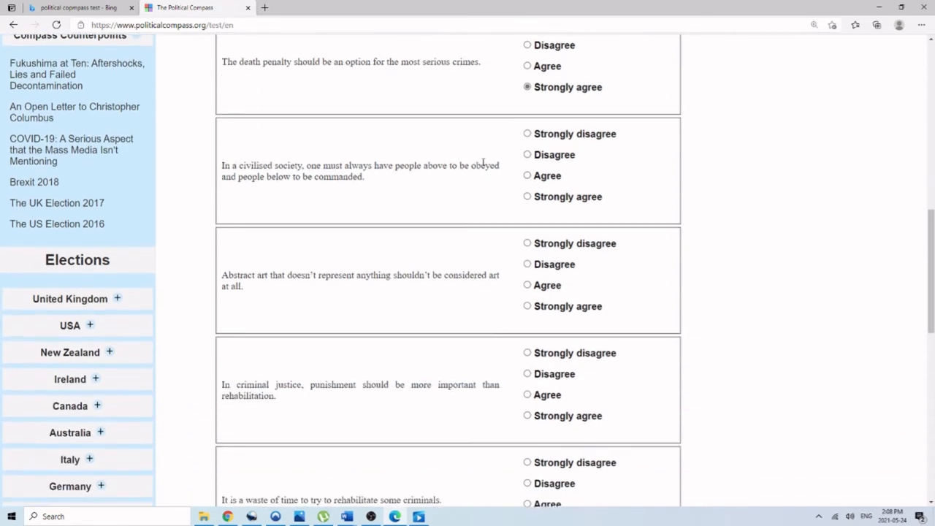
mouse_move(464, 155)
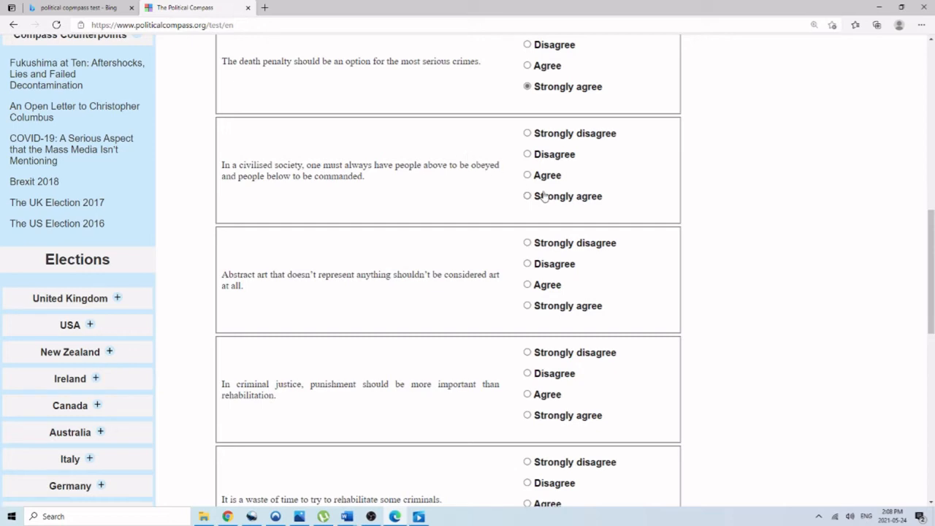
scroll("down", 3)
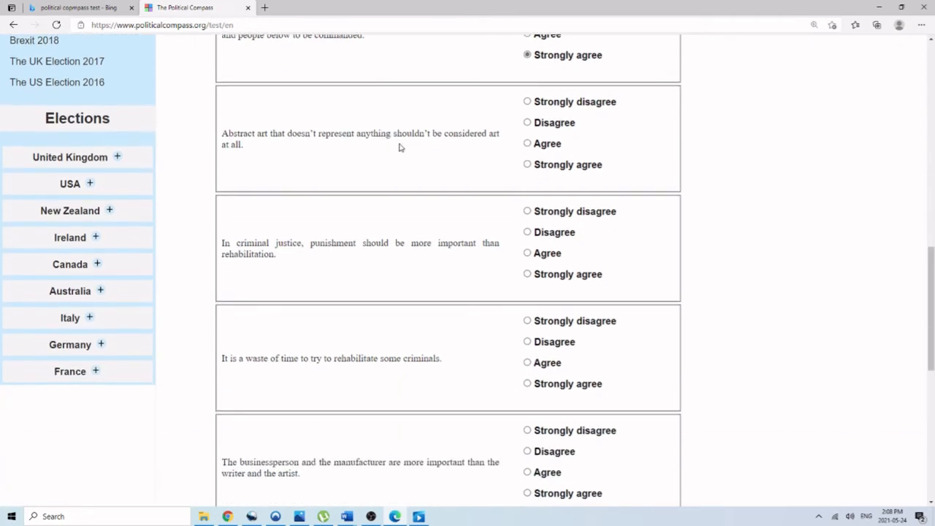
mouse_move(396, 108)
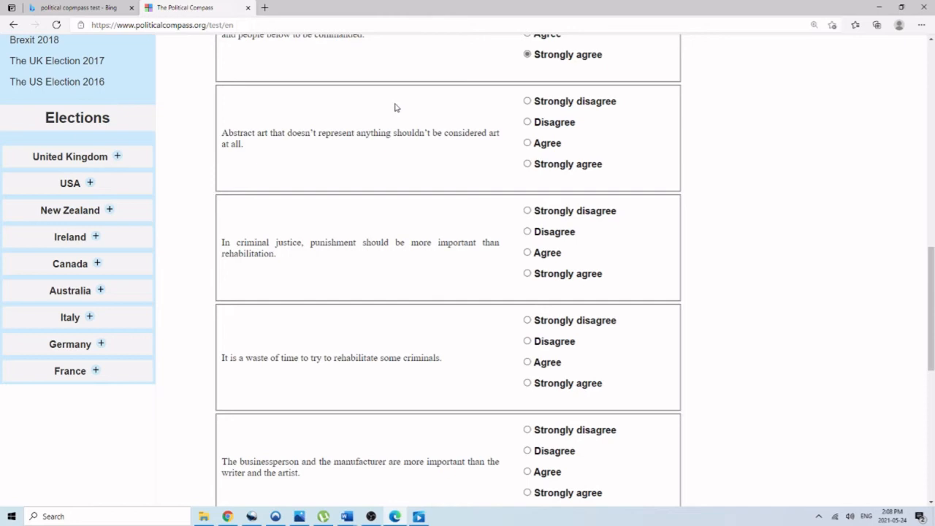
mouse_move(552, 176)
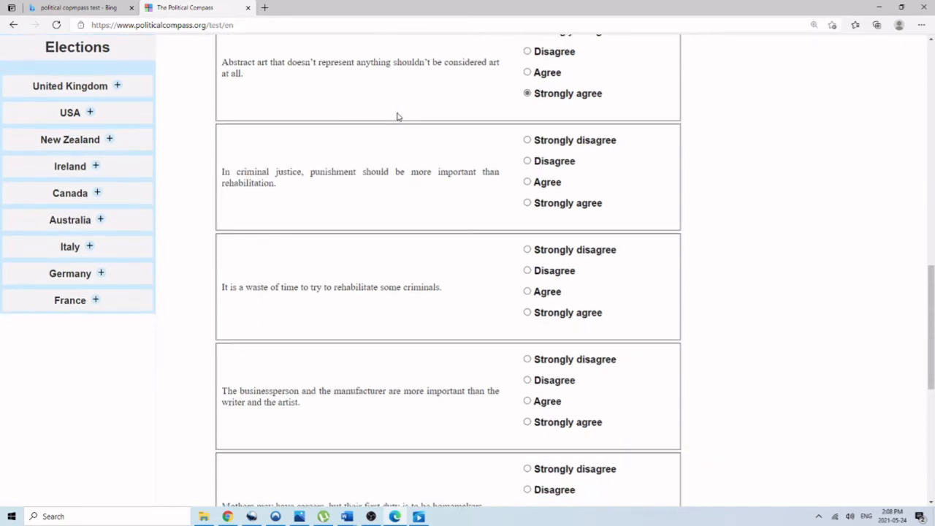
mouse_move(583, 210)
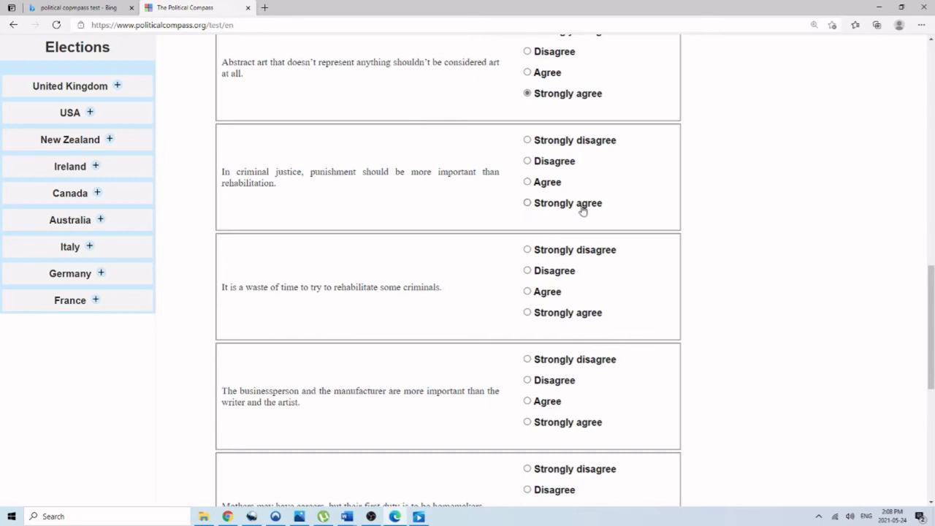
scroll("down", 3)
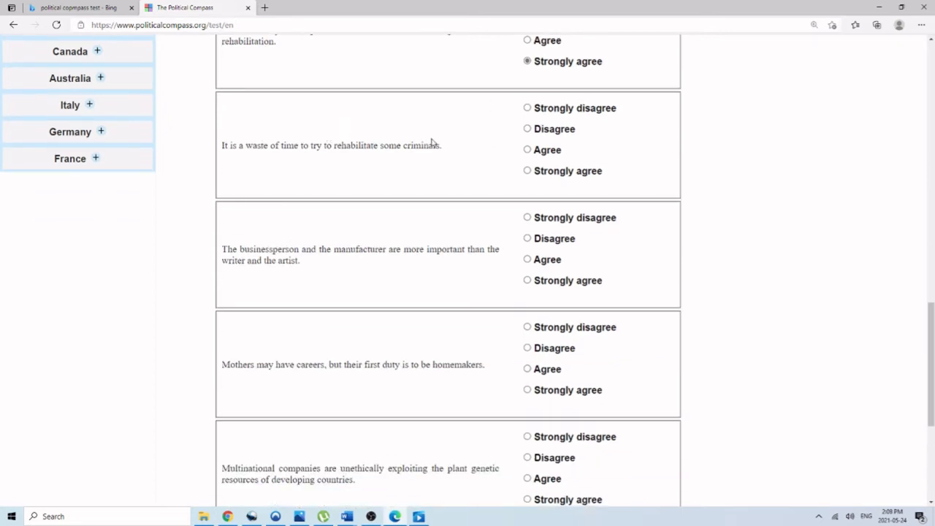
Strongly agree on criminal rehabilitation, businesspeople and mothers' homemaking, then submit page 4
left_click(526, 170)
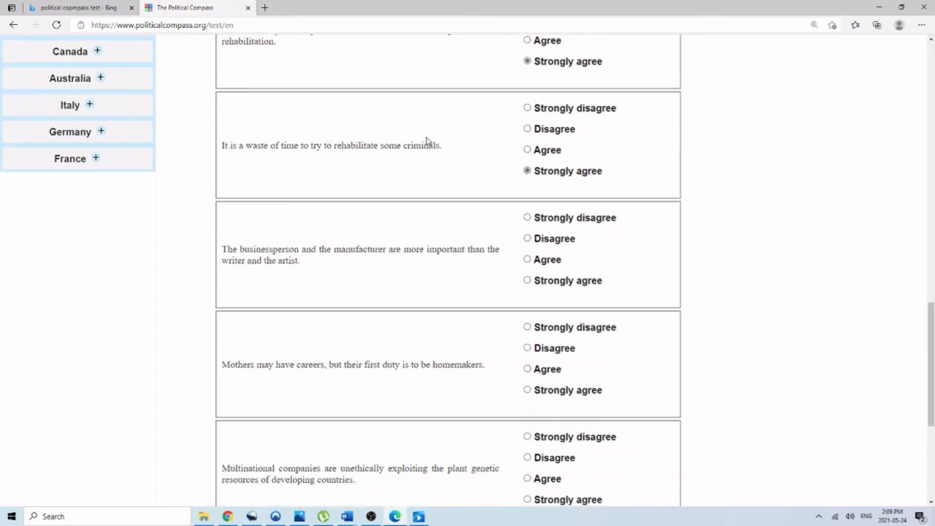
scroll("down", 3)
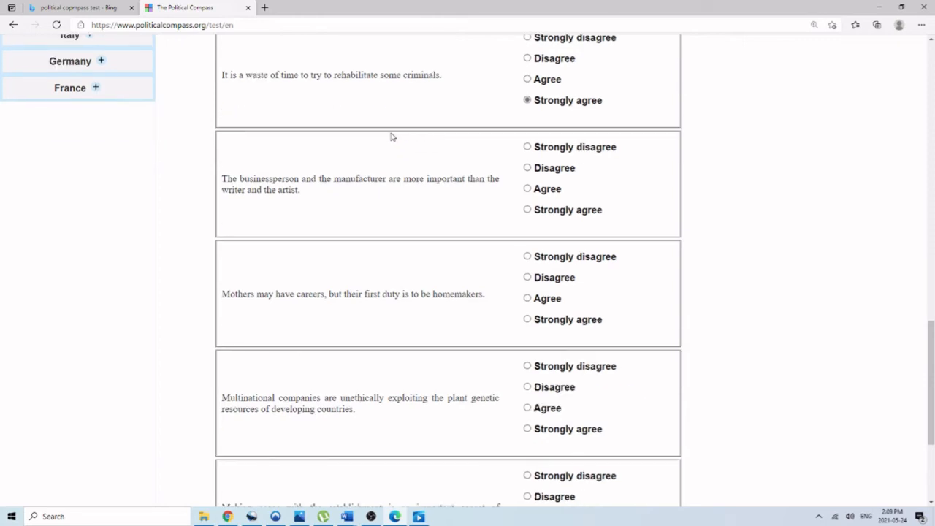
left_click(526, 209)
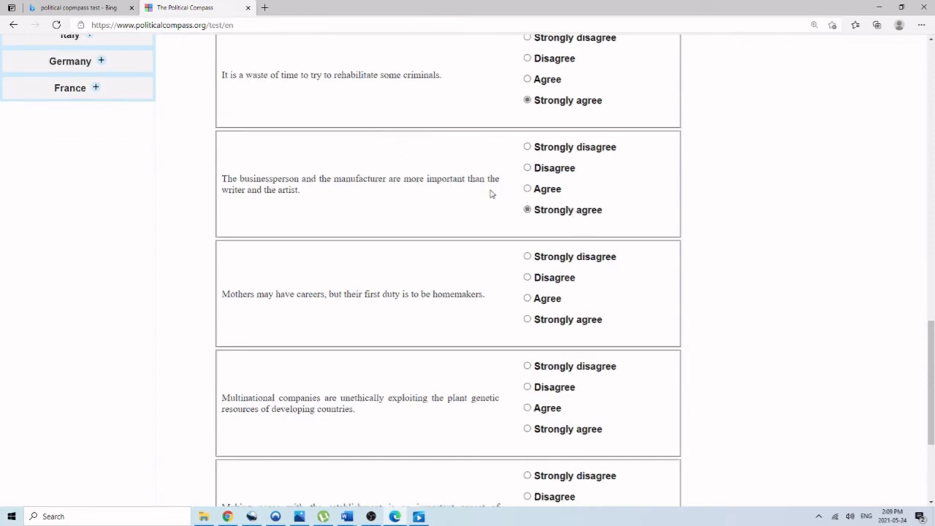
scroll("down", 3)
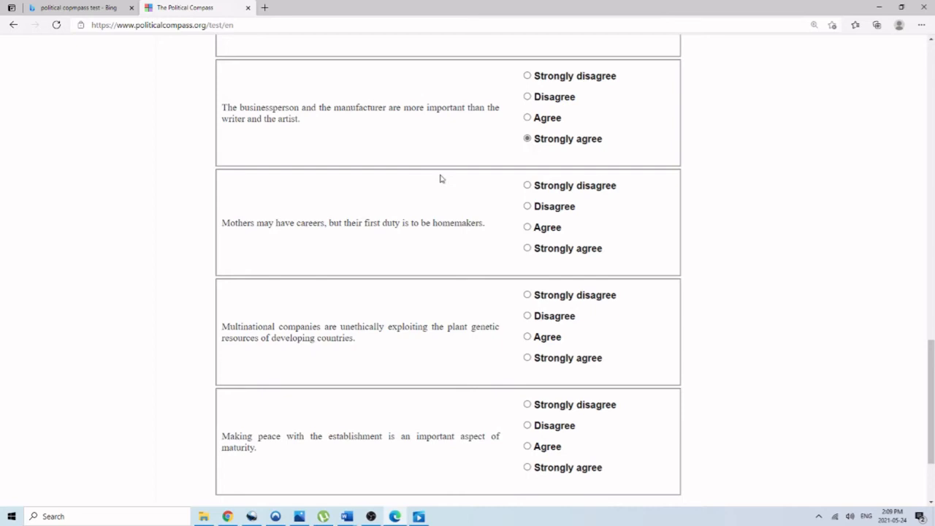
left_click(527, 247)
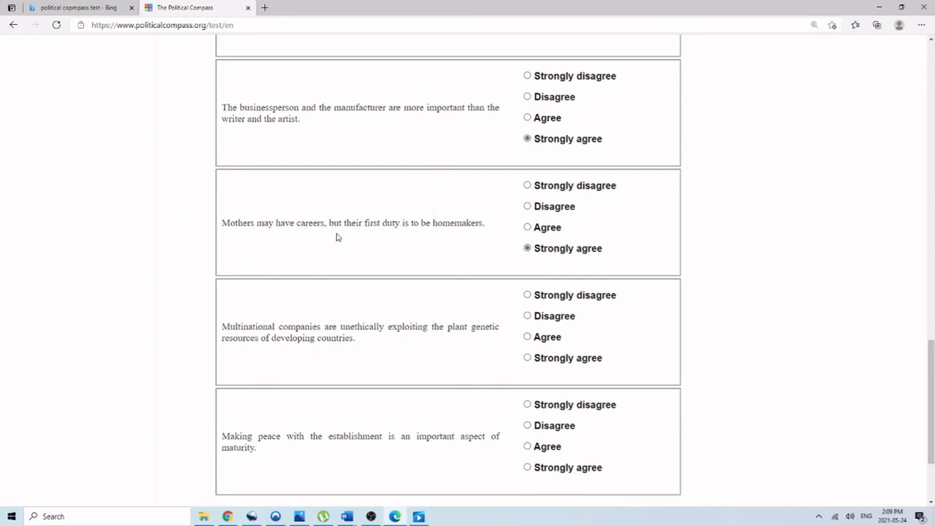
scroll("down", 3)
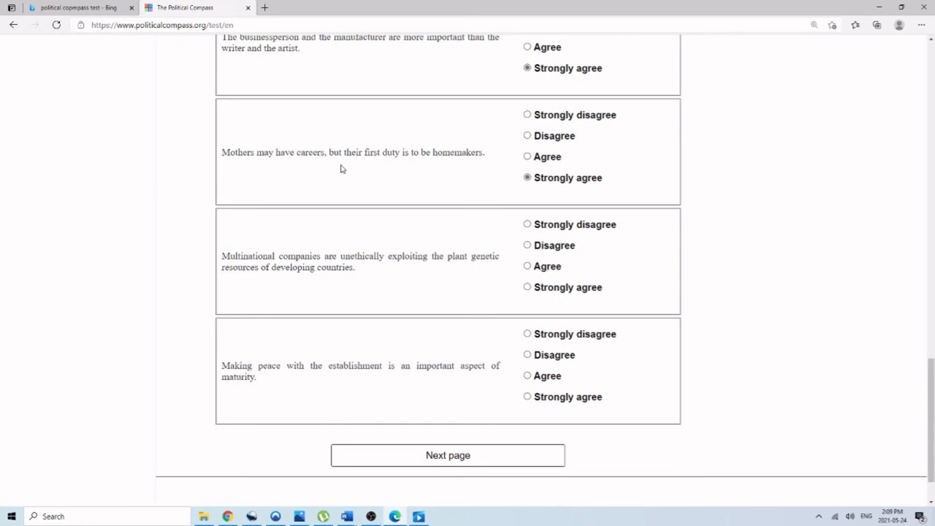
mouse_move(582, 232)
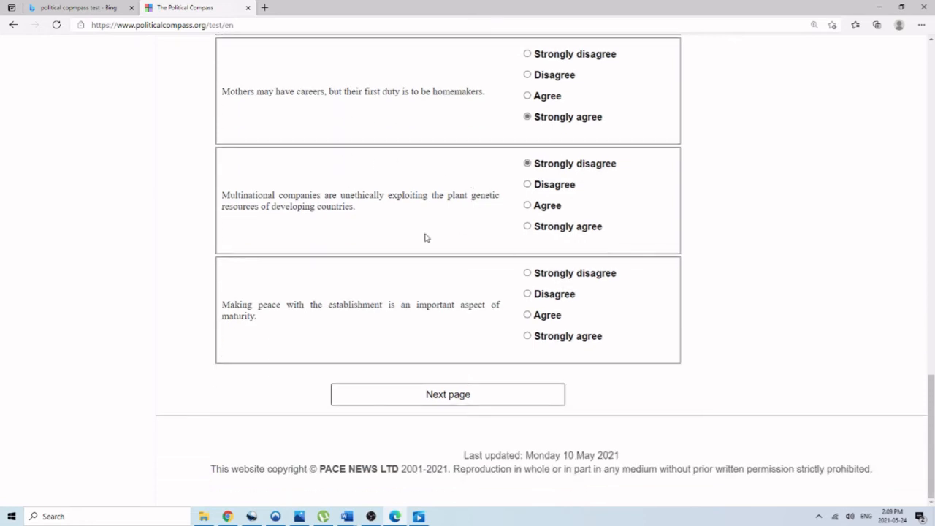
mouse_move(401, 235)
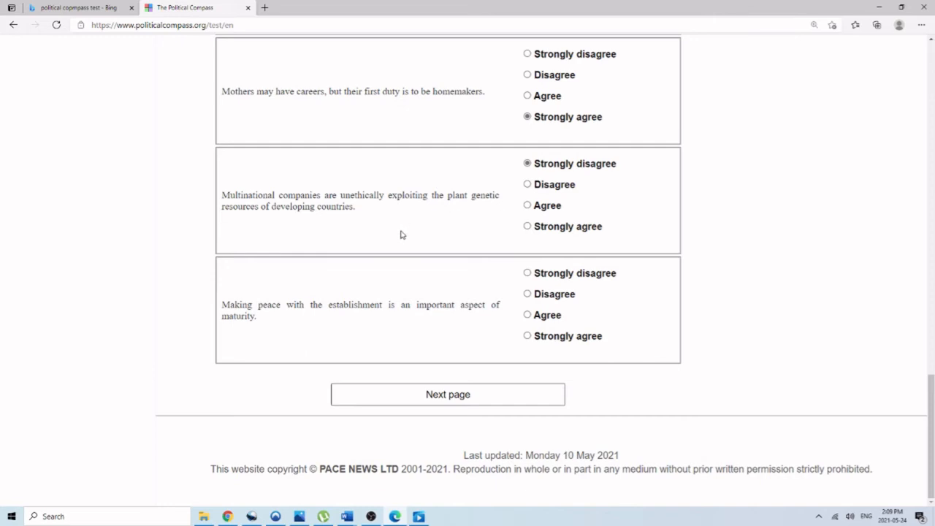
mouse_move(334, 220)
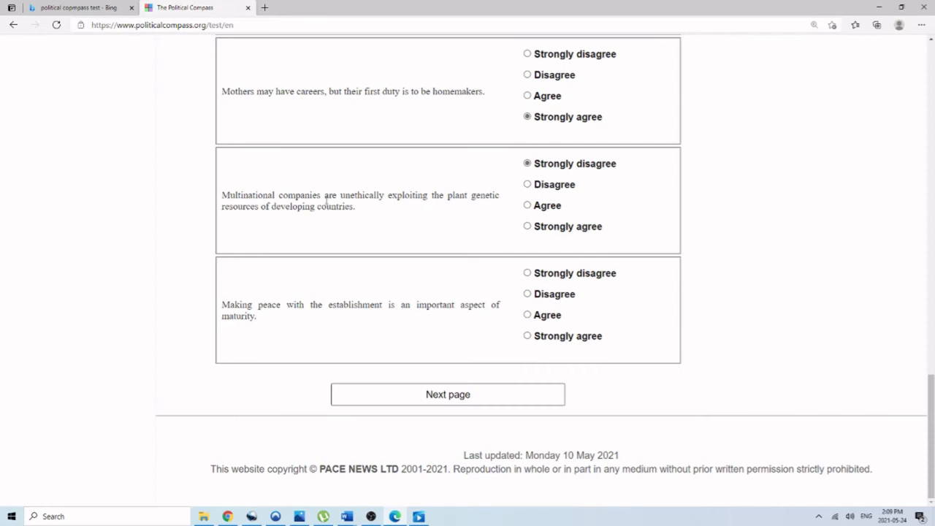
mouse_move(598, 196)
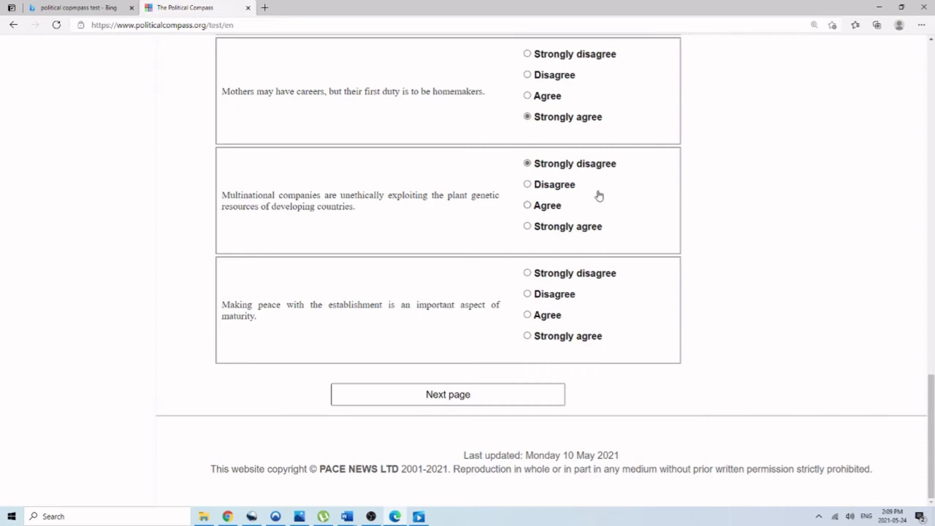
mouse_move(242, 223)
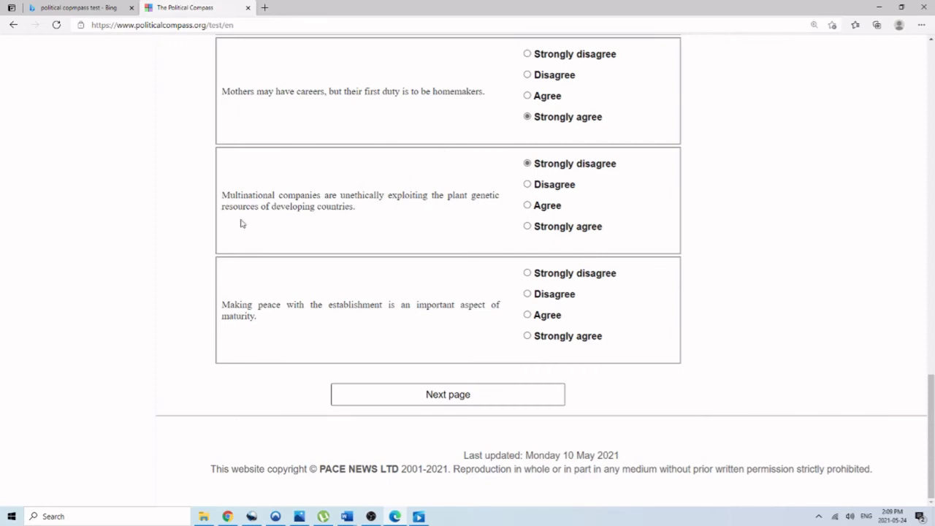
mouse_move(360, 325)
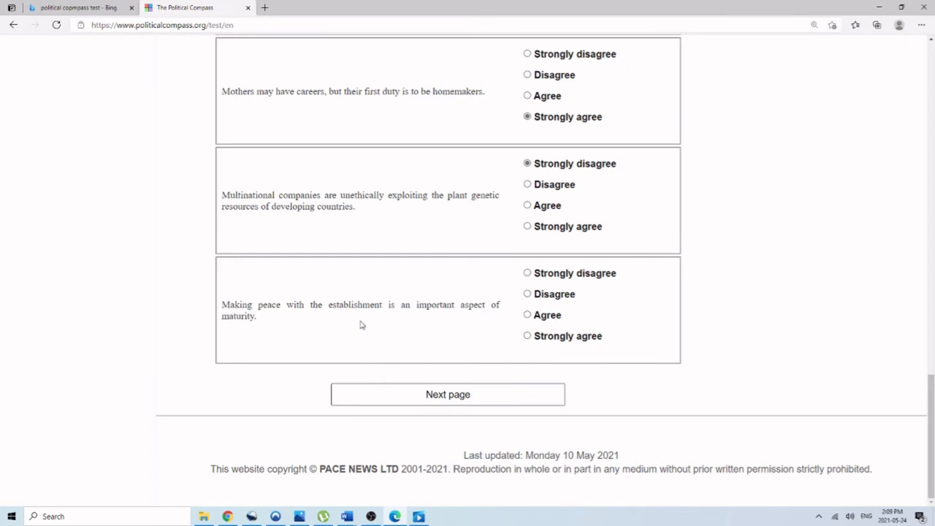
mouse_move(573, 347)
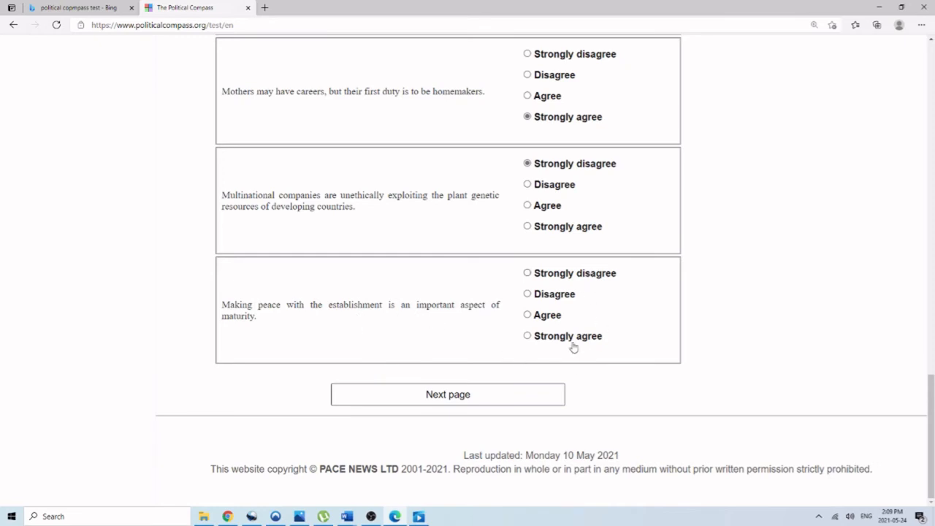
left_click(447, 394)
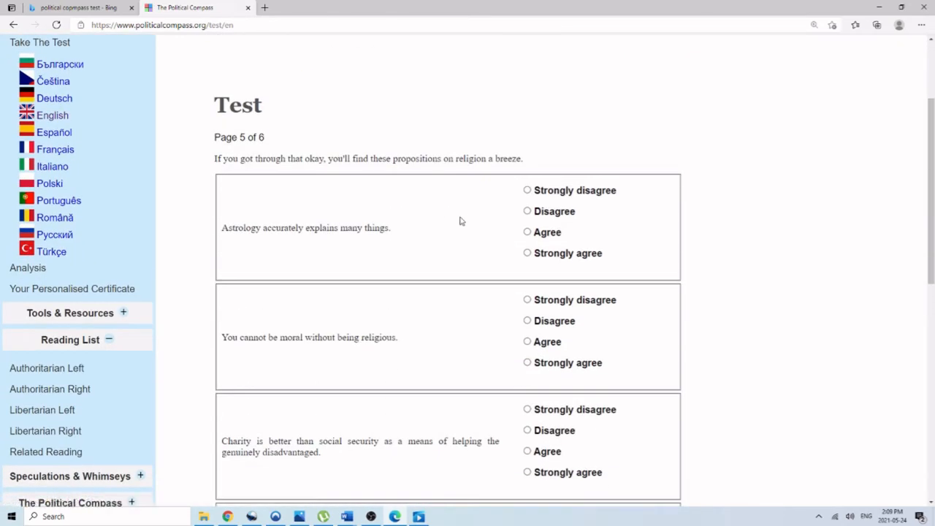
Strongly agree that astrology explains many things and some people are naturally unlucky
scroll("down", 3)
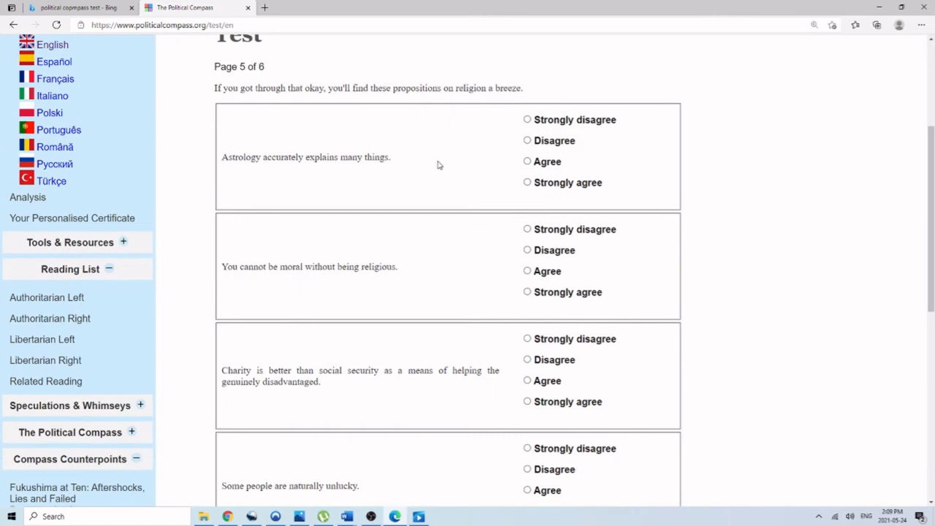
mouse_move(420, 152)
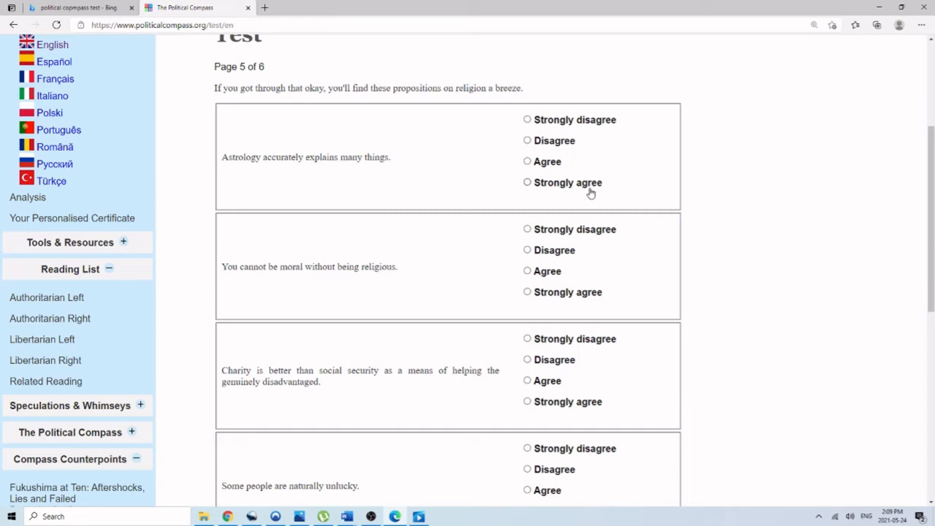
left_click(528, 182)
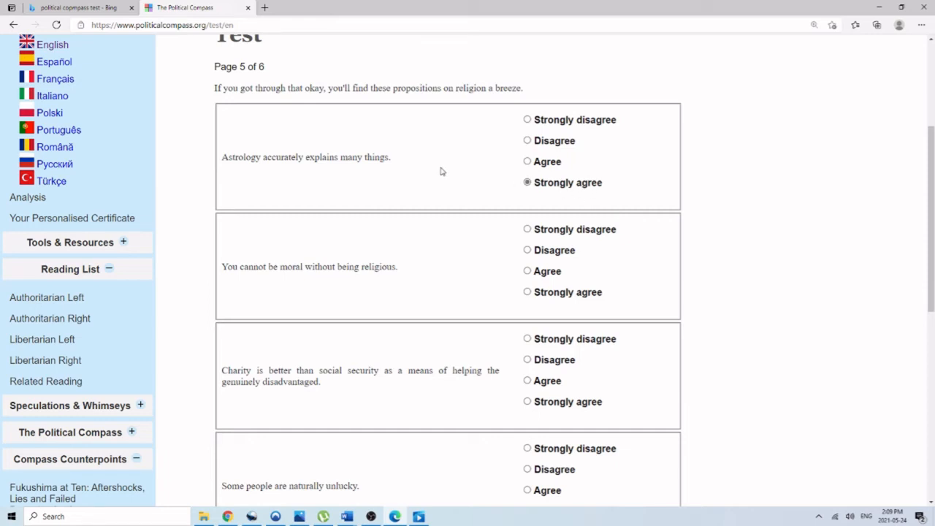
mouse_move(436, 169)
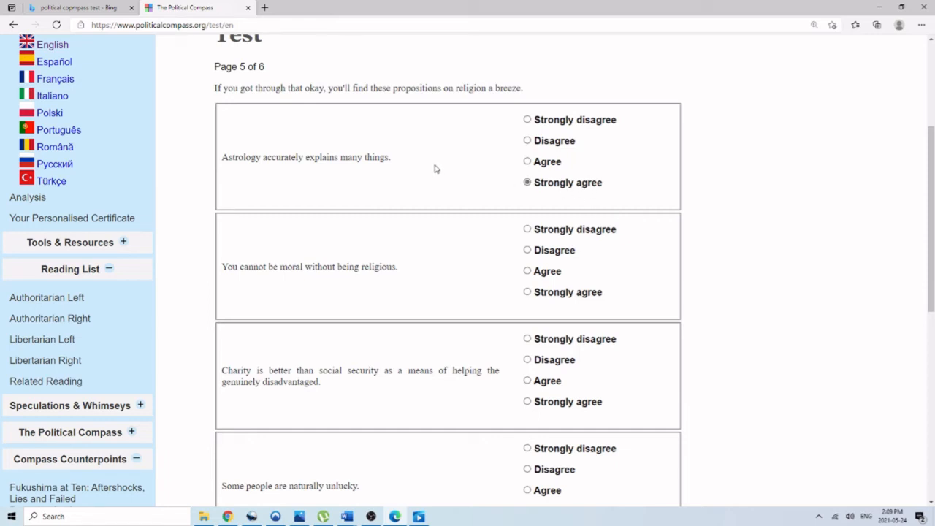
mouse_move(399, 163)
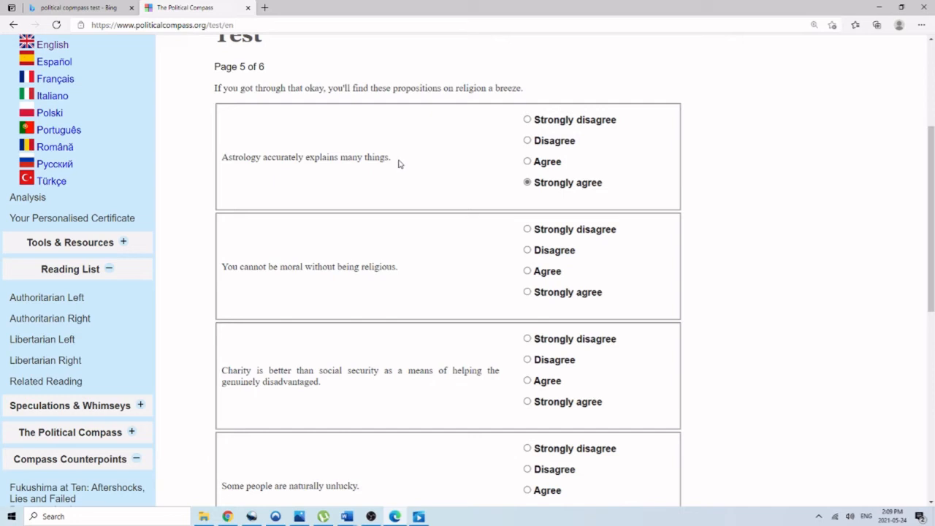
mouse_move(417, 165)
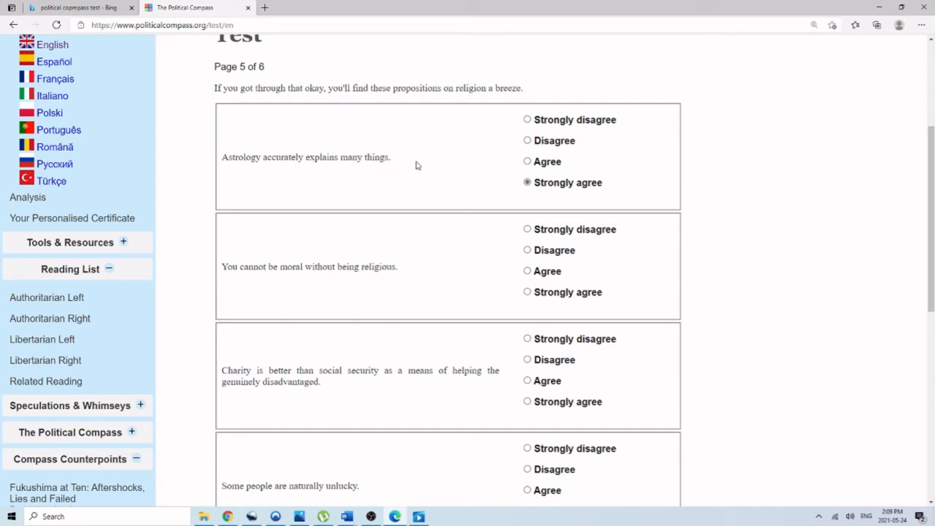
mouse_move(308, 136)
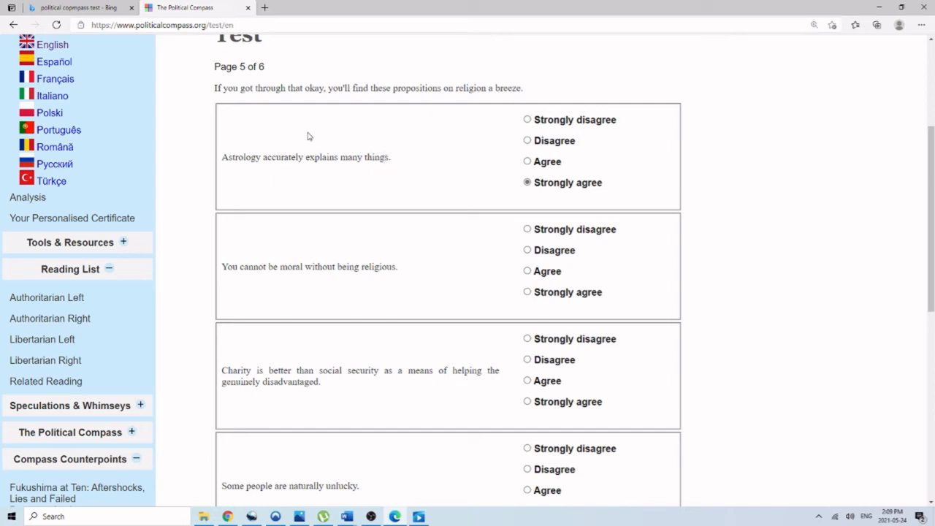
mouse_move(274, 143)
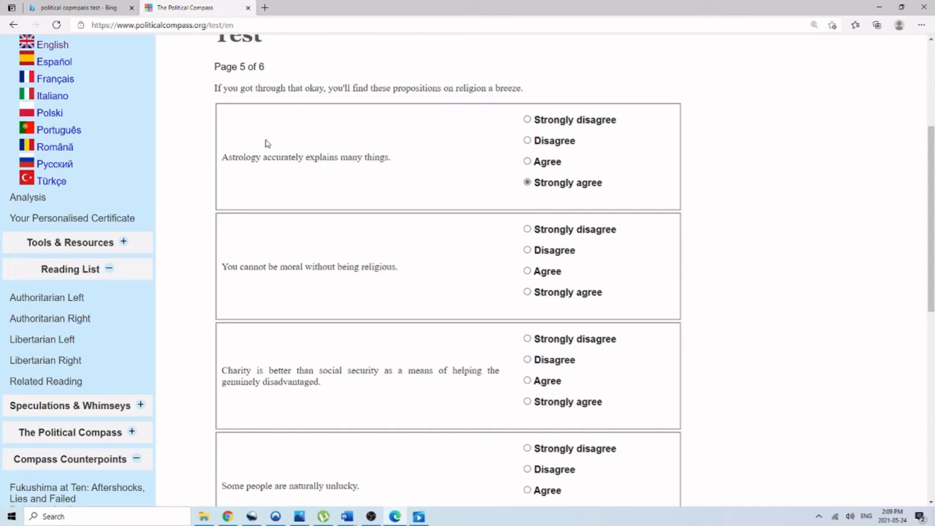
mouse_move(399, 228)
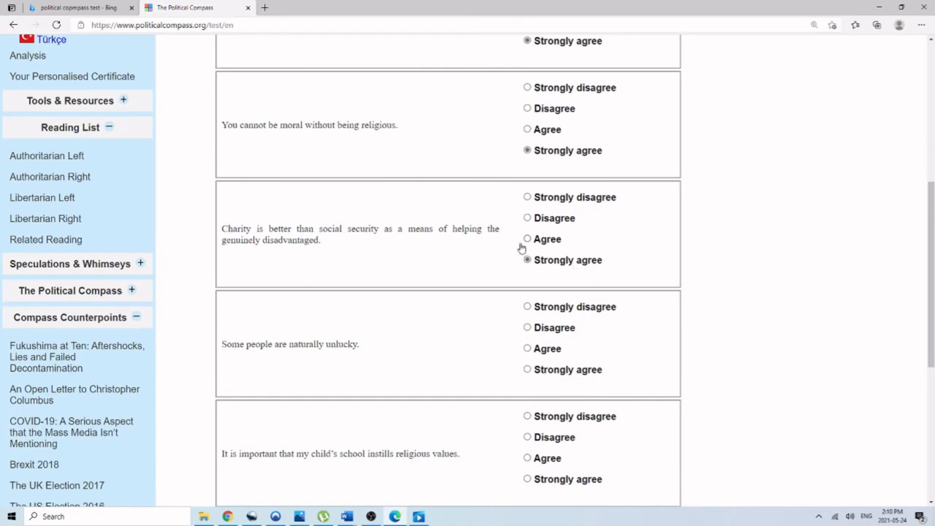
scroll("down", 3)
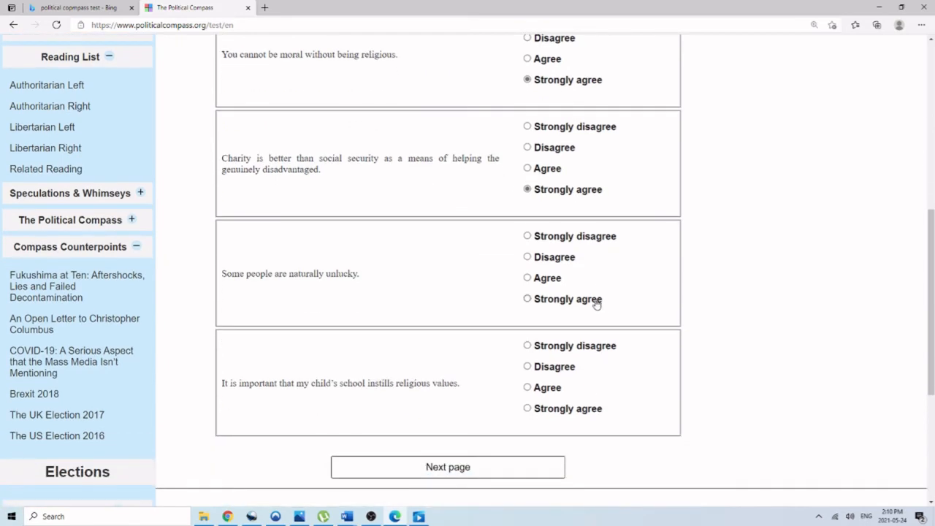
left_click(527, 299)
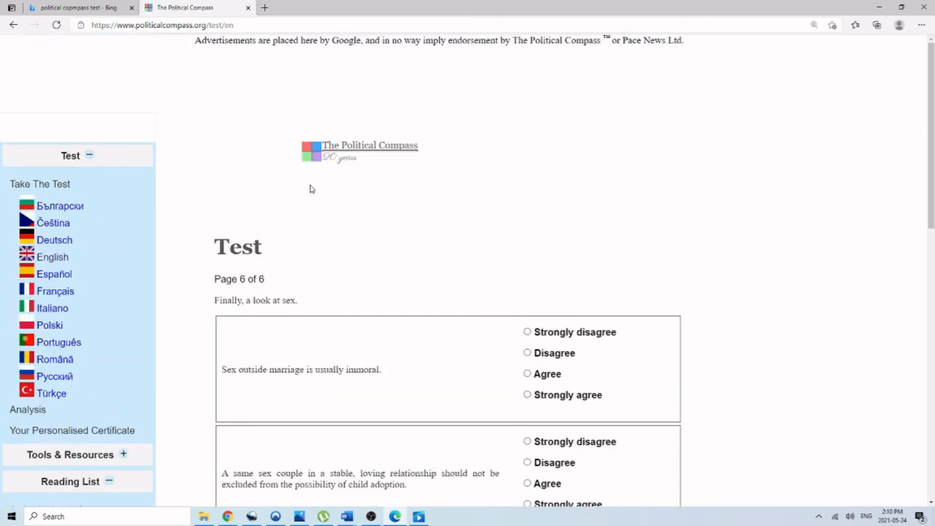
Strongly disagree that same-sex couples should adopt and that pornography should be legal
scroll("down", 3)
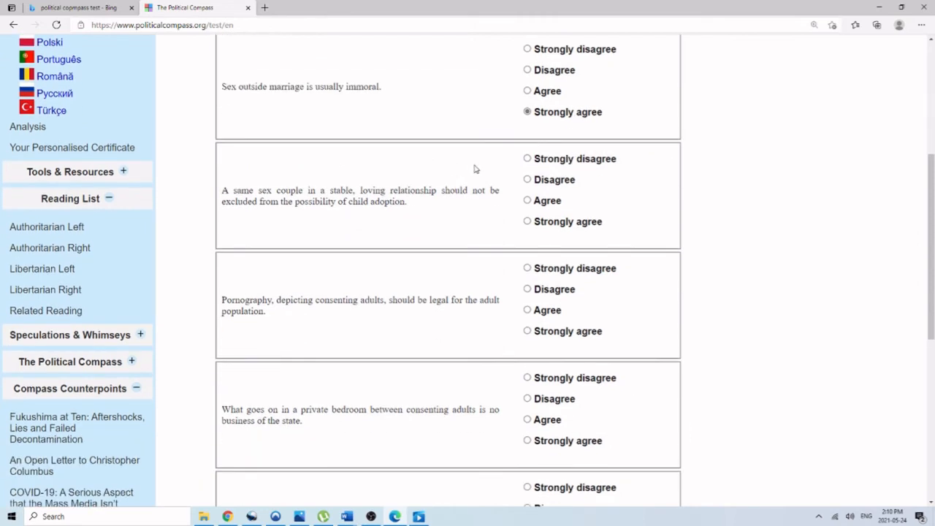
mouse_move(471, 173)
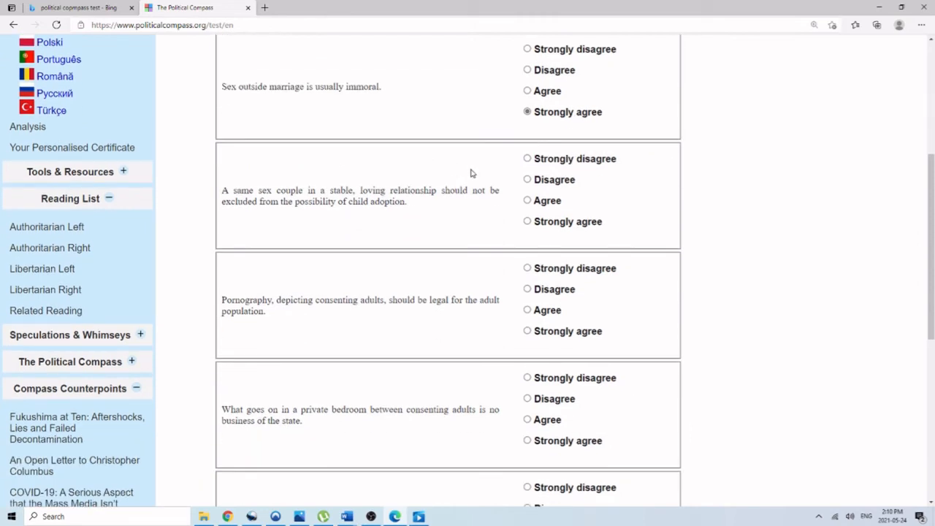
left_click(527, 159)
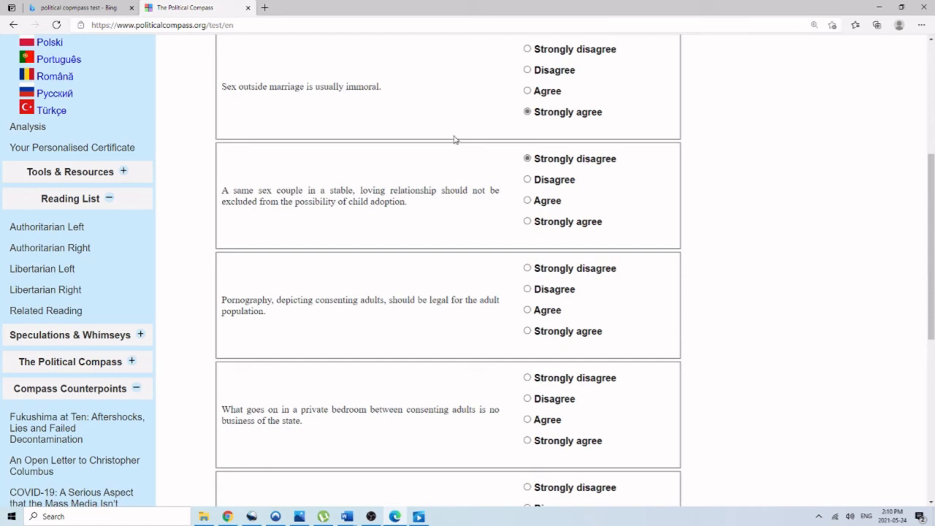
scroll("down", 3)
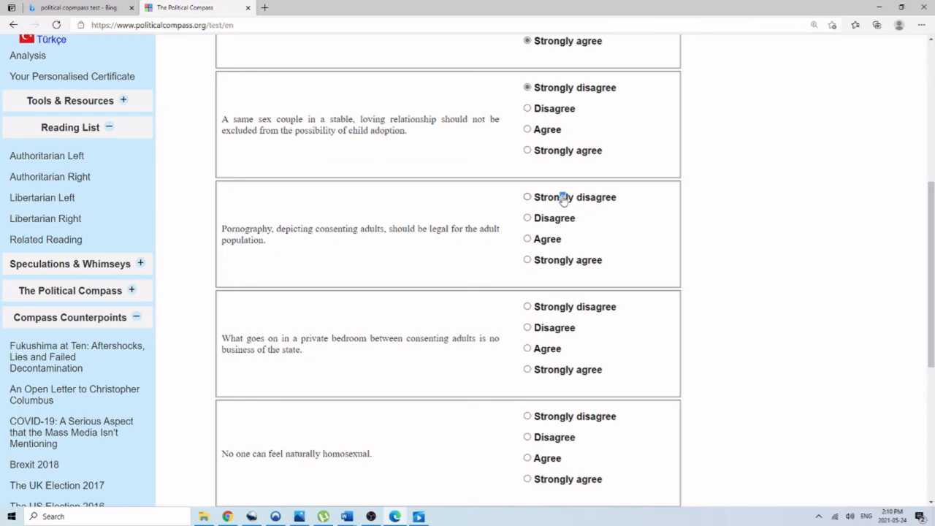
left_click(526, 196)
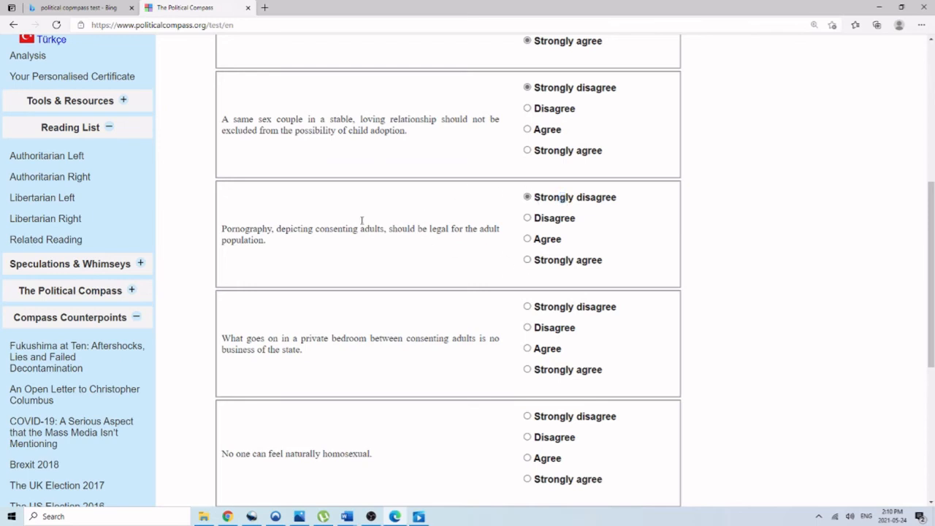
mouse_move(314, 238)
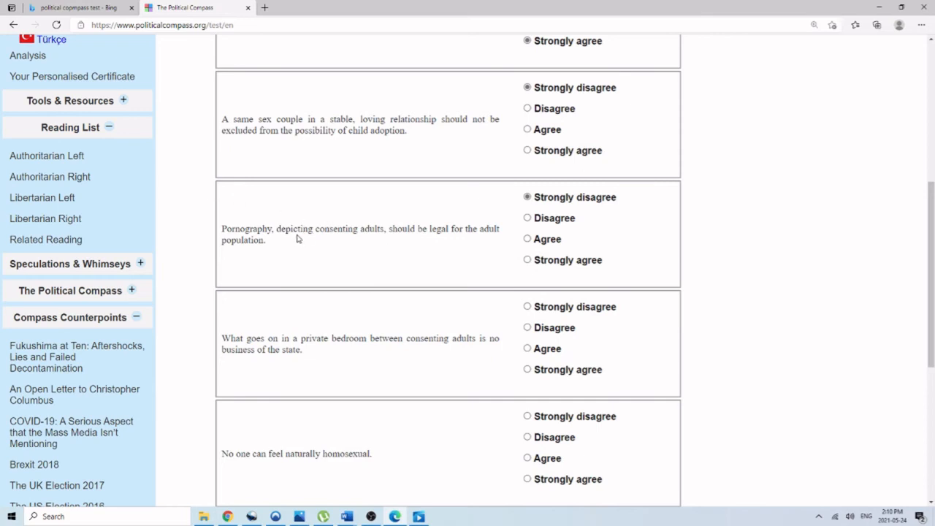
mouse_move(447, 208)
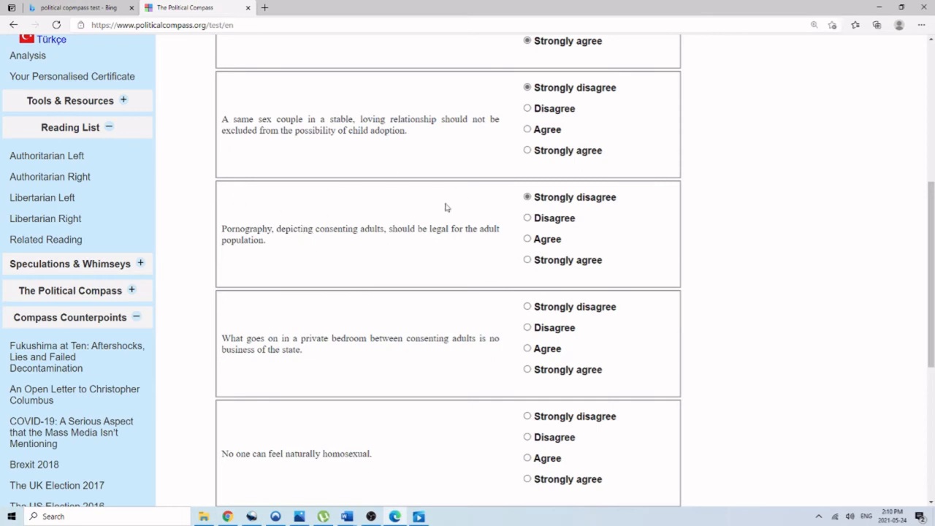
mouse_move(234, 160)
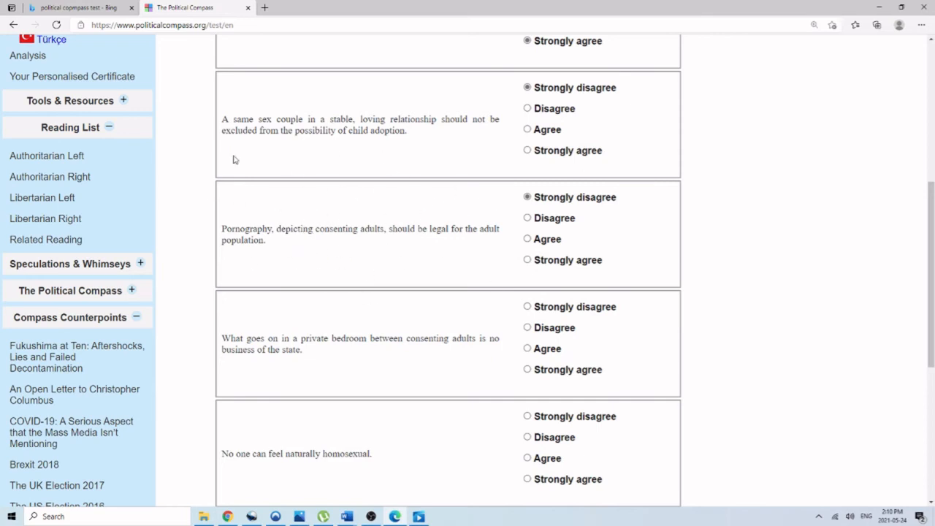
mouse_move(301, 191)
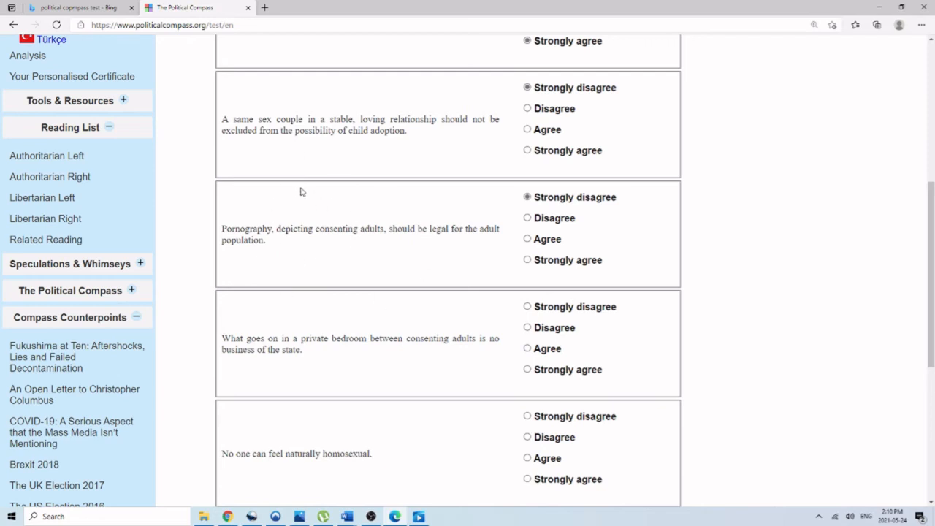
mouse_move(275, 182)
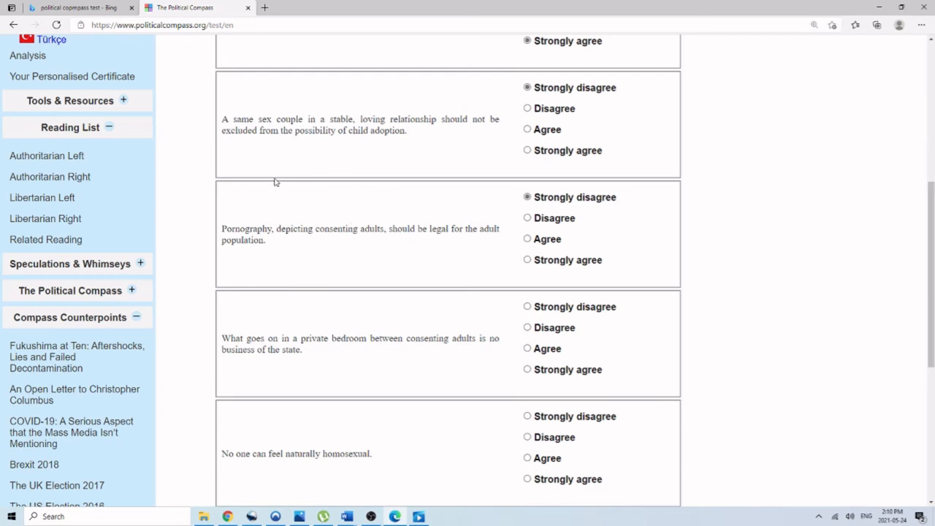
mouse_move(469, 198)
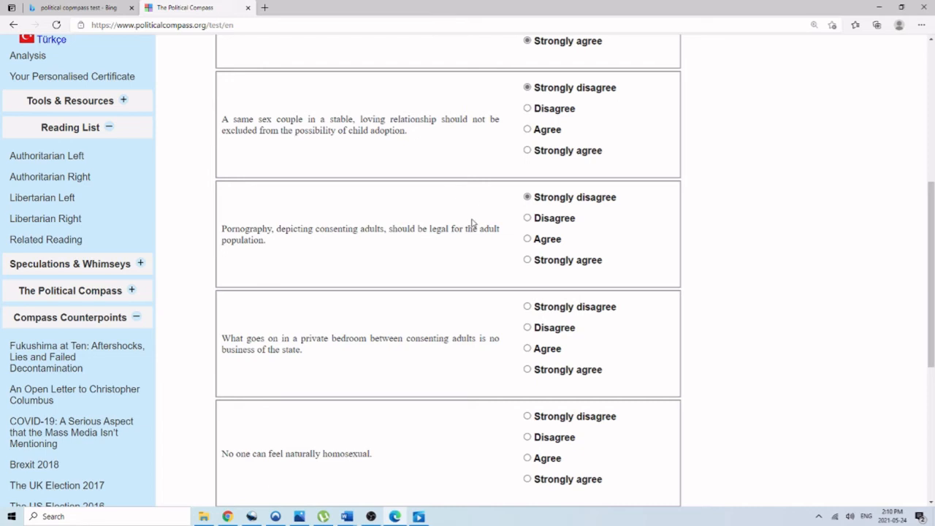
mouse_move(460, 209)
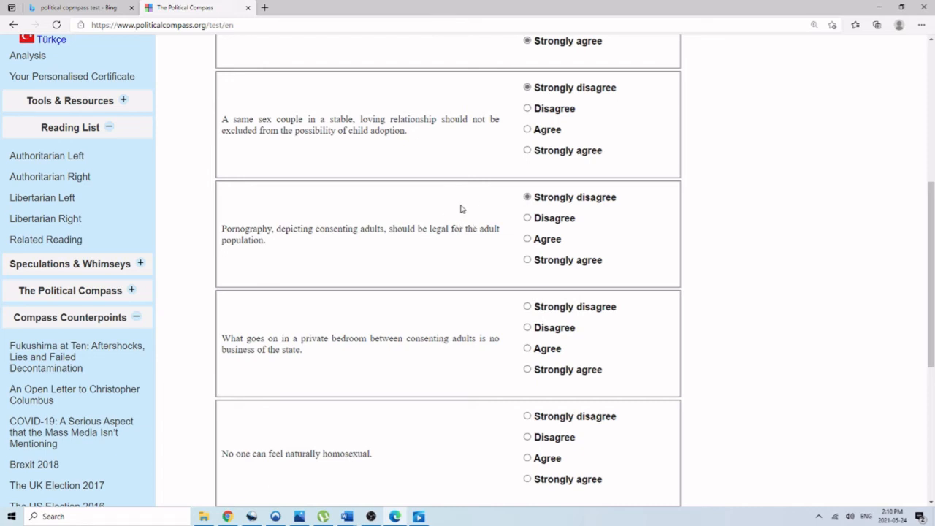
Strongly agree that no one can feel naturally homosexual
scroll("down", 3)
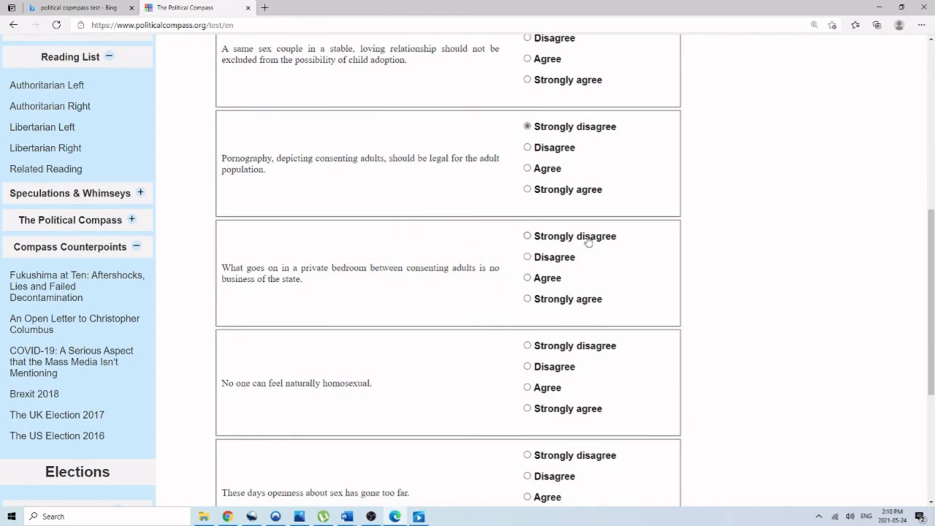
scroll("down", 3)
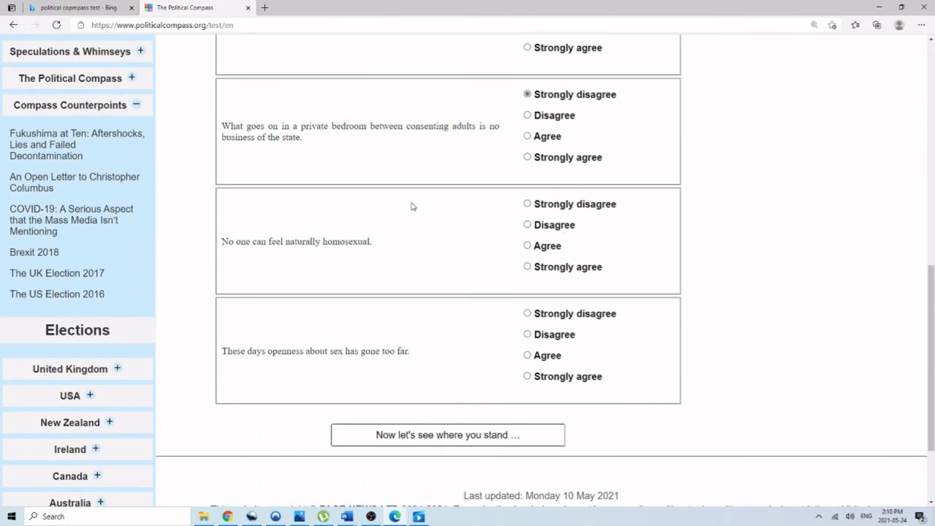
left_click(526, 267)
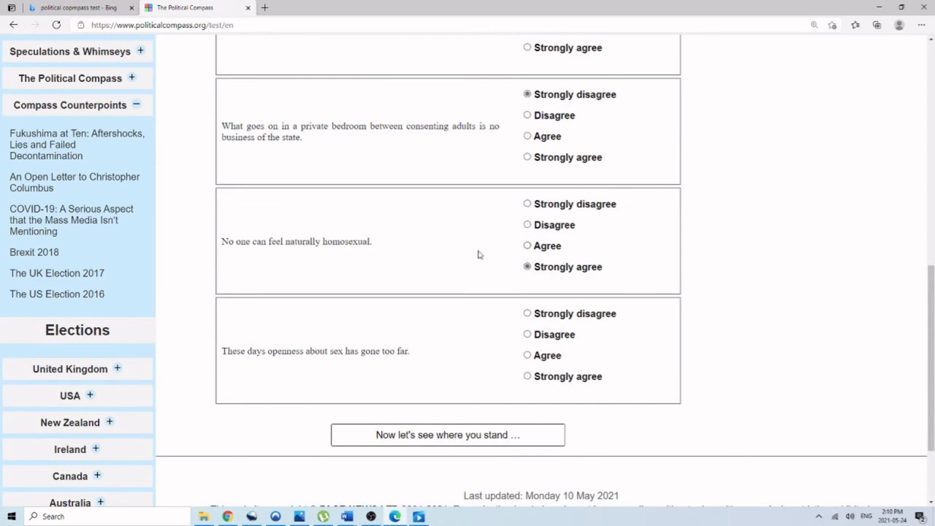
scroll("down", 3)
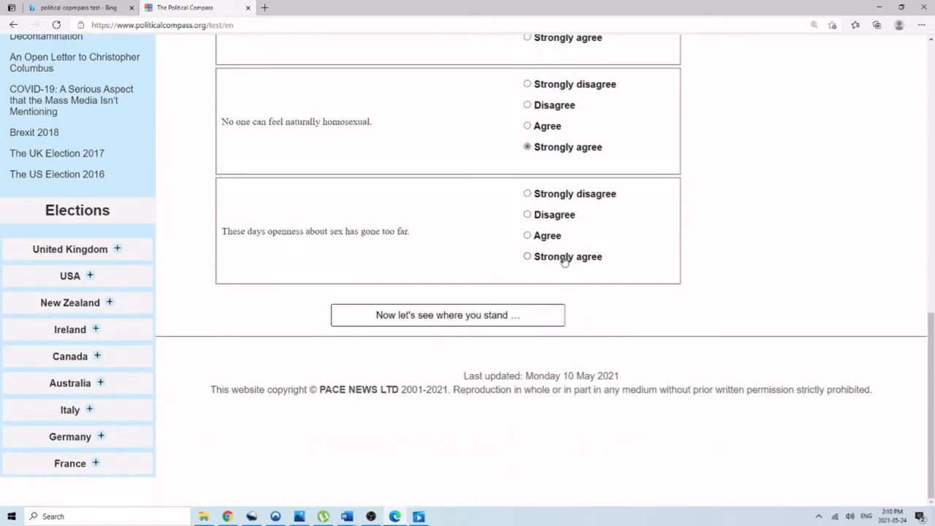
Submit the test and review the results: Economic 10.0, Social 9.03, authoritarian-right corner
left_click(447, 315)
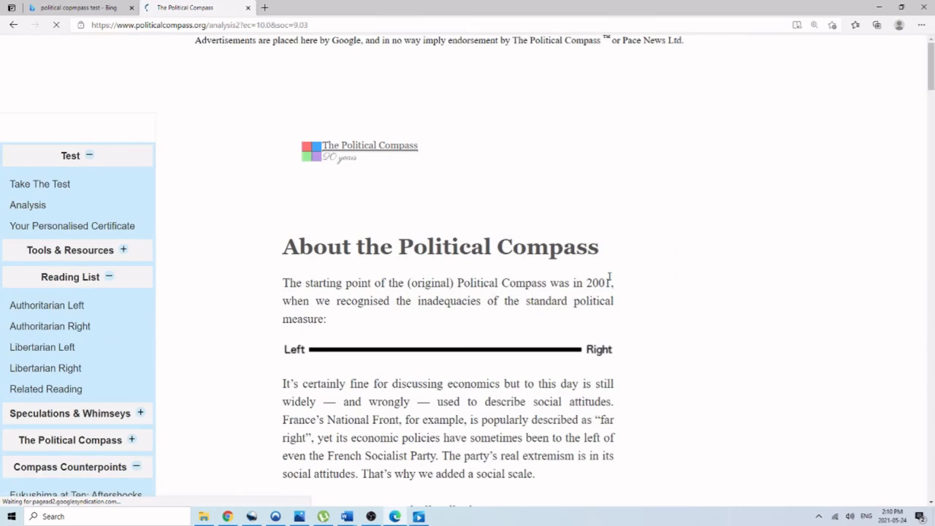
scroll("down", 3)
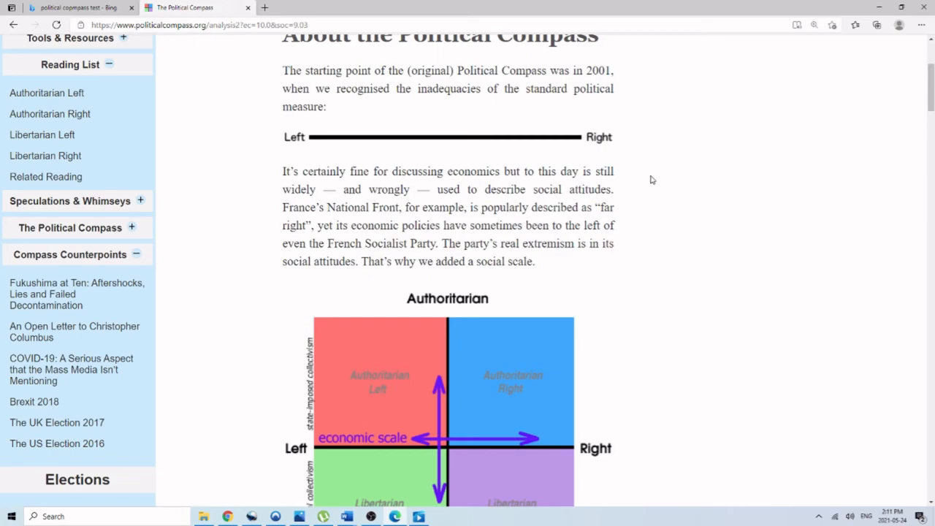
scroll("down", 3)
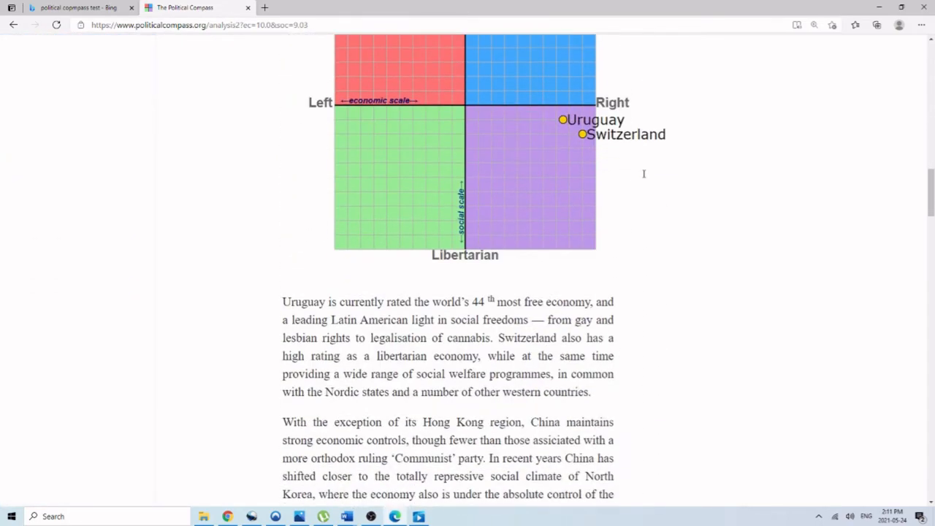
scroll("down", 3)
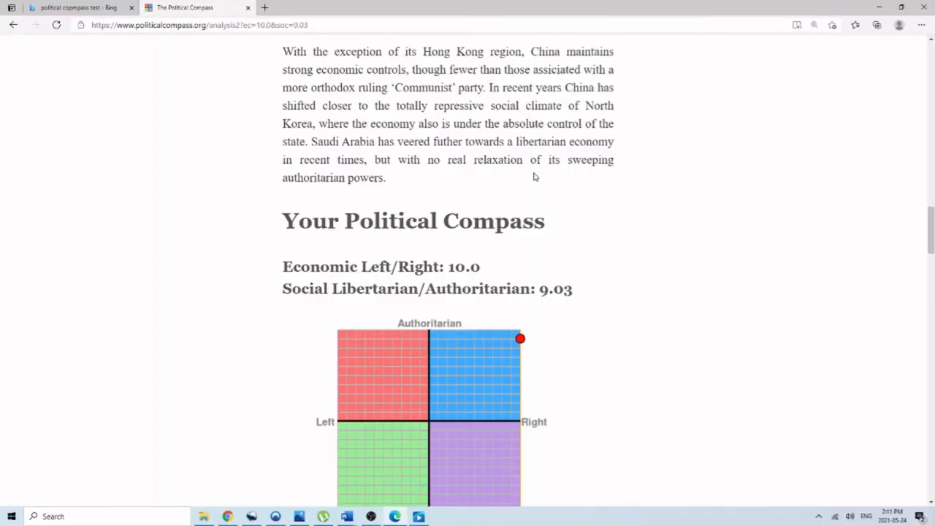
scroll("down", 3)
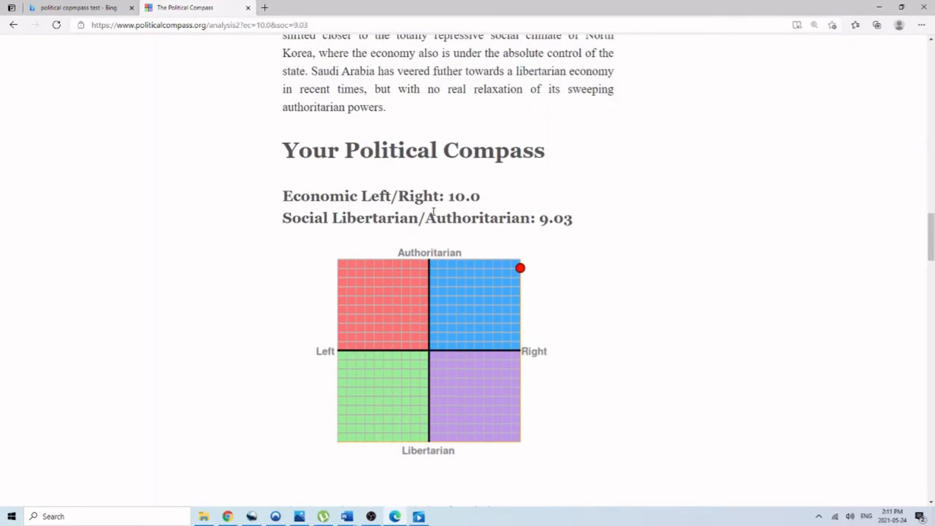
triple_click(379, 195)
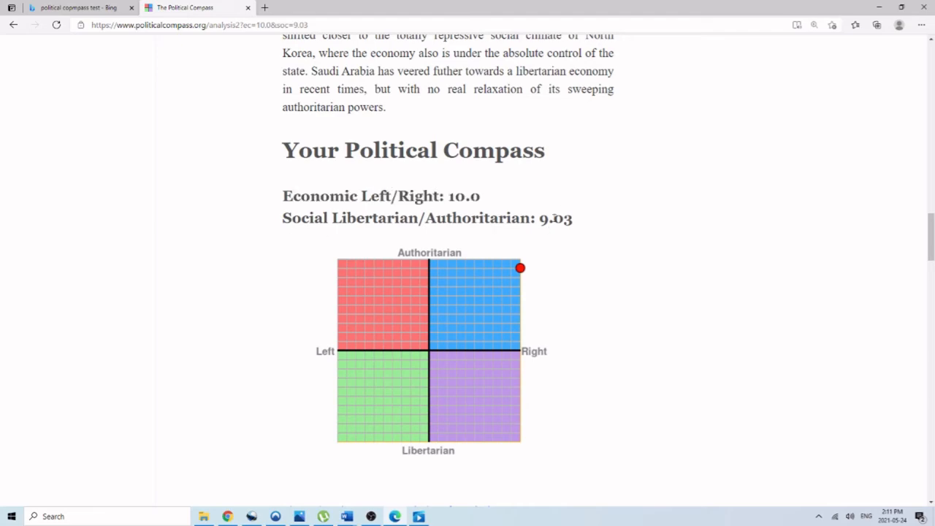
scroll("down", 3)
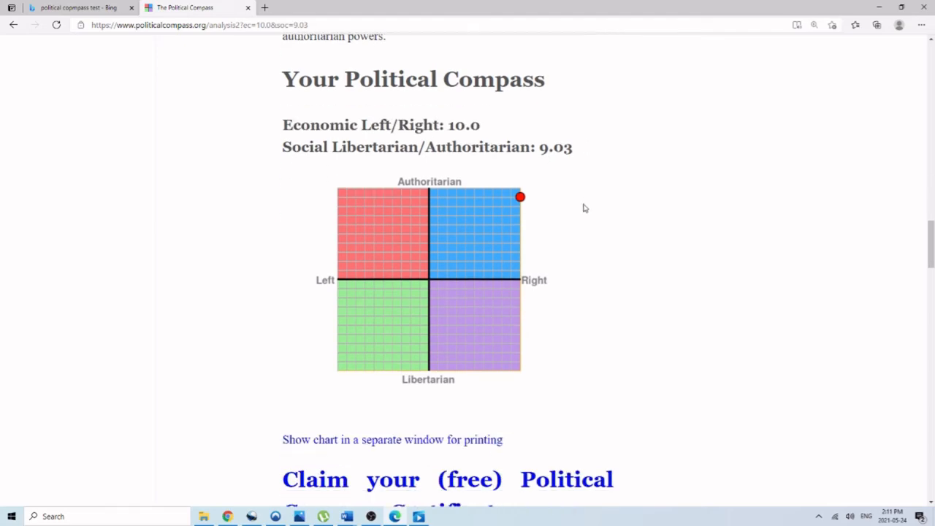
scroll("up", 3)
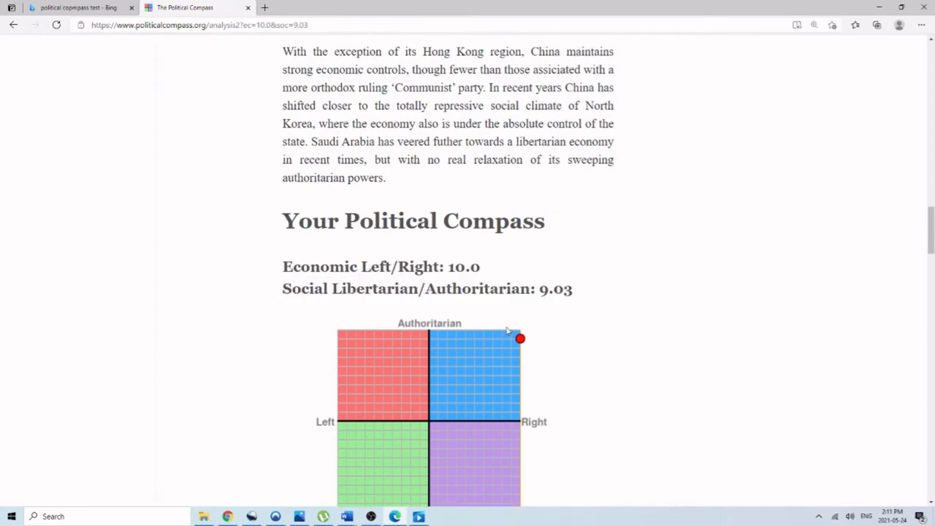
mouse_move(530, 319)
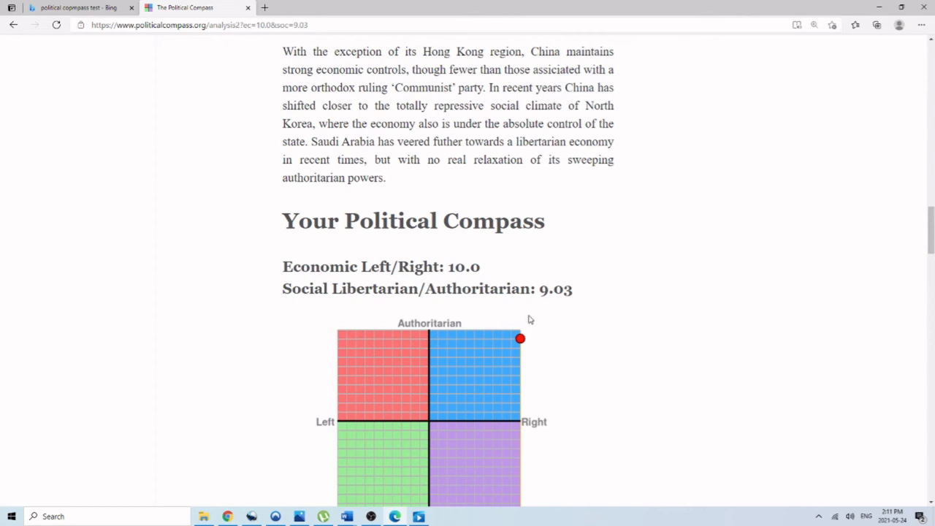
mouse_move(502, 311)
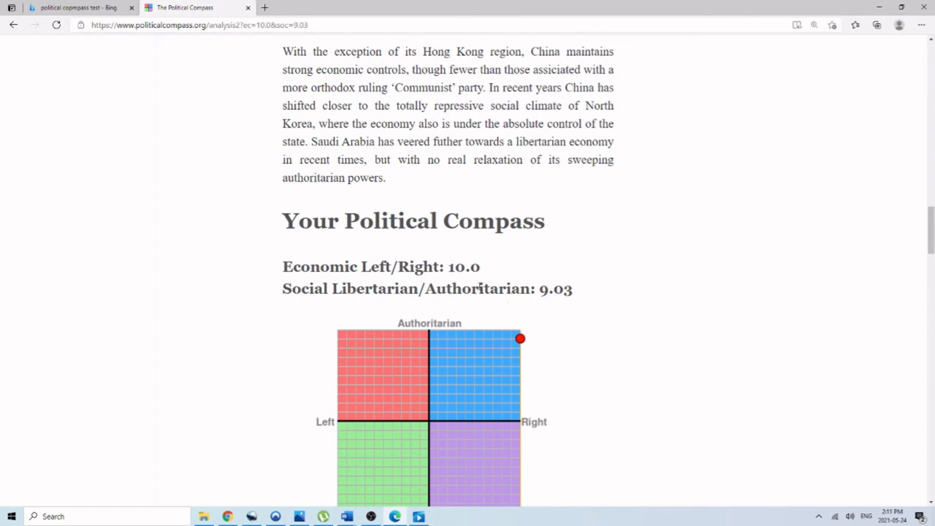
scroll("down", 3)
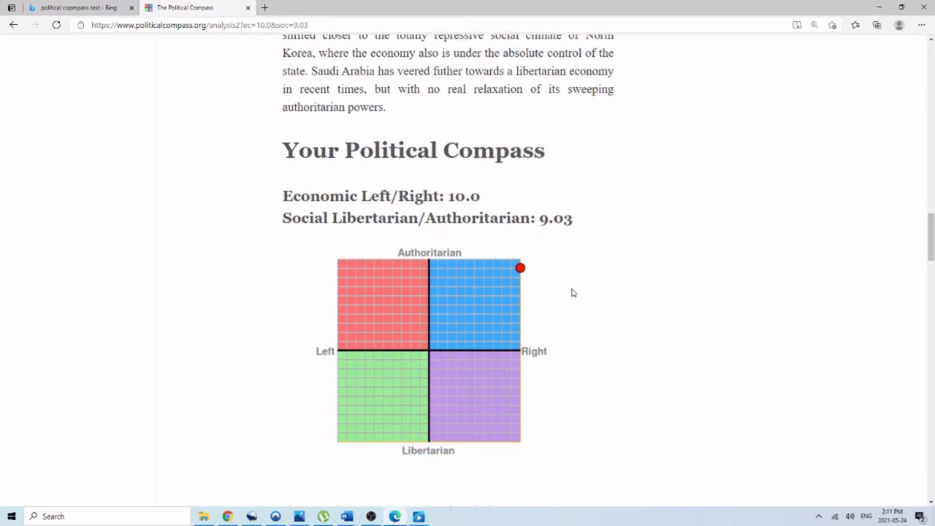
mouse_move(498, 260)
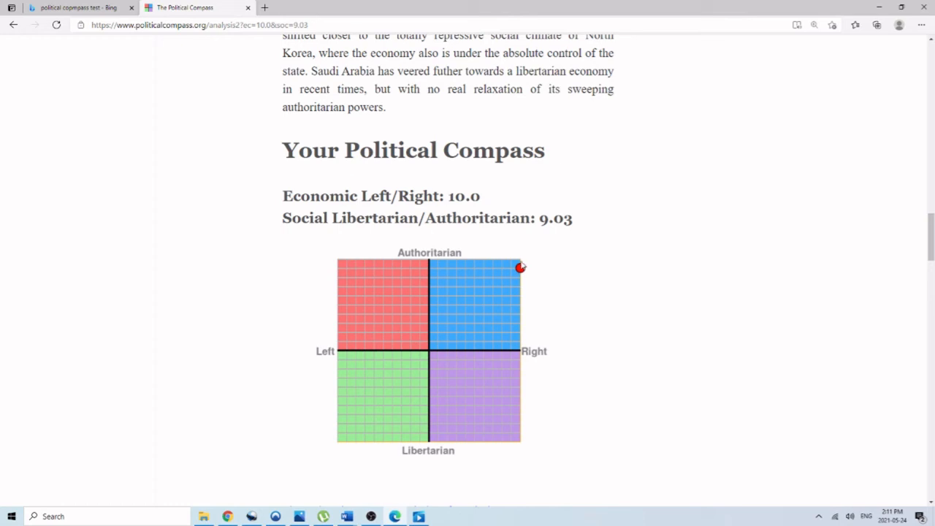
mouse_move(492, 242)
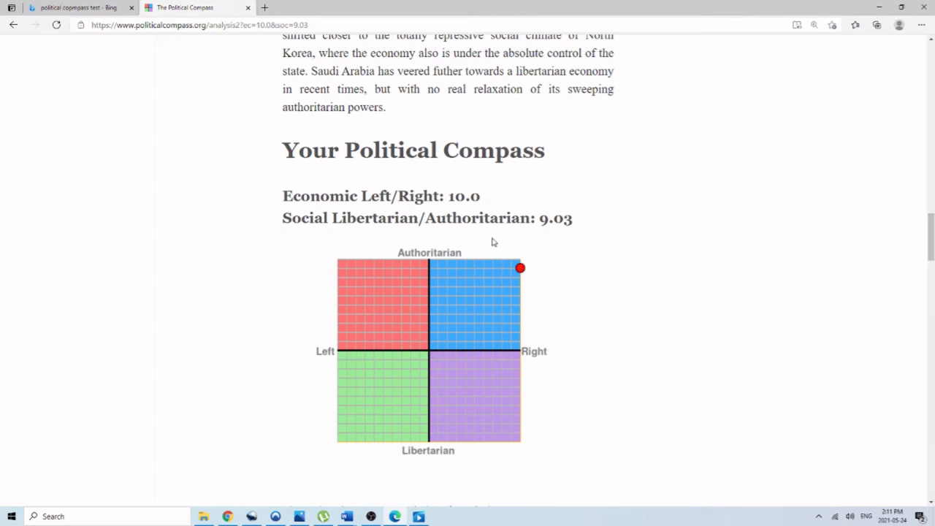
mouse_move(487, 241)
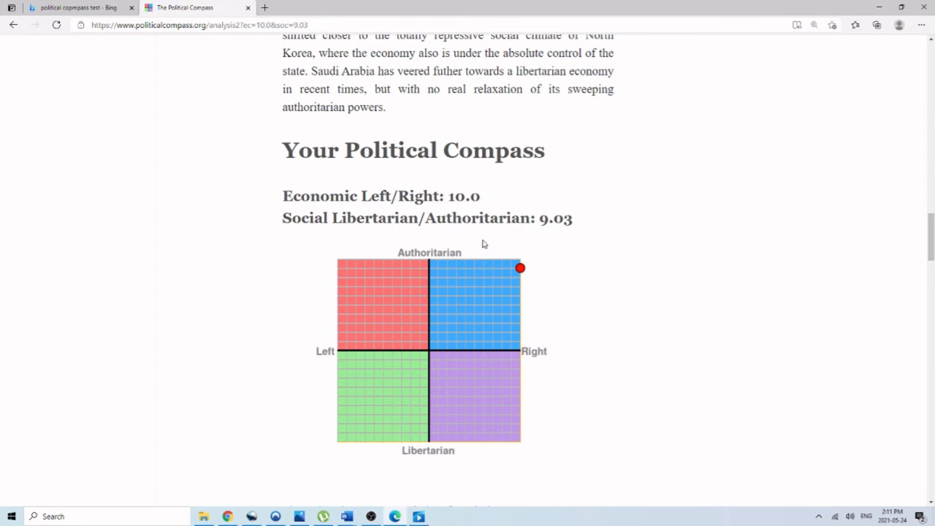
mouse_move(346, 138)
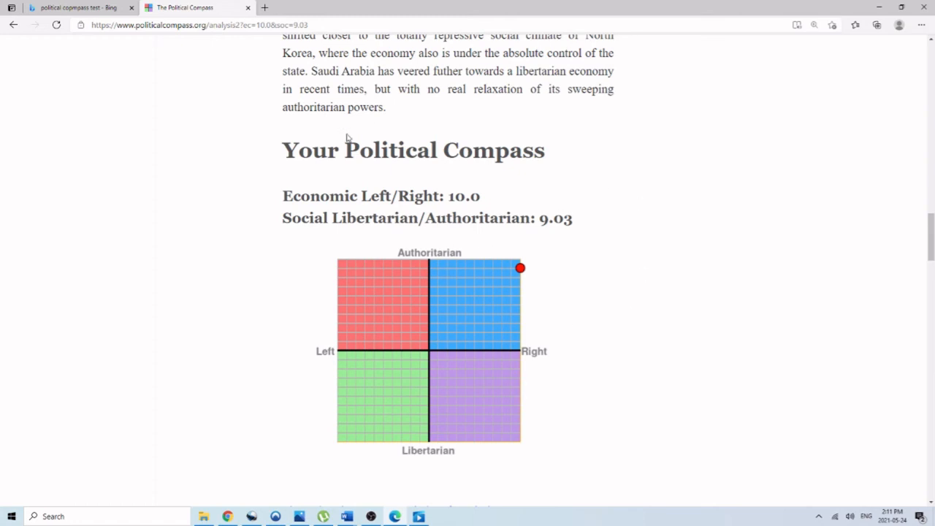
mouse_move(500, 119)
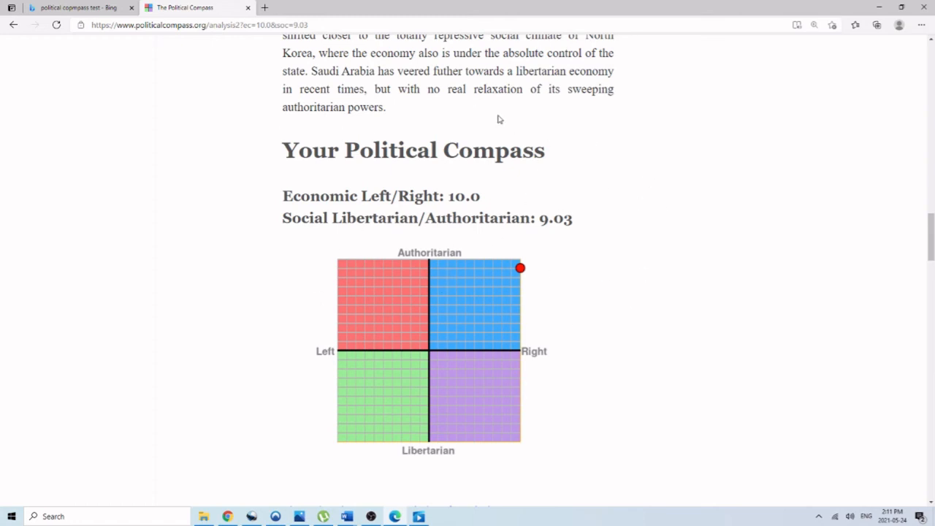
mouse_move(414, 232)
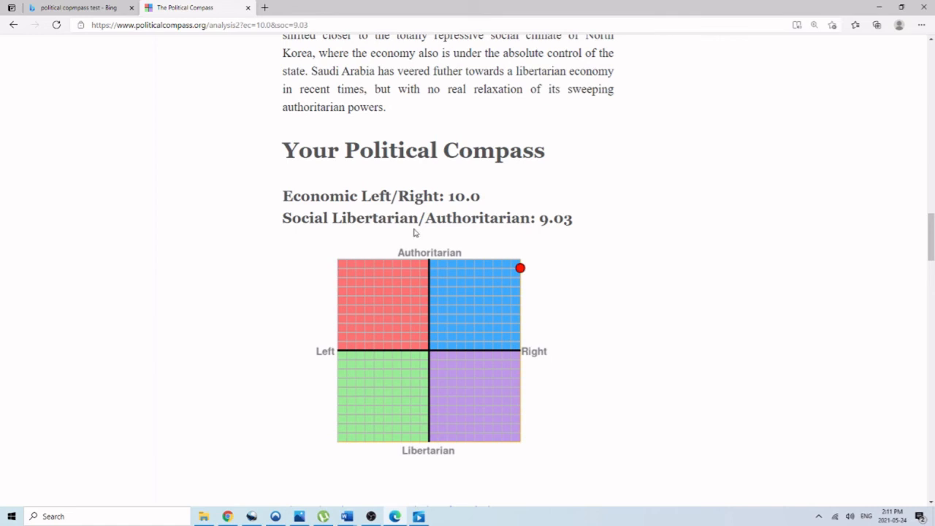
mouse_move(481, 210)
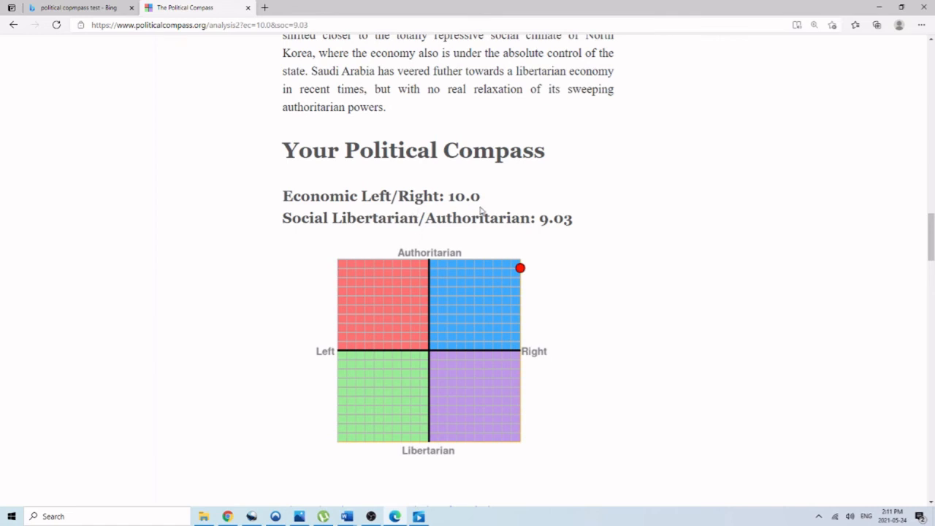
mouse_move(394, 449)
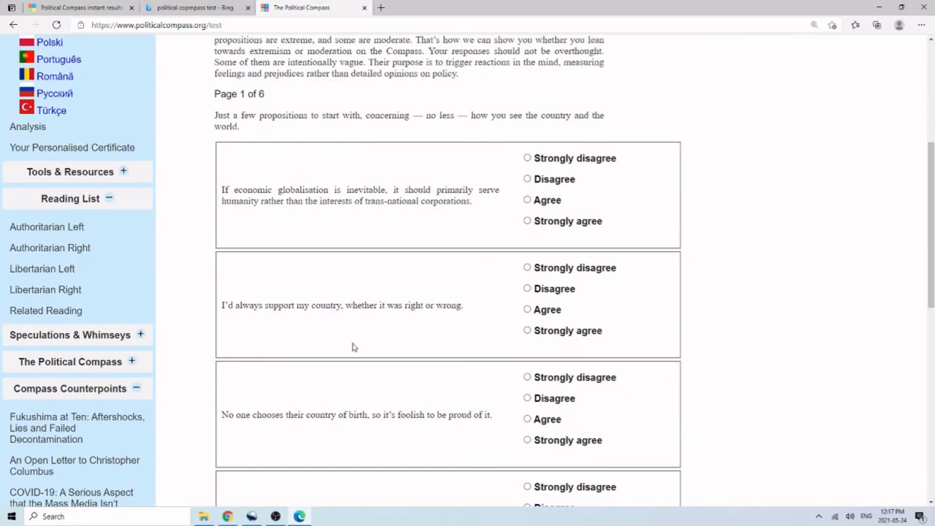
mouse_move(674, 272)
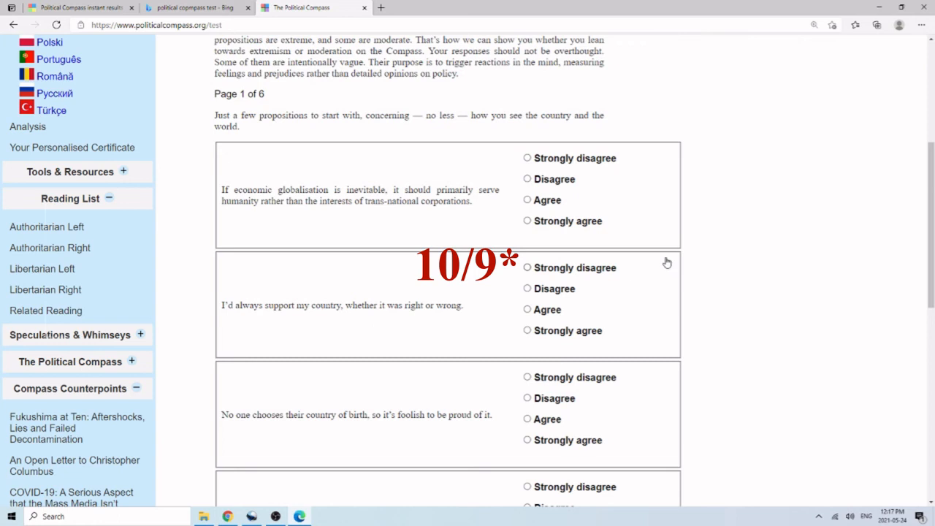
mouse_move(652, 258)
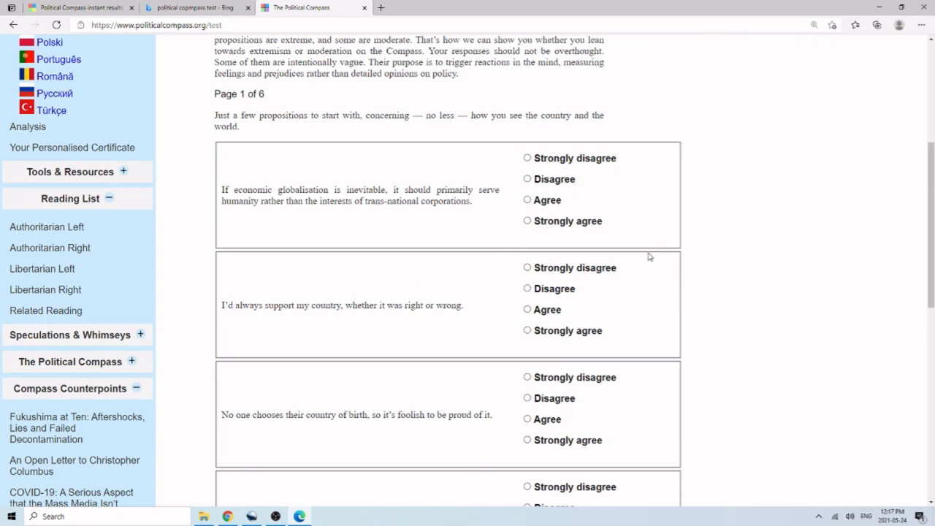
mouse_move(676, 159)
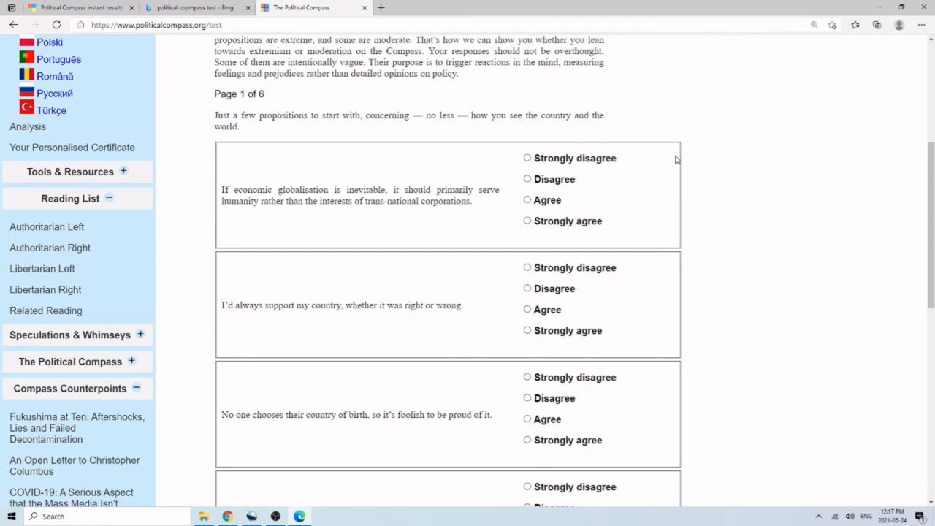
Bring up the blank Page 1 of 6 test beside the instant-results clone
left_click(900, 7)
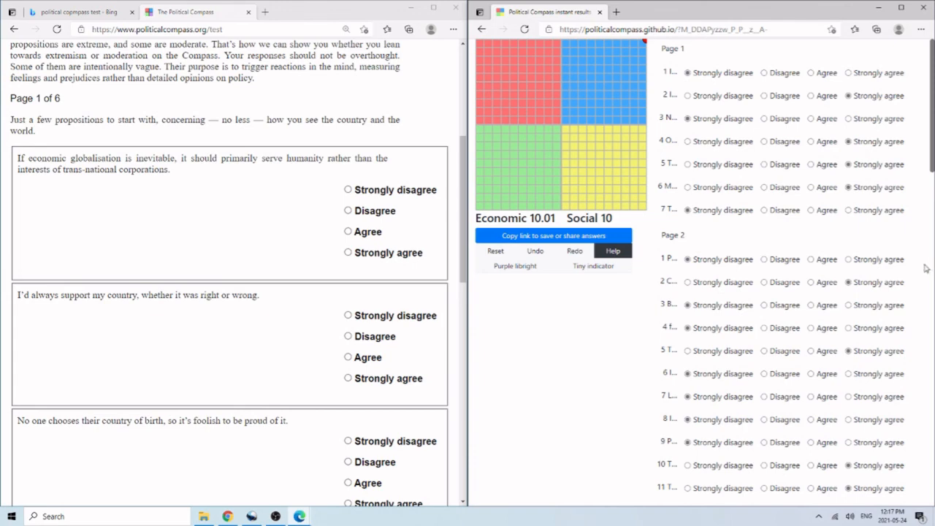
mouse_move(798, 242)
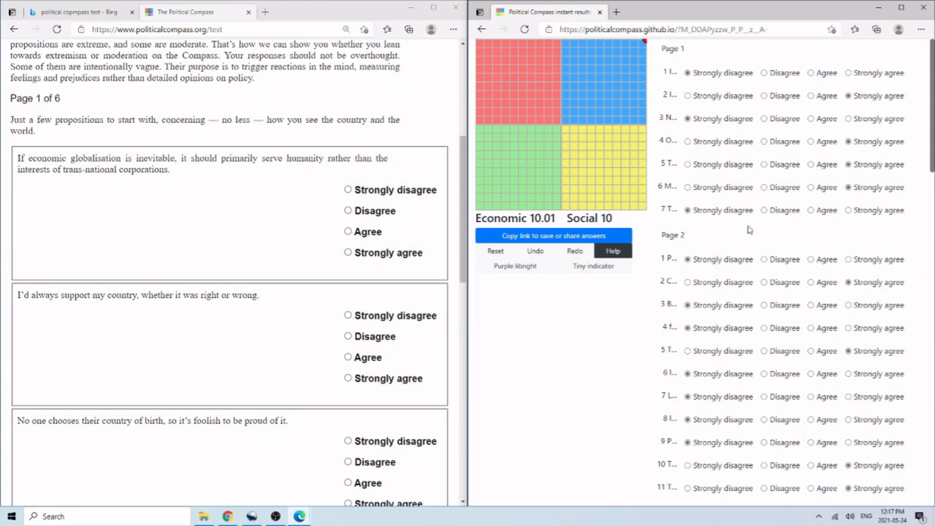
mouse_move(332, 176)
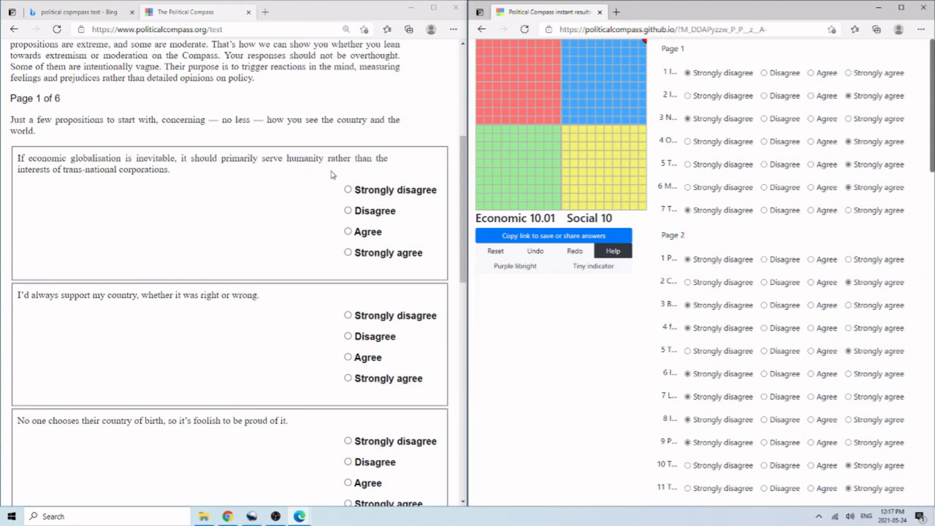
Move past the first test page and scroll through the next page's questions
scroll("down", 3)
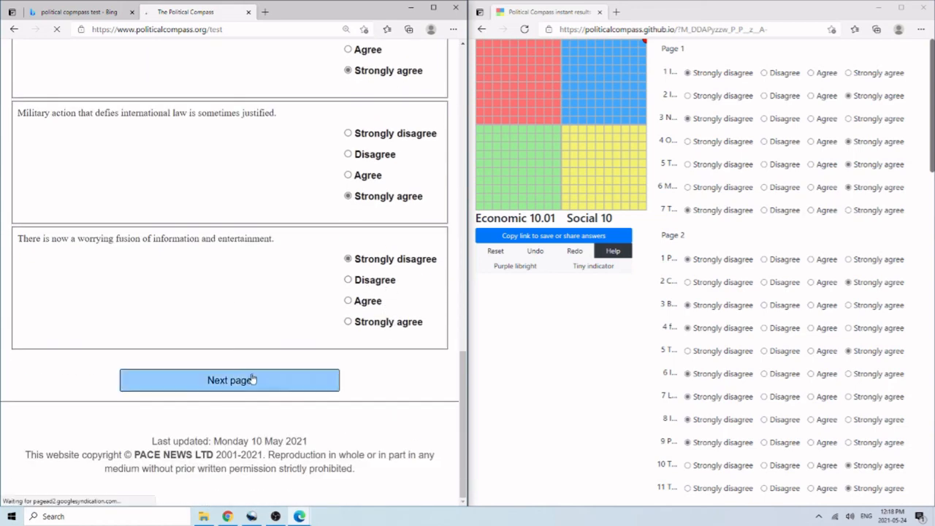
left_click(228, 380)
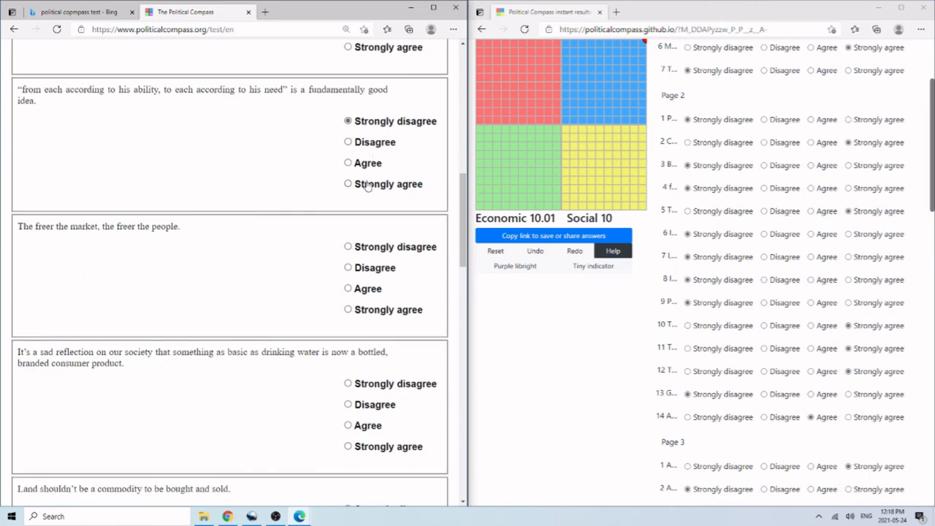
scroll("down", 3)
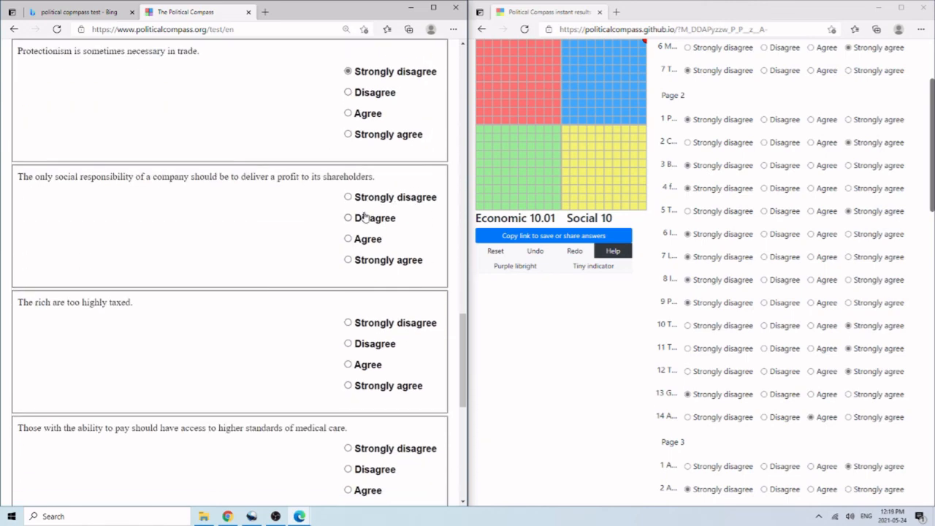
scroll("down", 3)
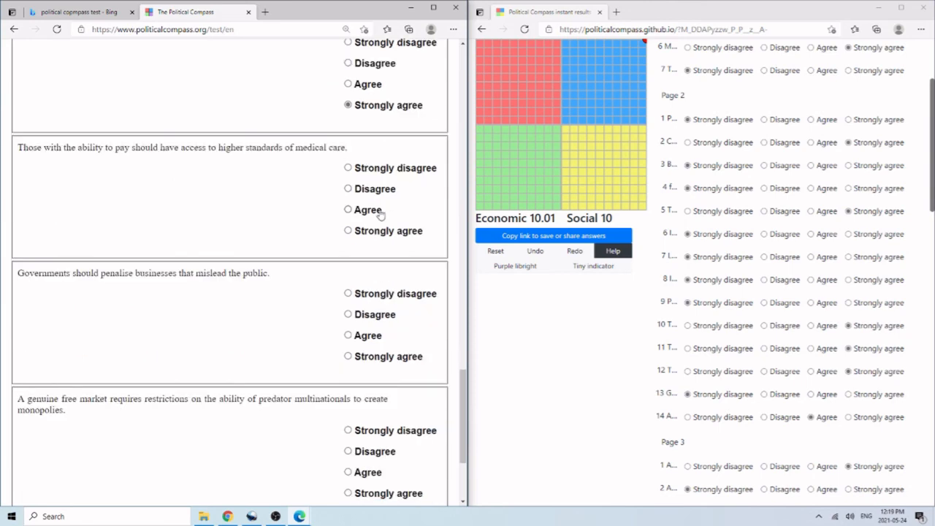
scroll("down", 3)
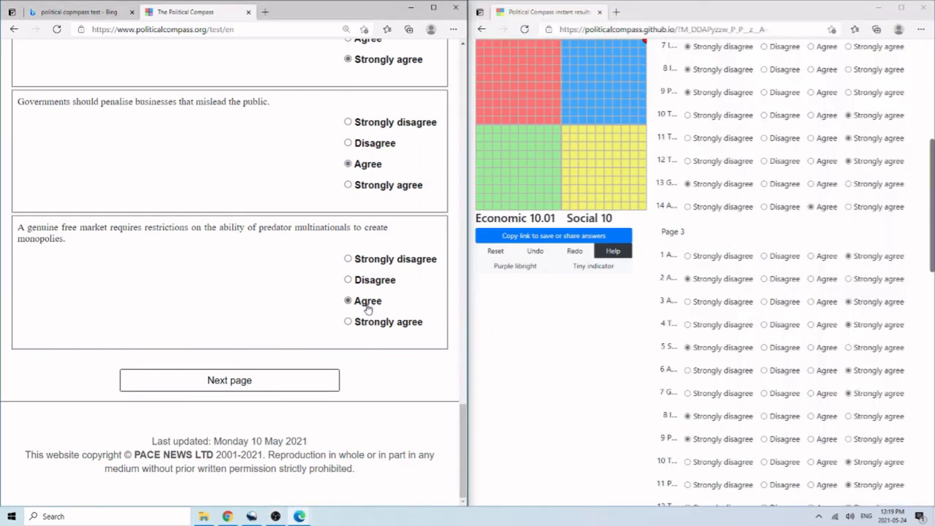
scroll("up", 3)
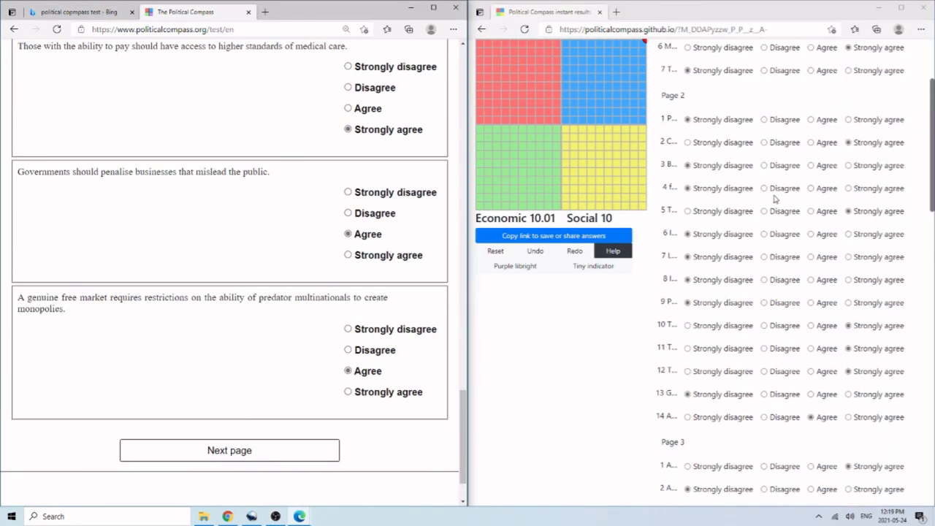
Strongly disagree on penalising misleading businesses and advance to the next page
left_click(348, 192)
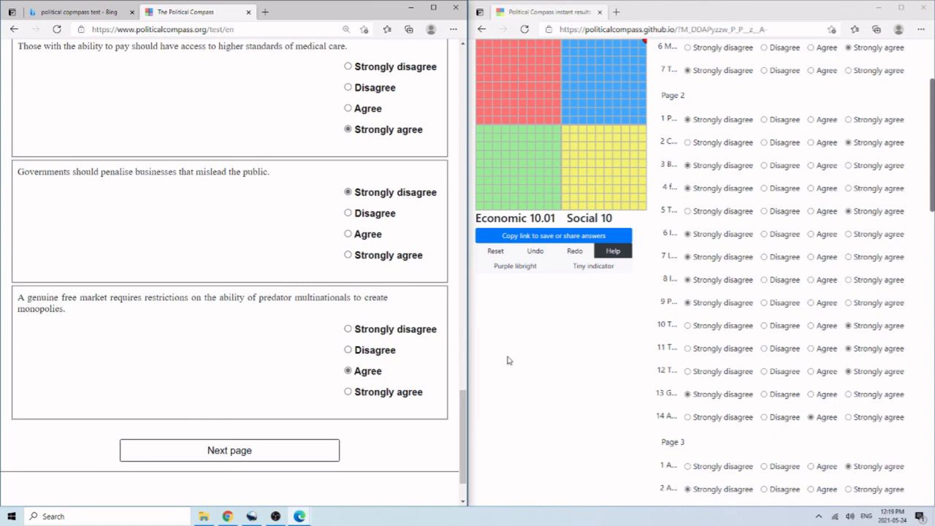
scroll("down", 3)
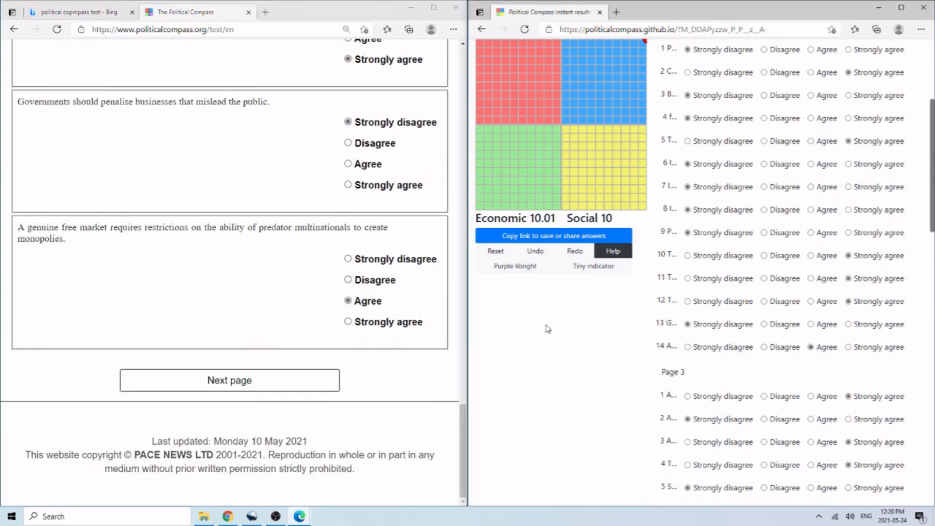
left_click(229, 380)
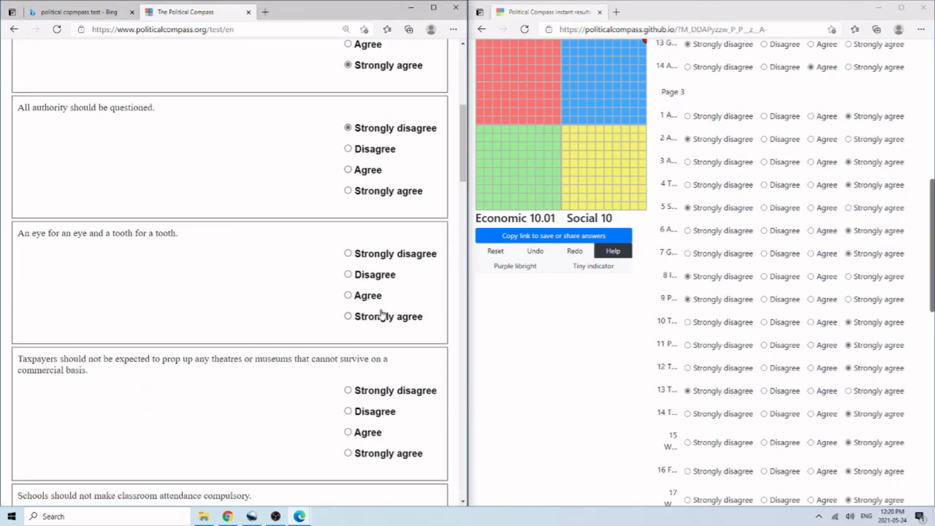
scroll("down", 3)
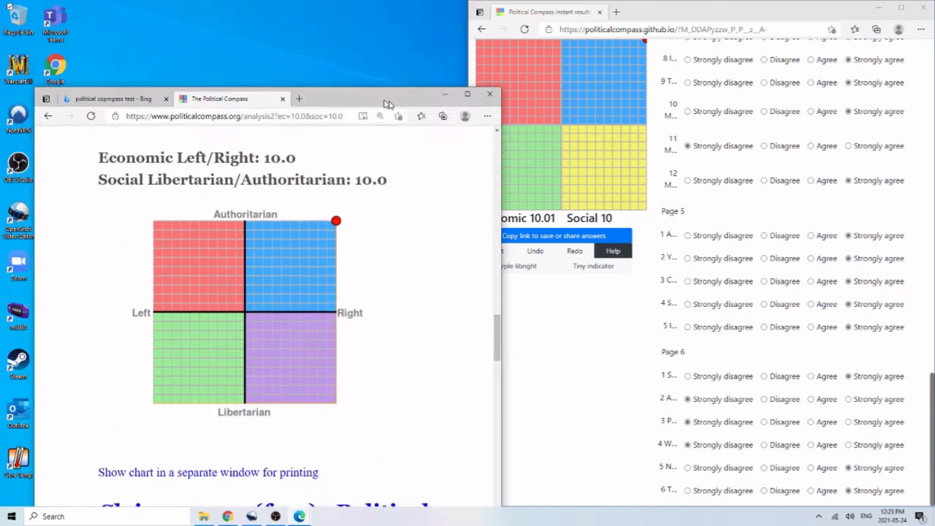
Save the Economic 10.0 / Social 10.0 compass chart image to Downloads
left_click(465, 93)
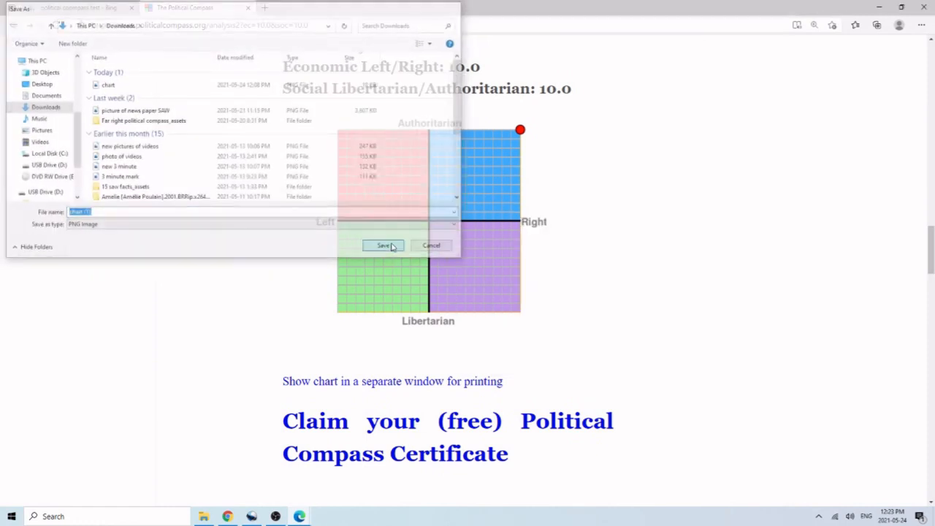
left_click(384, 245)
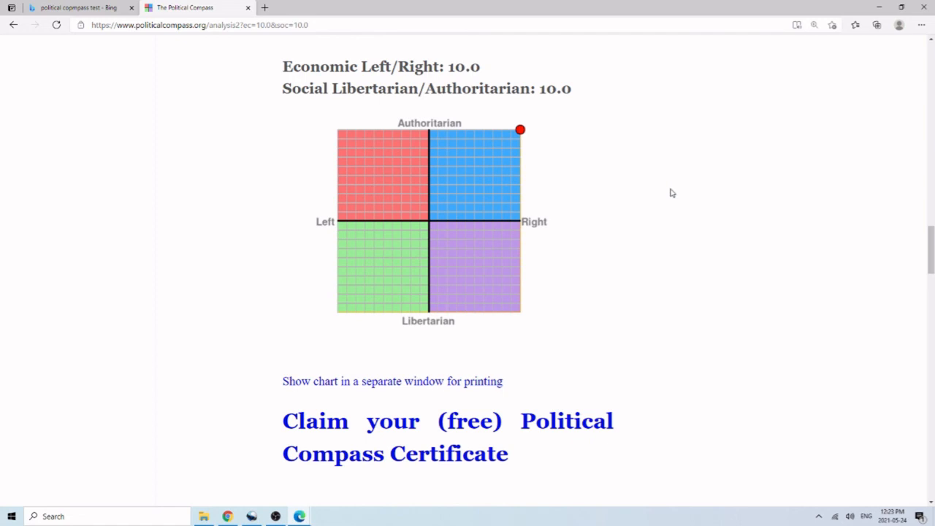
mouse_move(538, 156)
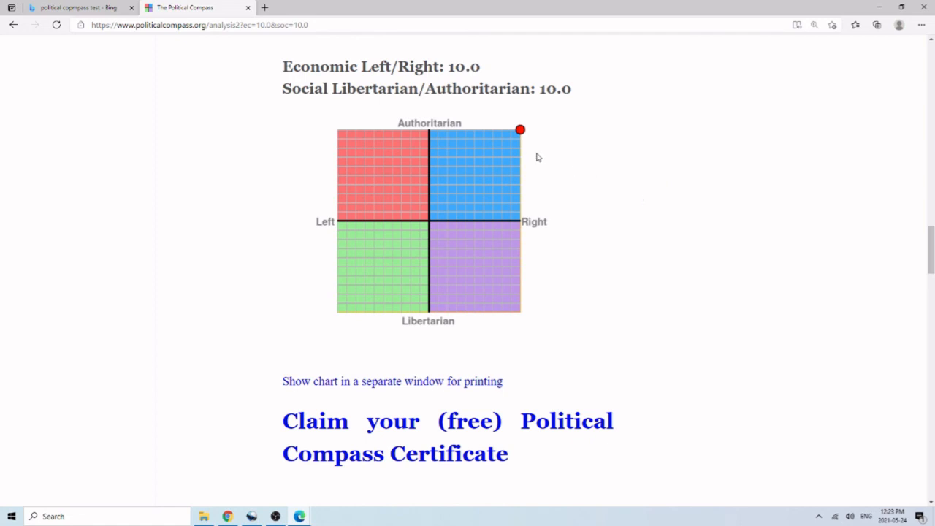
mouse_move(517, 152)
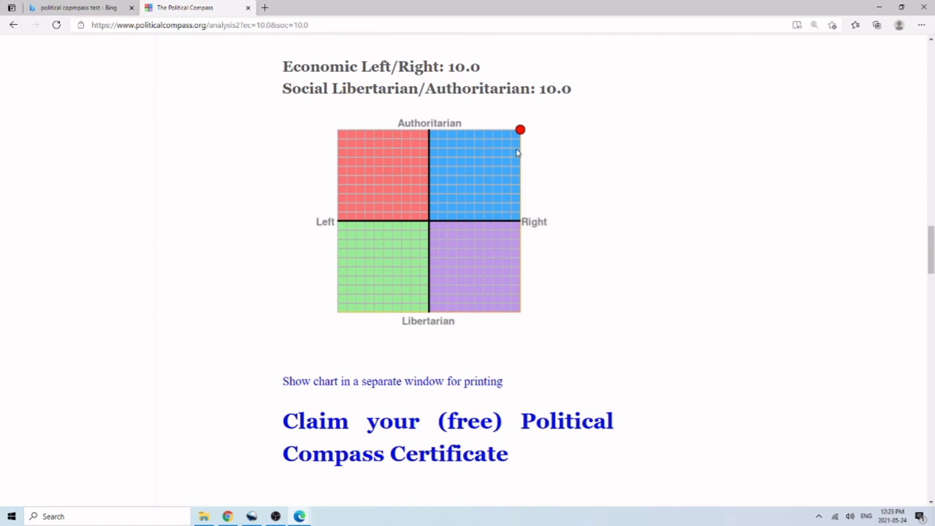
scroll("up", 3)
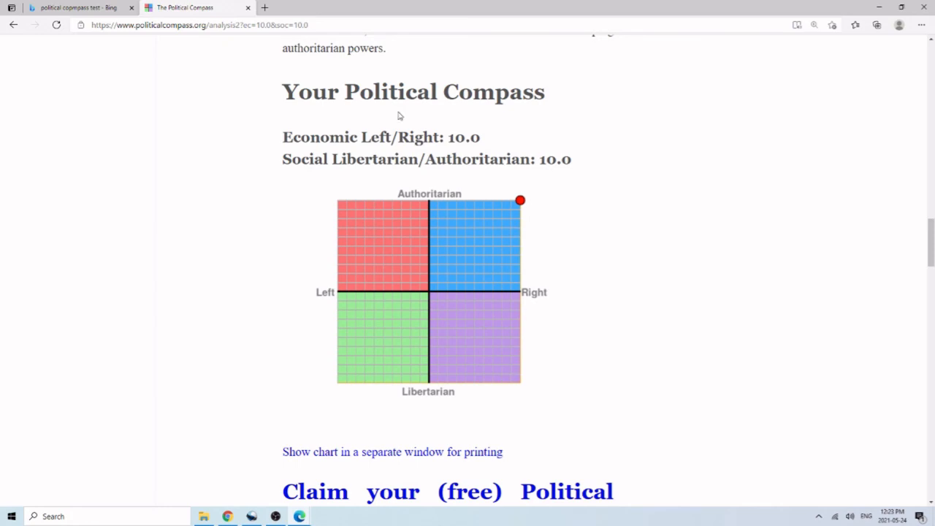
mouse_move(283, 519)
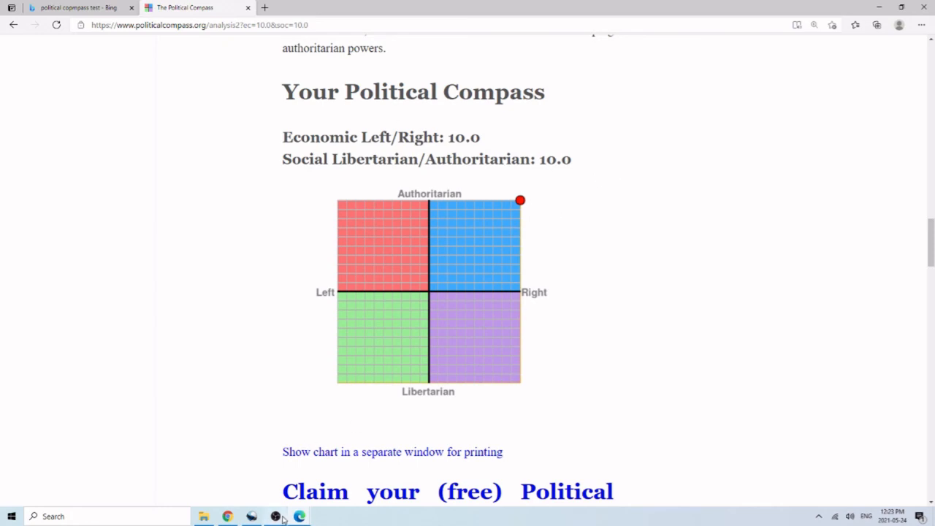